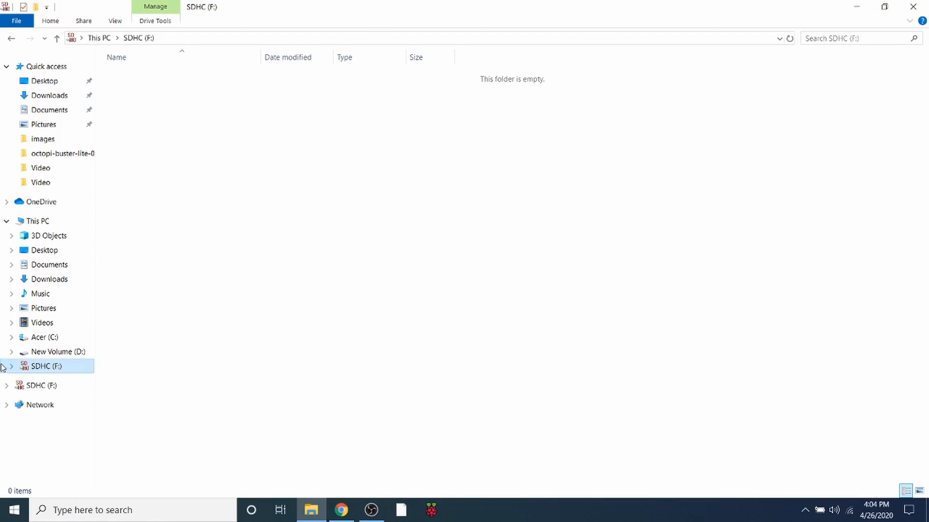
pyautogui.moveTo(37, 376)
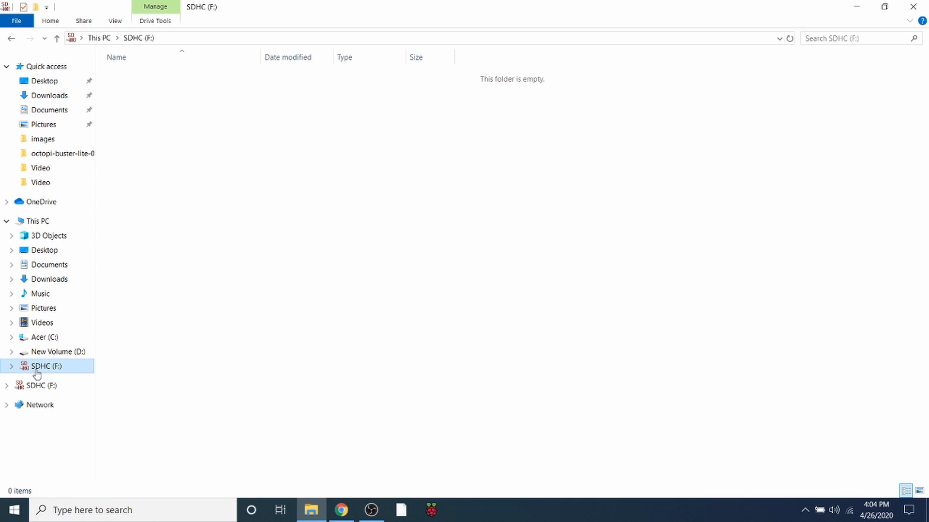
pyautogui.moveTo(287, 238)
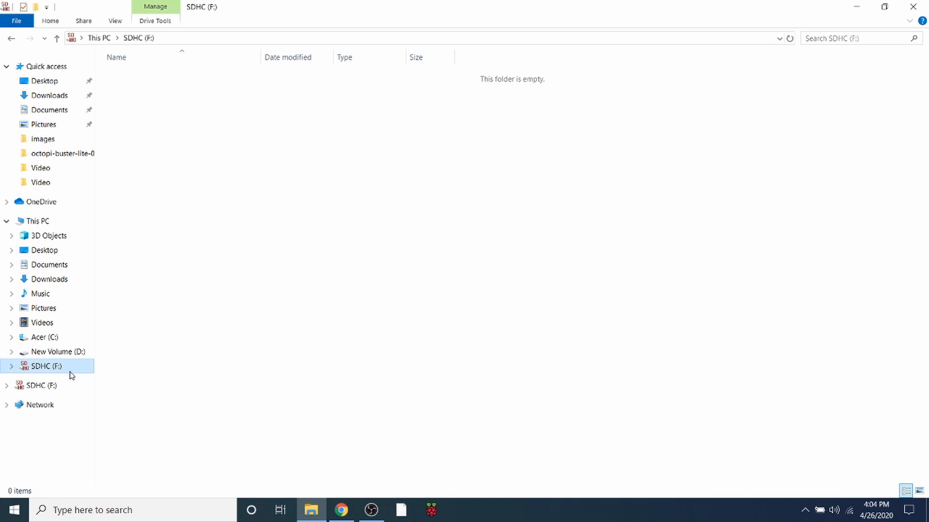
# Quick-format the SDHC (F:) card as FAT32 with volume label BLANK.
pyautogui.rightClick(45, 366)
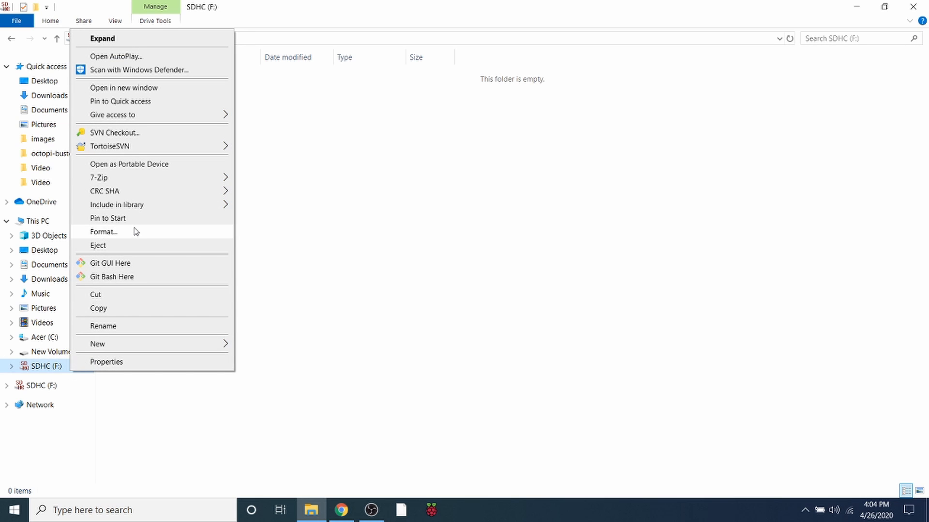
pyautogui.click(103, 231)
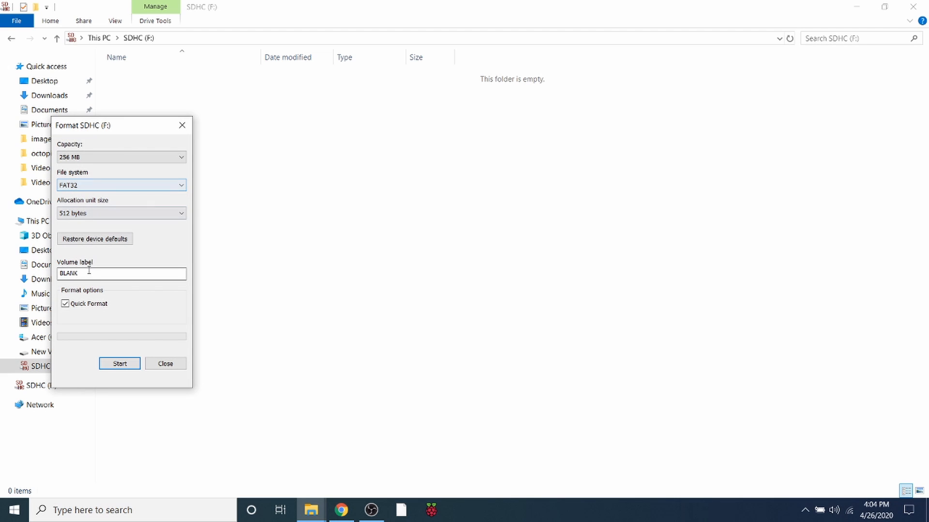
pyautogui.tripleClick(122, 273)
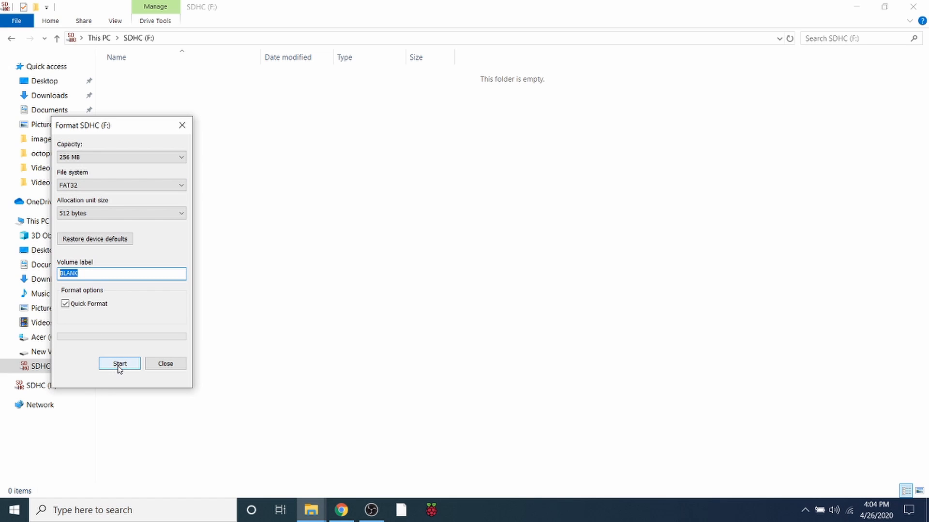
pyautogui.moveTo(166, 364)
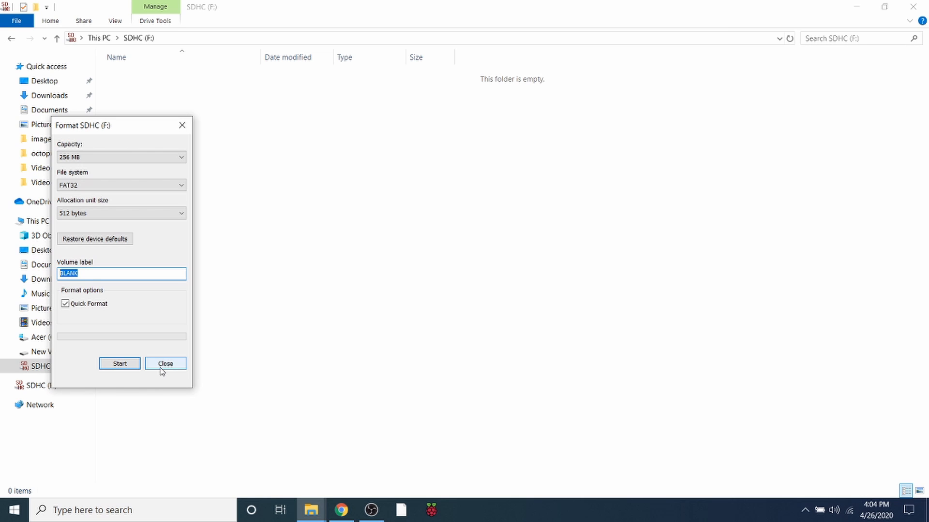
pyautogui.click(165, 364)
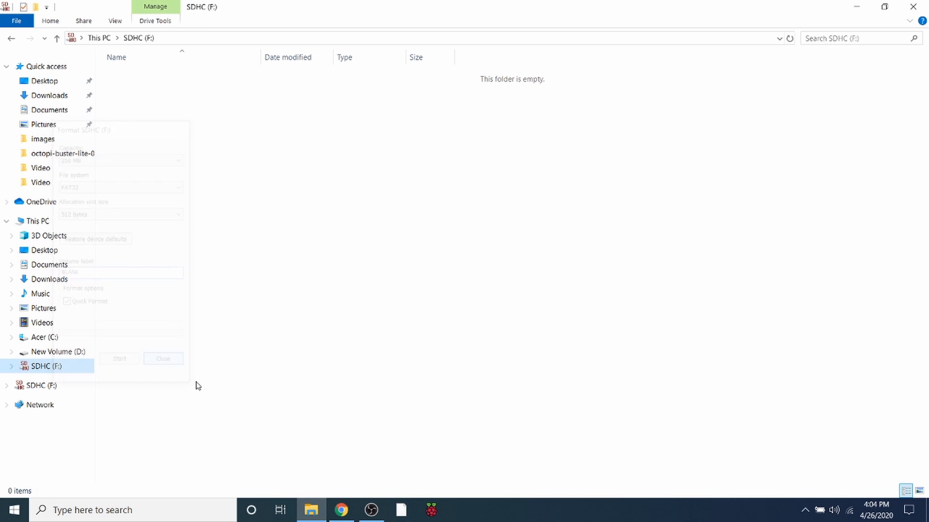
pyautogui.moveTo(341, 509)
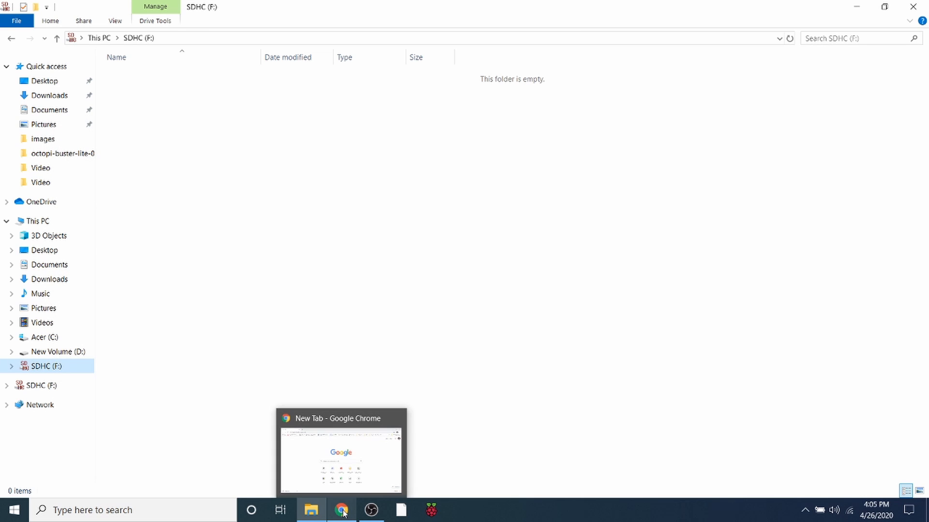
# Download the OctoPi 0.17.0 image from octoprint.org's Download & Setup page in Chrome.
pyautogui.click(341, 510)
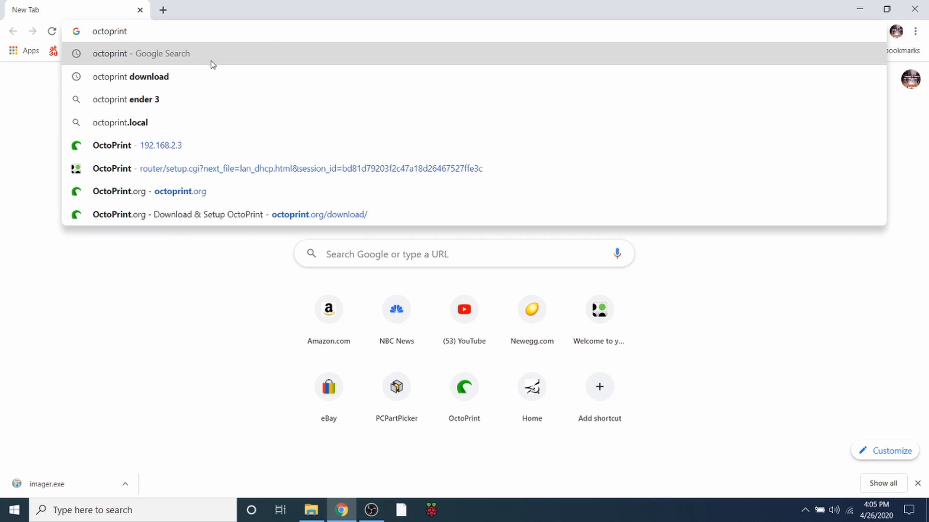
pyautogui.click(132, 77)
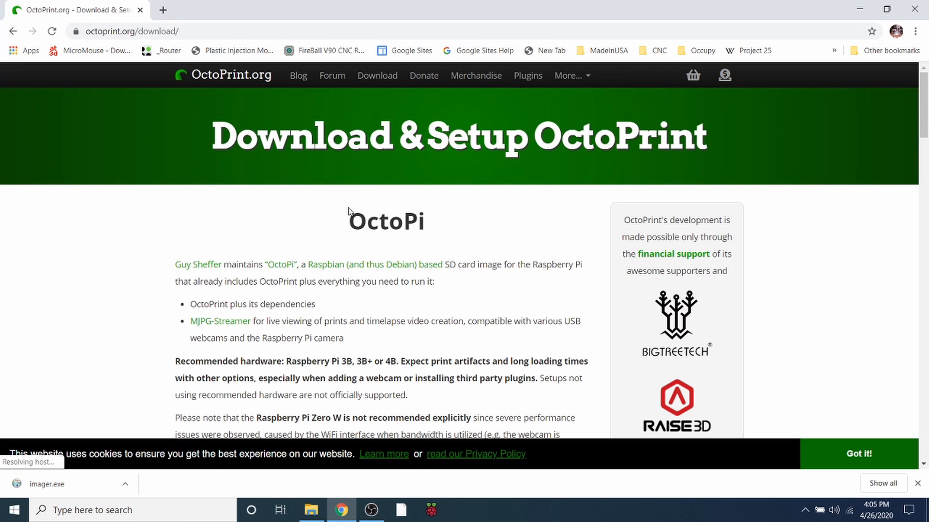
pyautogui.moveTo(299, 76)
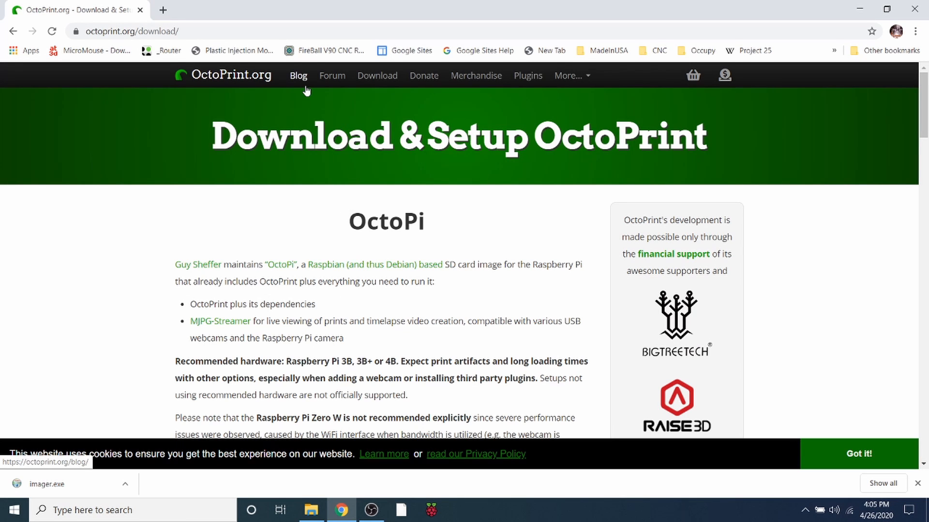
pyautogui.moveTo(332, 76)
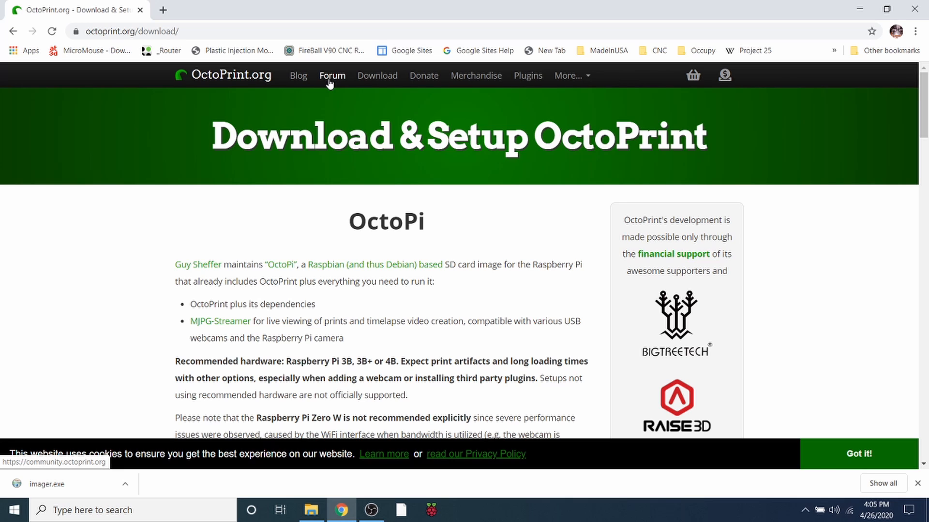
pyautogui.moveTo(407, 5)
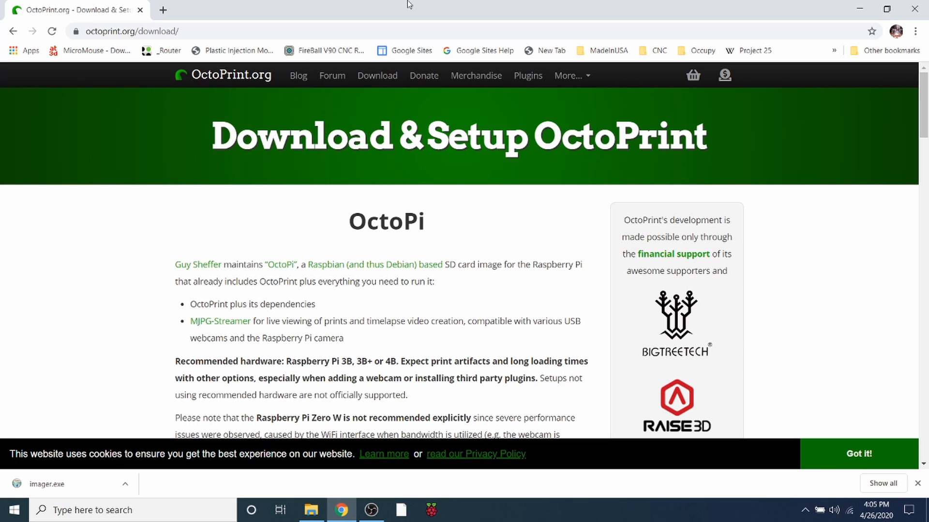
pyautogui.moveTo(527, 76)
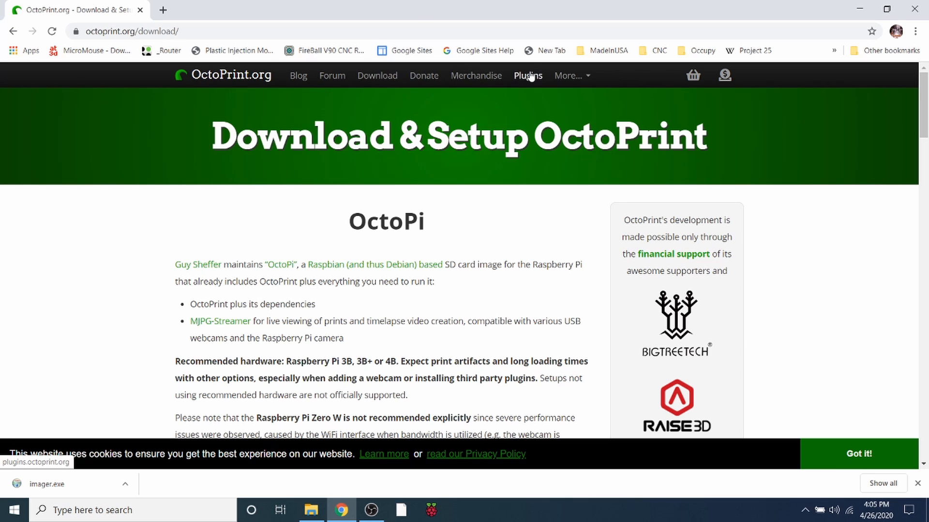
pyautogui.click(567, 76)
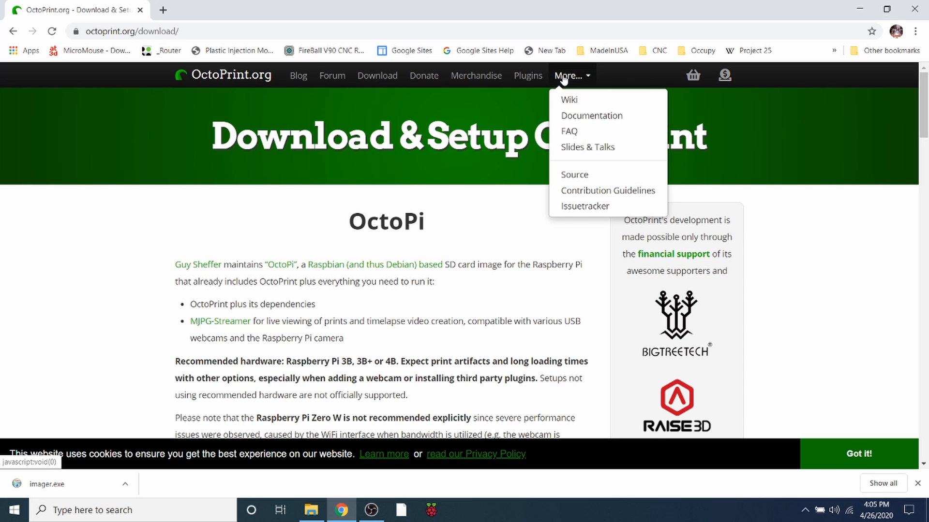
pyautogui.moveTo(586, 99)
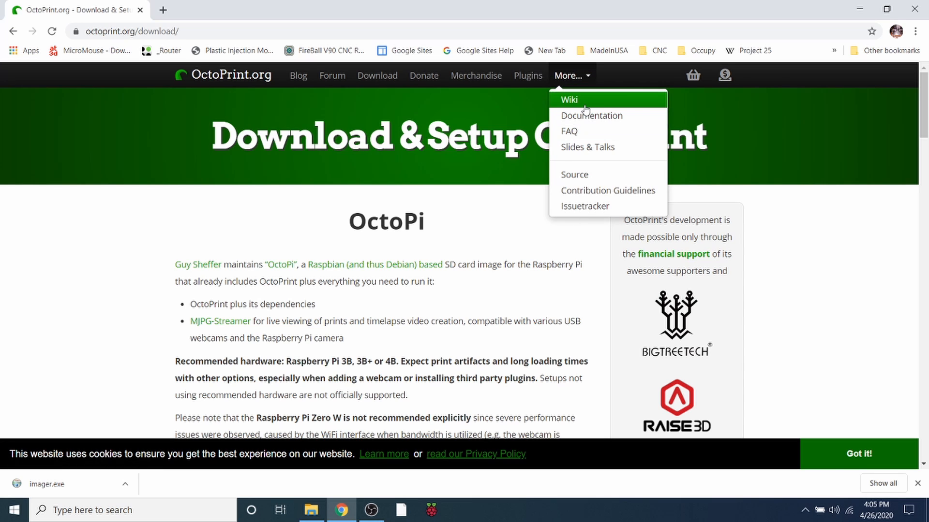
pyautogui.moveTo(378, 75)
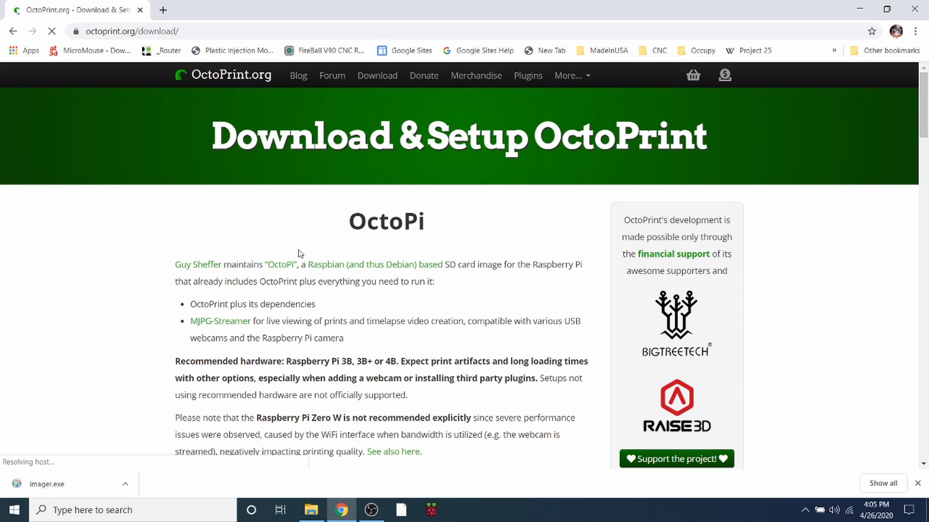
pyautogui.scroll(-3)
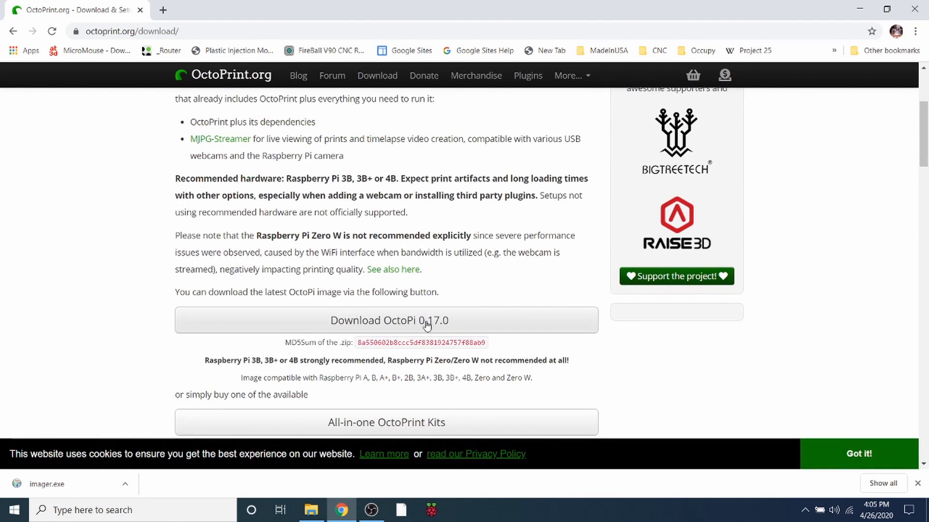
pyautogui.moveTo(364, 328)
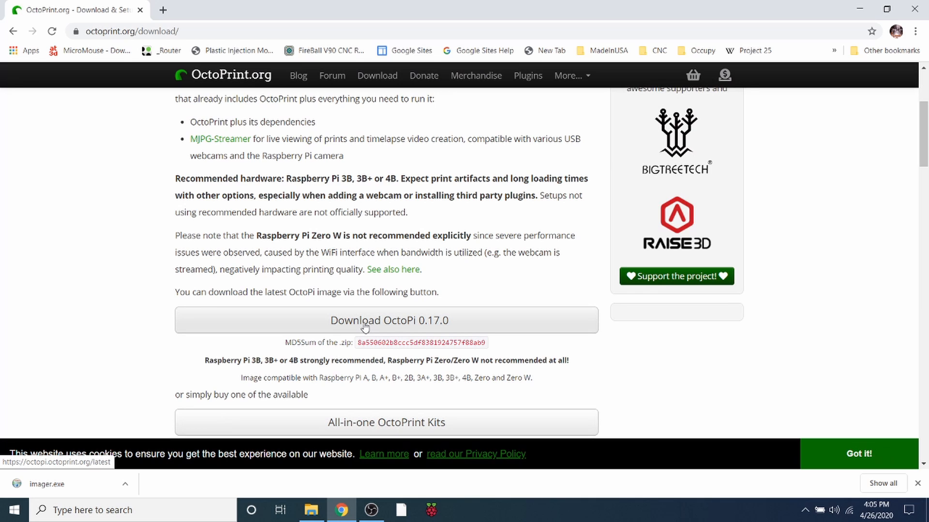
pyautogui.click(388, 320)
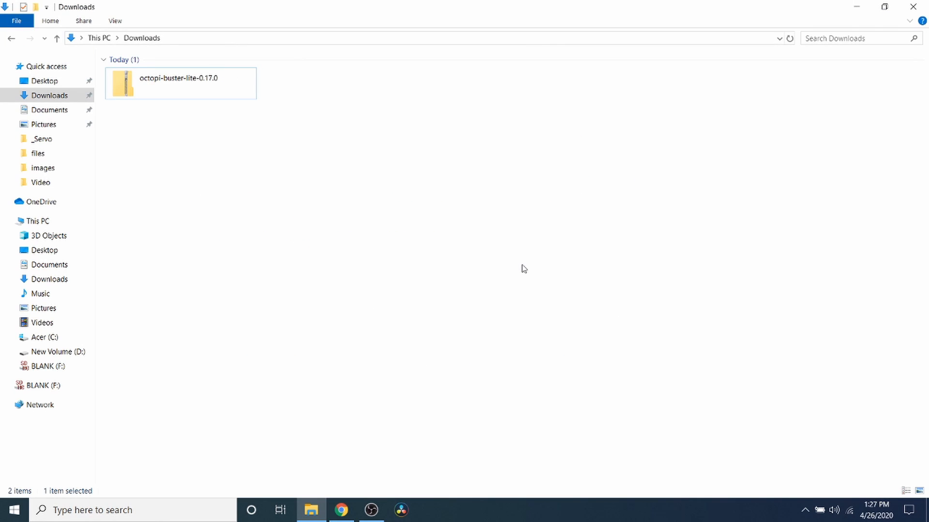
pyautogui.moveTo(182, 148)
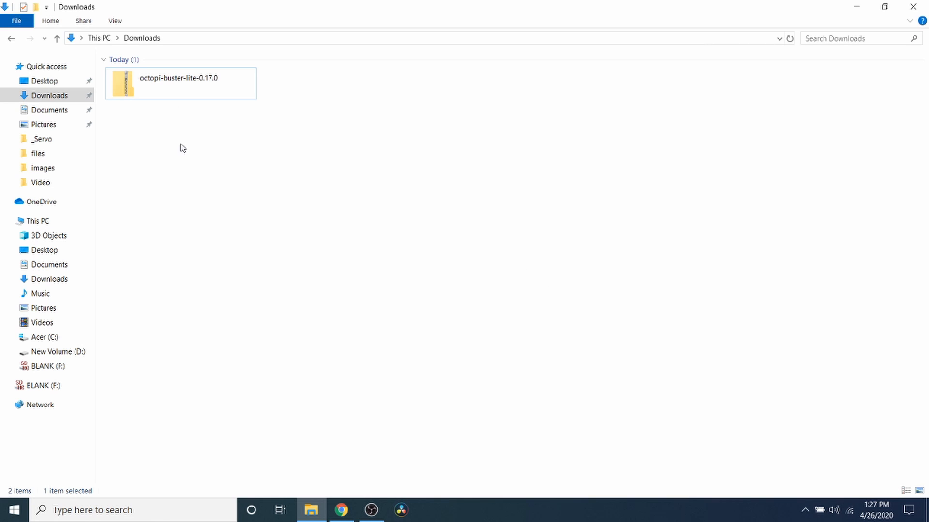
# Extract the octopi-buster-lite-0.17.0 zip in Downloads into a same-named folder.
pyautogui.rightClick(177, 78)
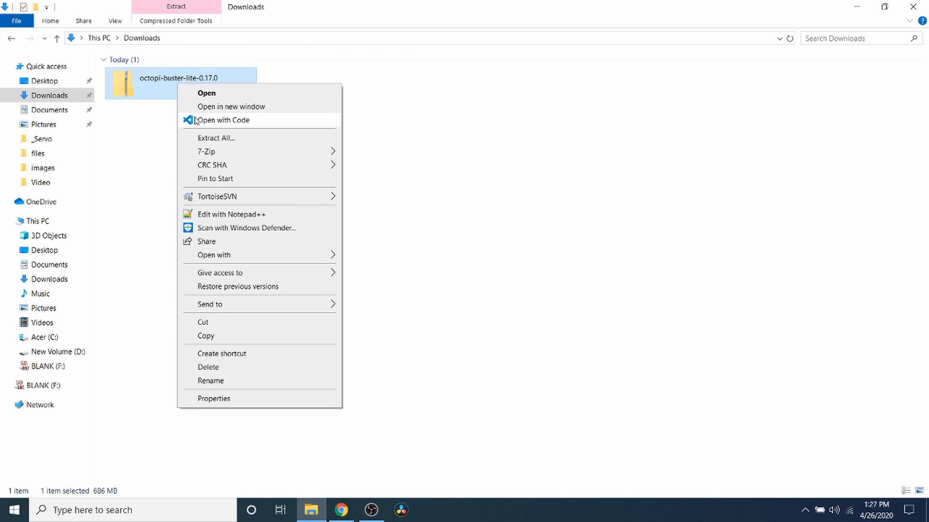
pyautogui.click(216, 138)
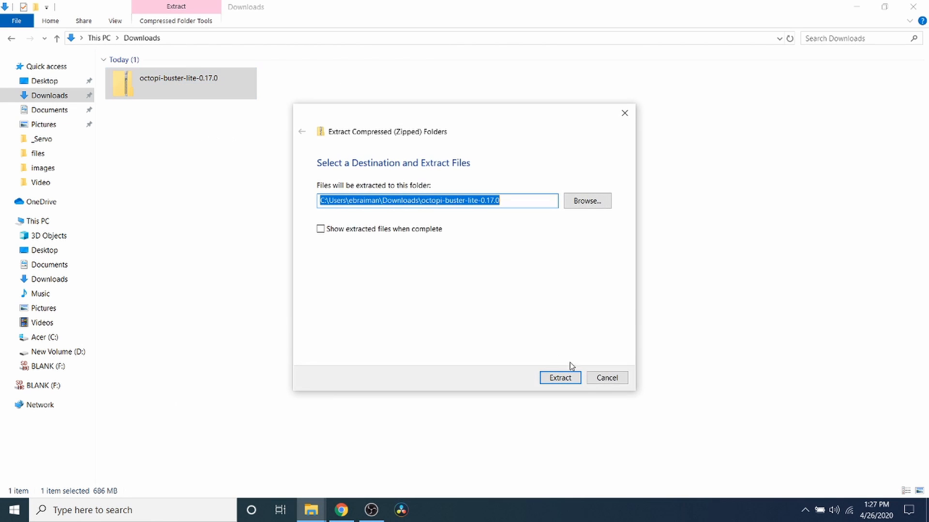
pyautogui.click(559, 378)
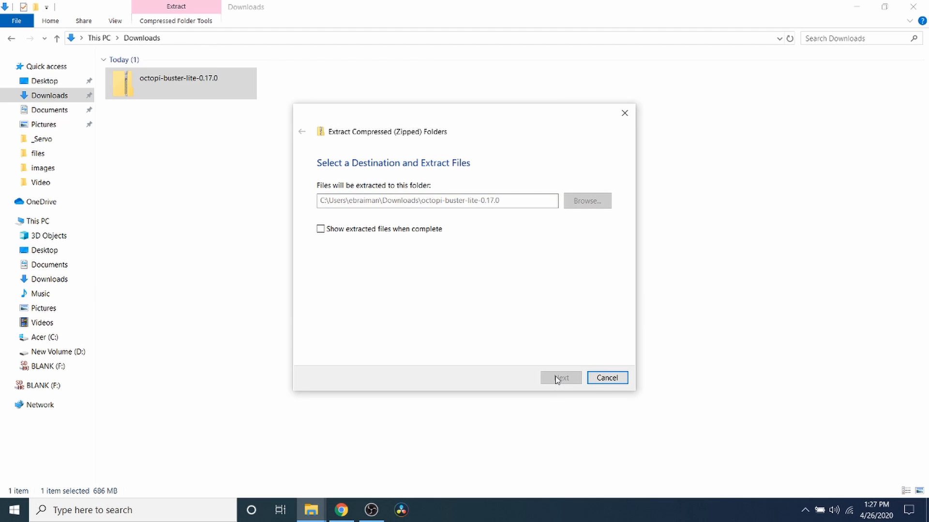
pyautogui.click(560, 378)
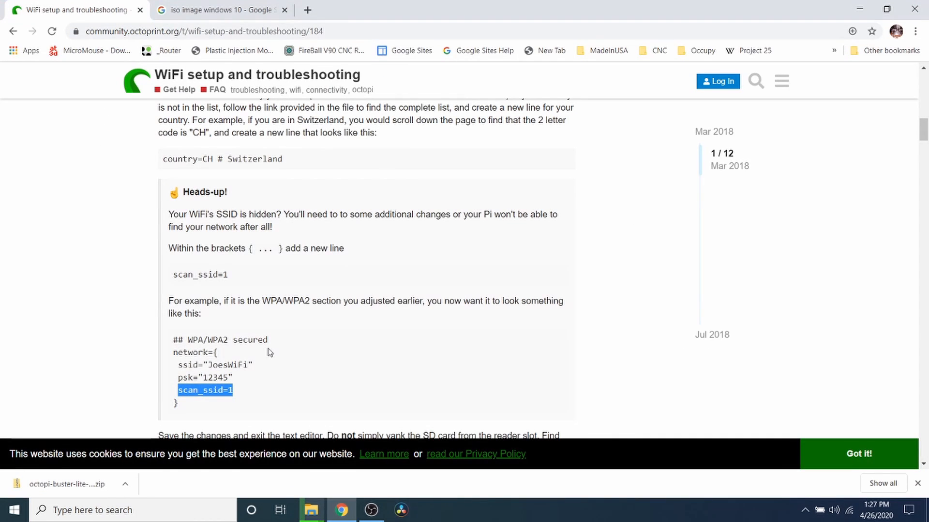
pyautogui.moveTo(323, 265)
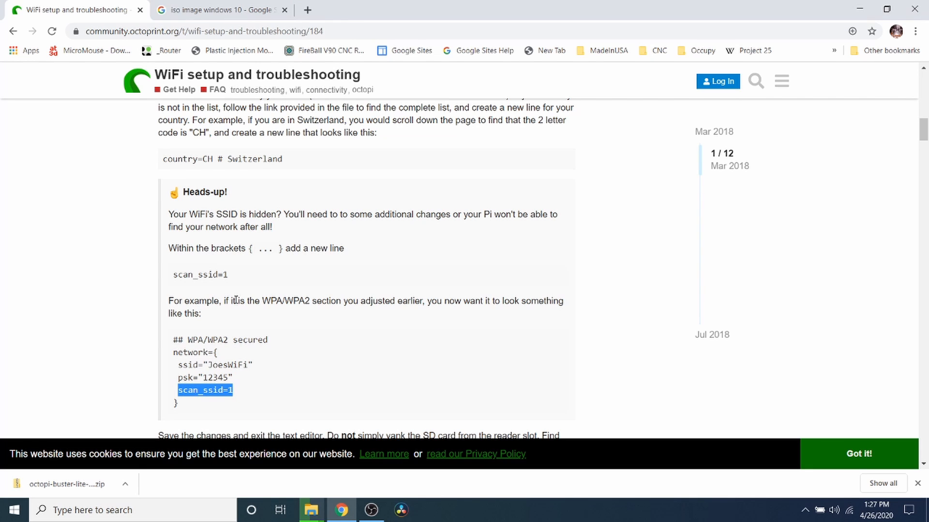
# Review the scan_ssid=1 lines in the WiFi guide's WPA/WPA2 network example.
pyautogui.doubleClick(200, 274)
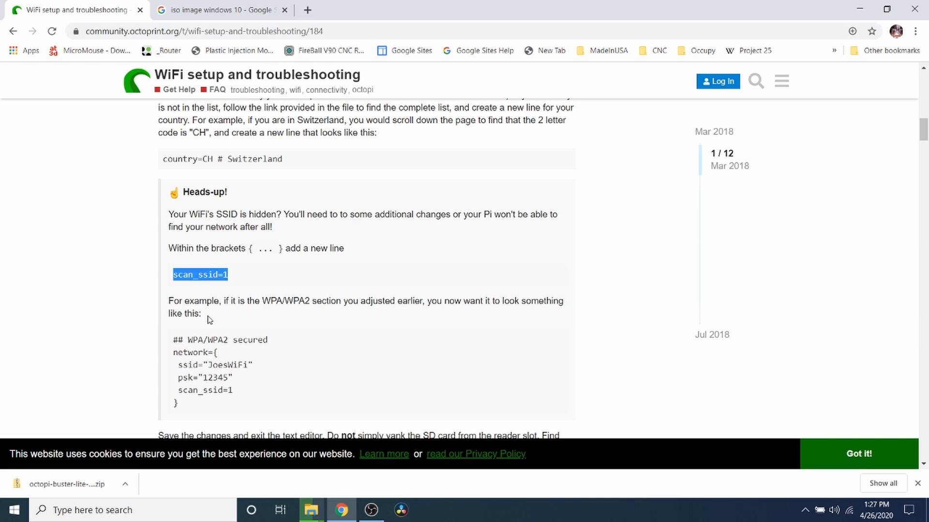
pyautogui.moveTo(274, 302)
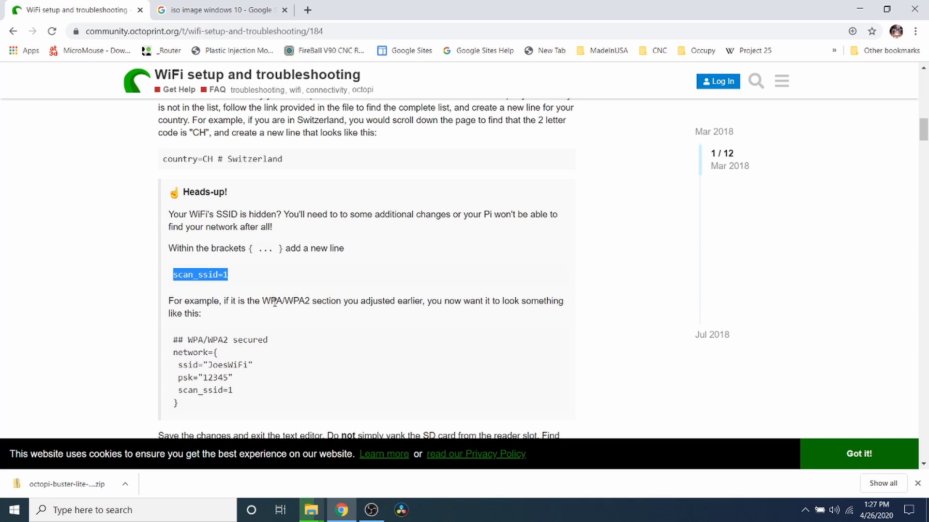
pyautogui.doubleClick(206, 340)
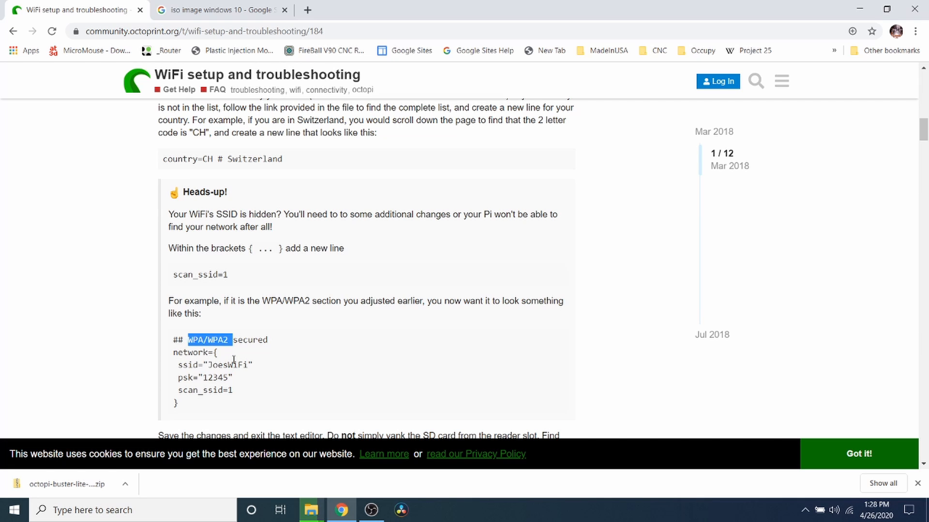
pyautogui.click(311, 510)
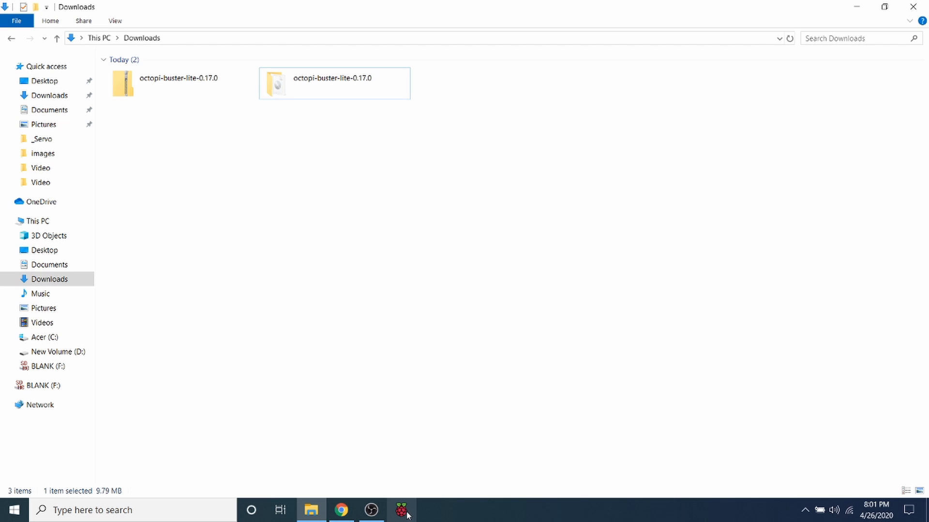
pyautogui.moveTo(402, 510)
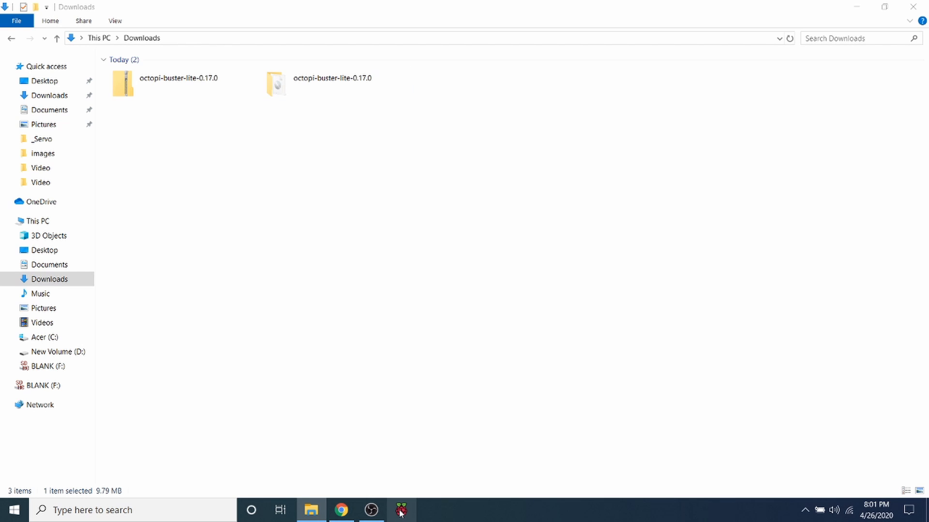
# Choose the custom 2019-09-26-octopi-buster-lite-0.17.0.img from Downloads as Imager's operating system.
pyautogui.click(400, 510)
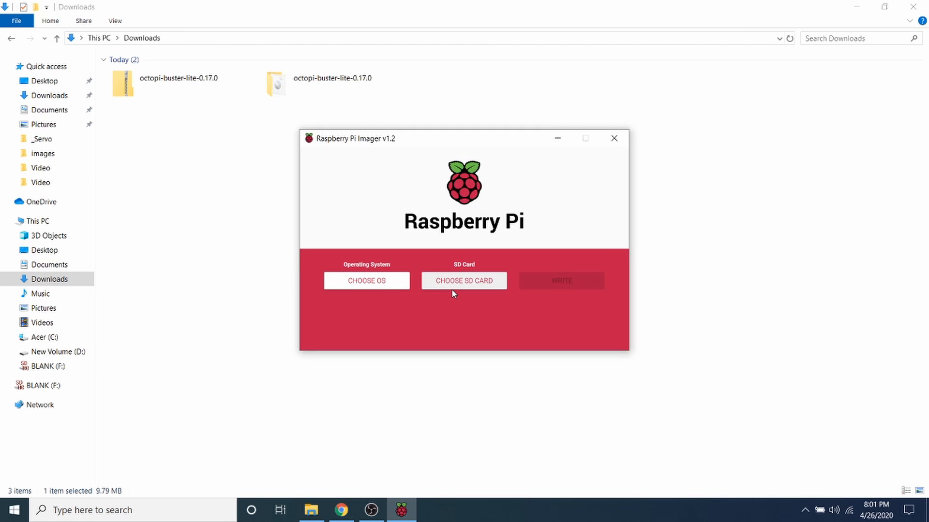
pyautogui.click(367, 281)
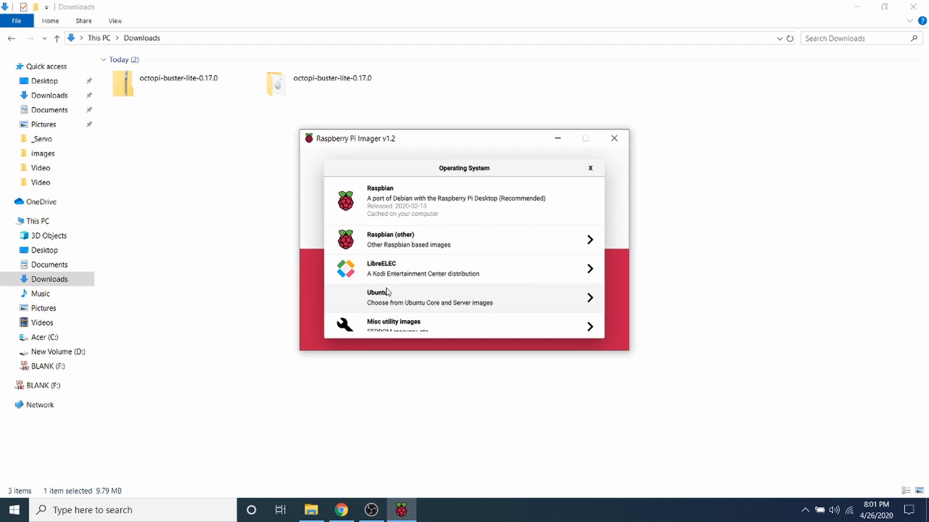
pyautogui.scroll(-3)
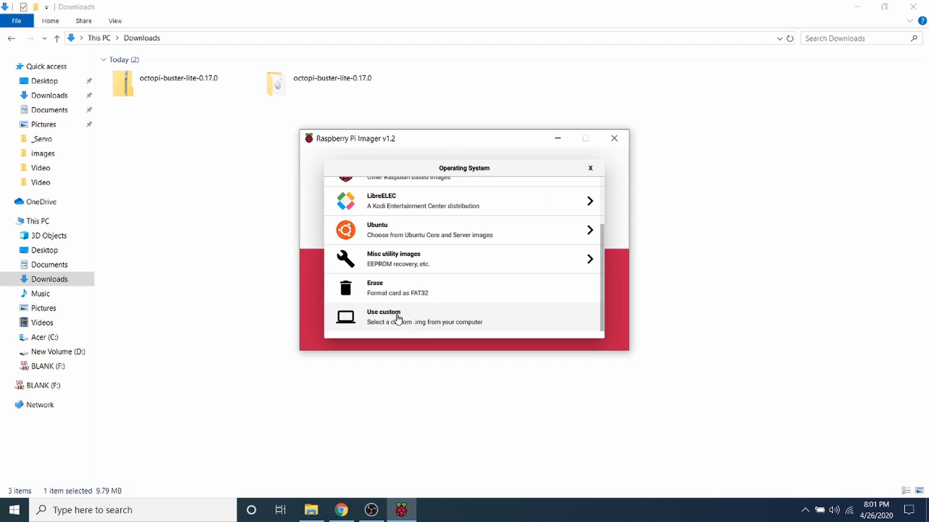
pyautogui.click(383, 317)
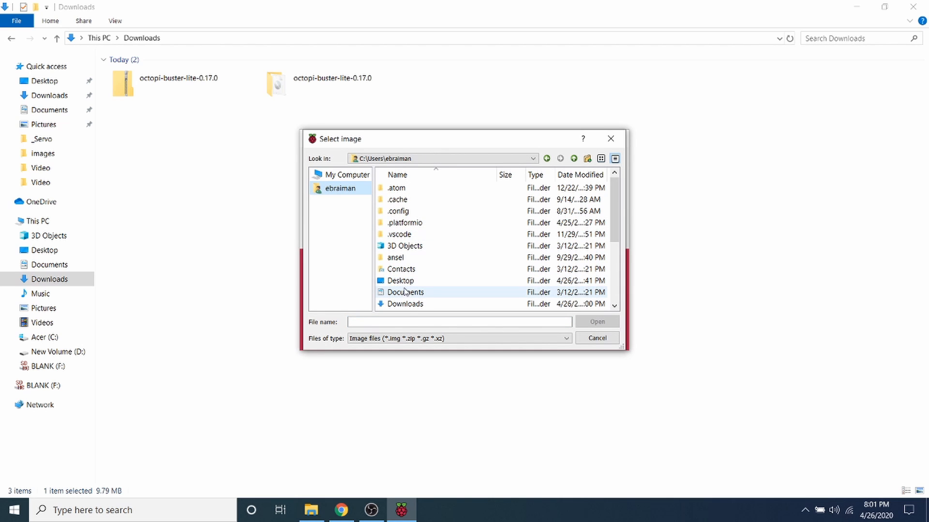
pyautogui.click(406, 304)
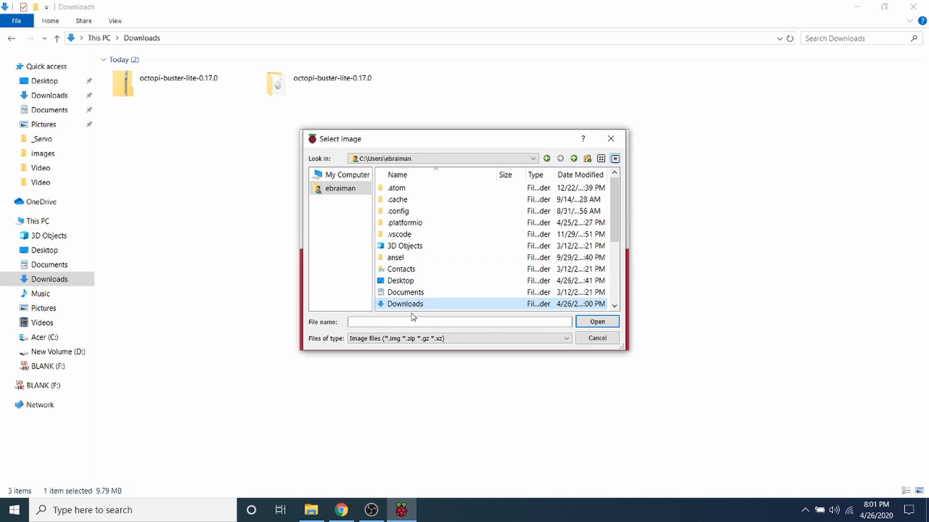
pyautogui.doubleClick(404, 304)
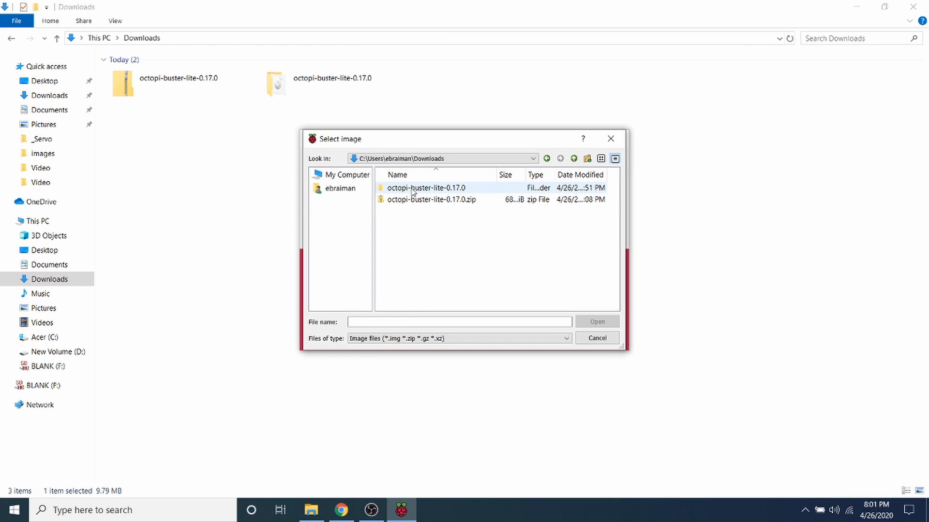
pyautogui.doubleClick(425, 188)
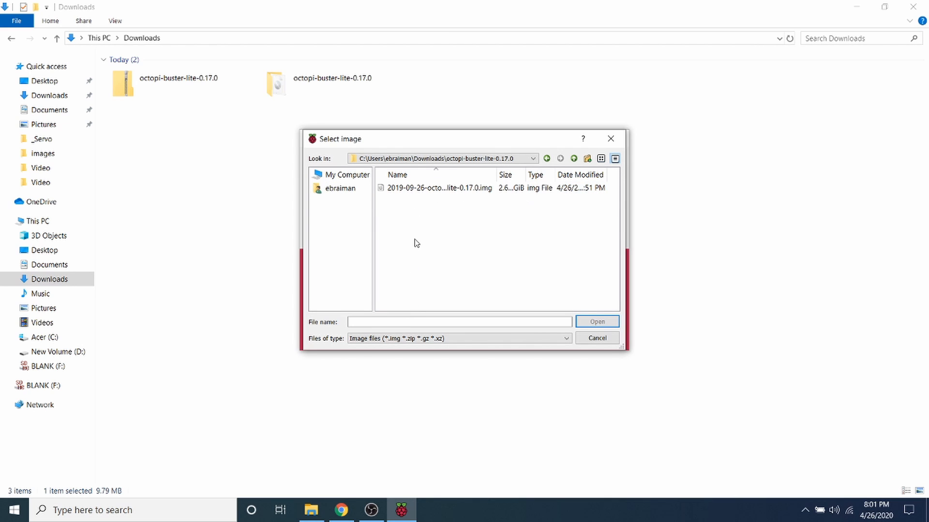
pyautogui.click(439, 188)
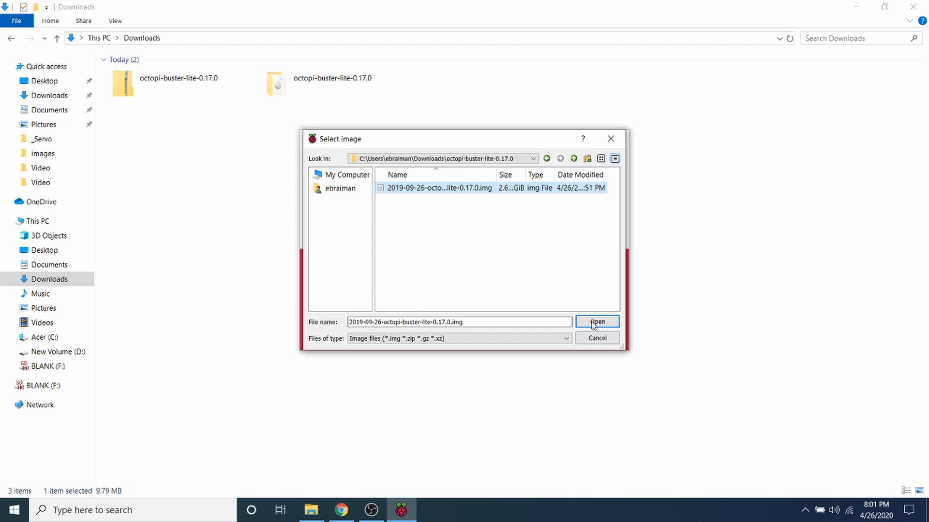
pyautogui.click(596, 322)
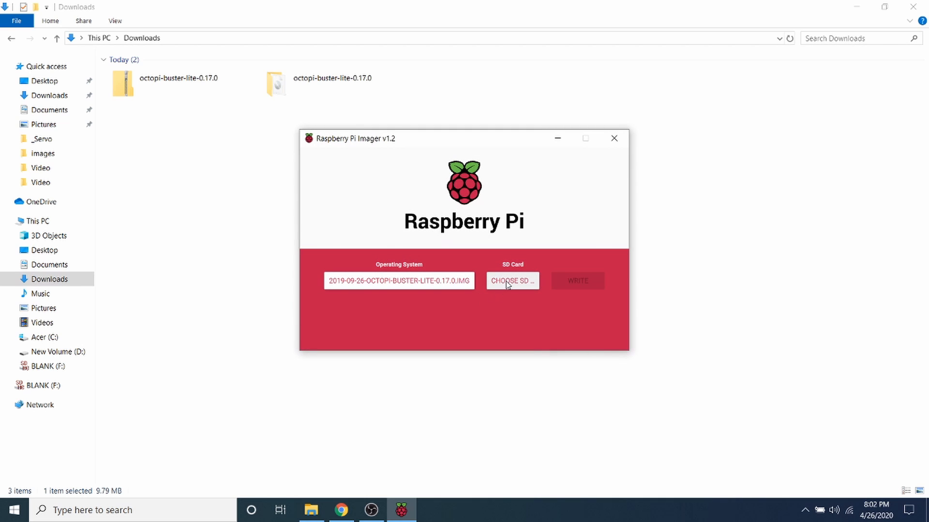
# Write the OctoPi image to the 8.1 GB SDHC card and dismiss the success message.
pyautogui.click(511, 281)
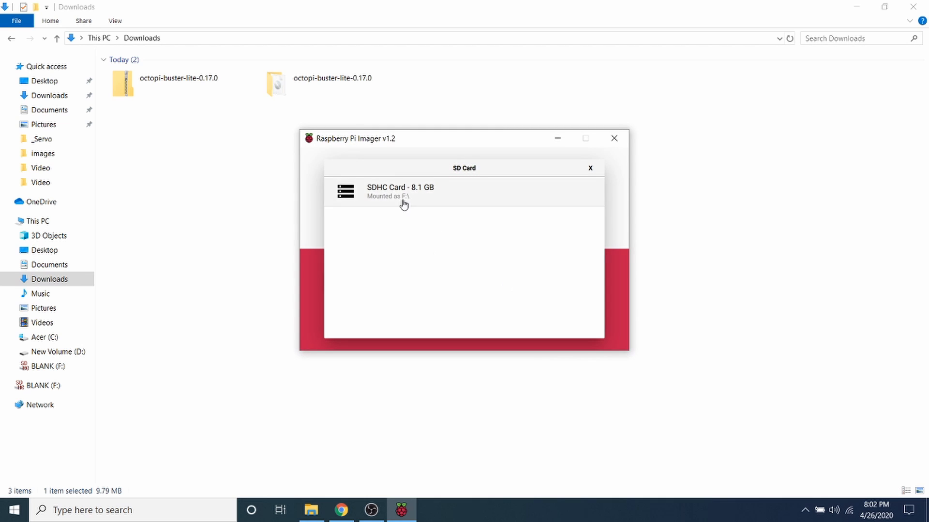
pyautogui.click(401, 191)
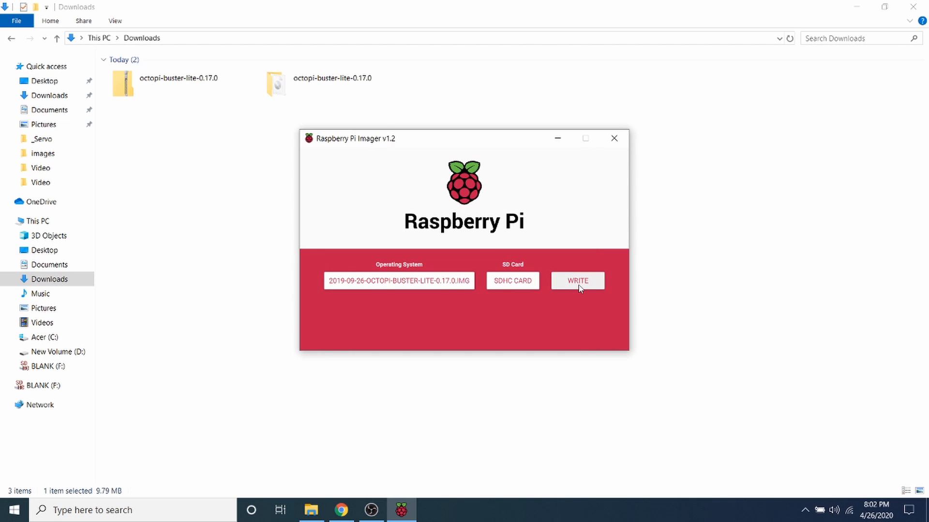
pyautogui.click(577, 281)
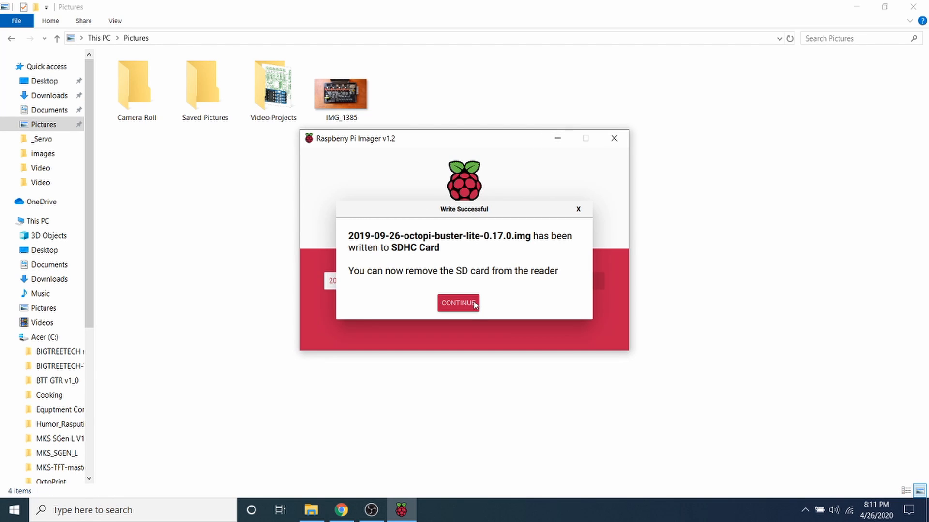
pyautogui.click(458, 303)
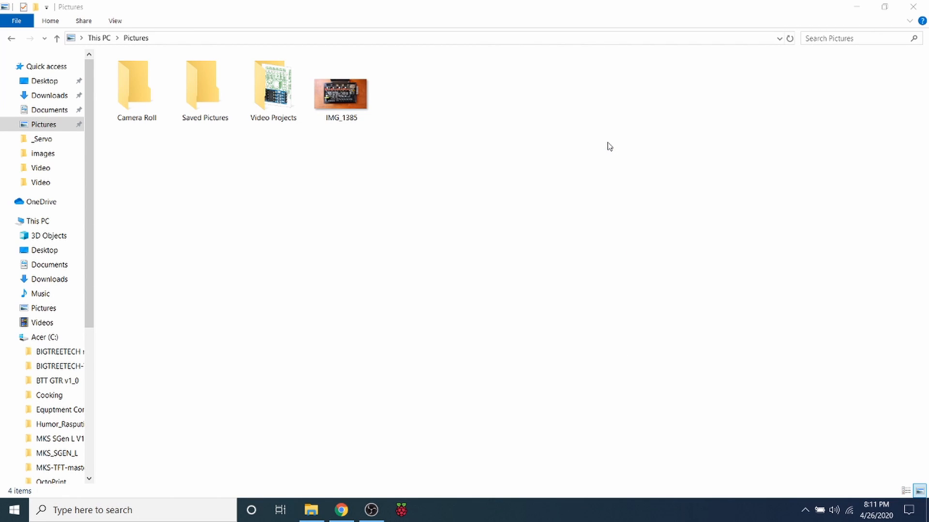
pyautogui.moveTo(596, 146)
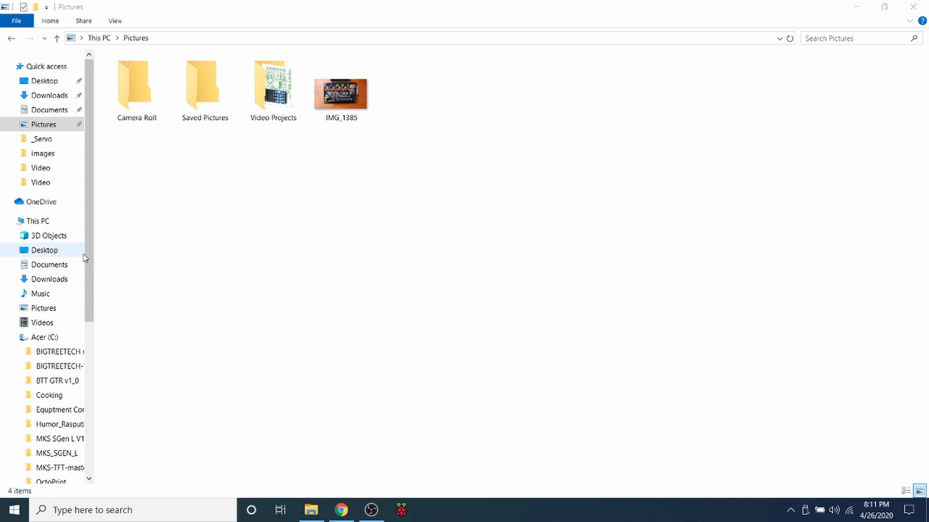
# Browse the BLANK (F:) drive and open octopi-wpa-supplicant in Notepad, then close it.
pyautogui.scroll(-3)
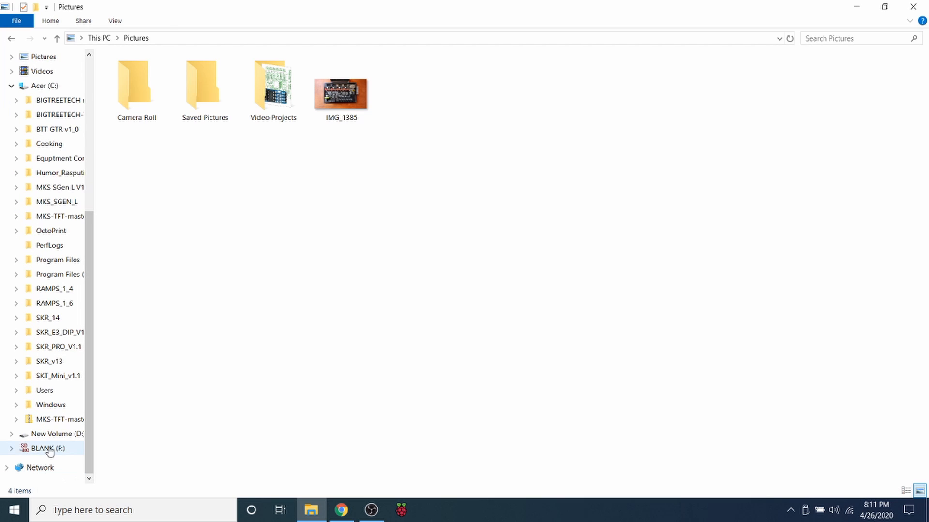
pyautogui.doubleClick(45, 448)
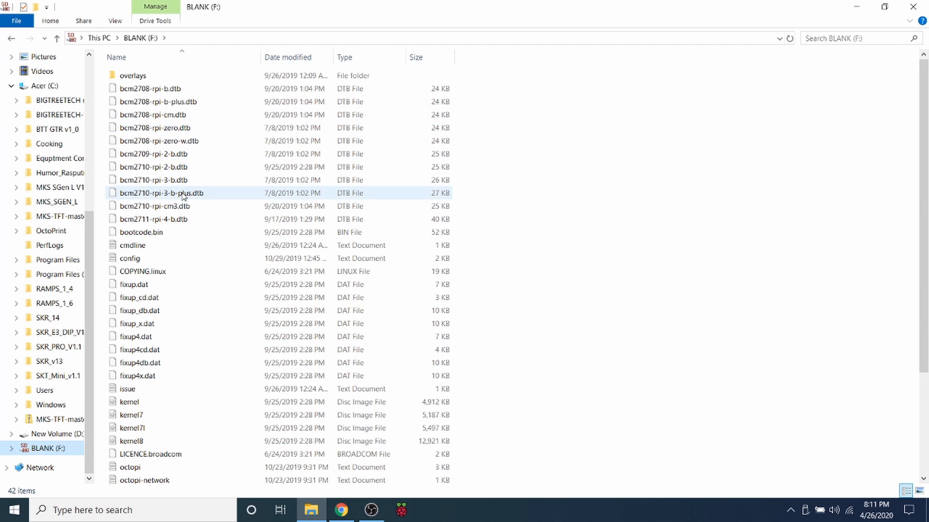
pyautogui.scroll(-3)
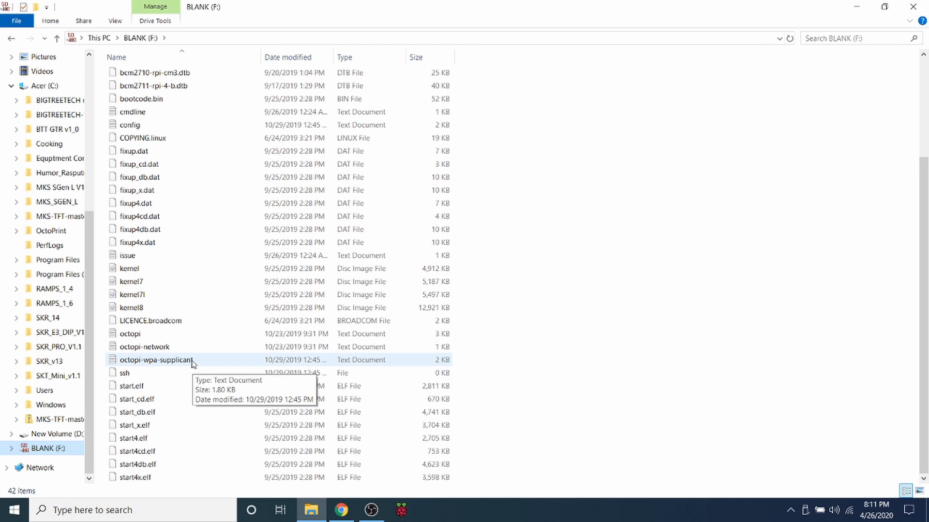
pyautogui.doubleClick(156, 359)
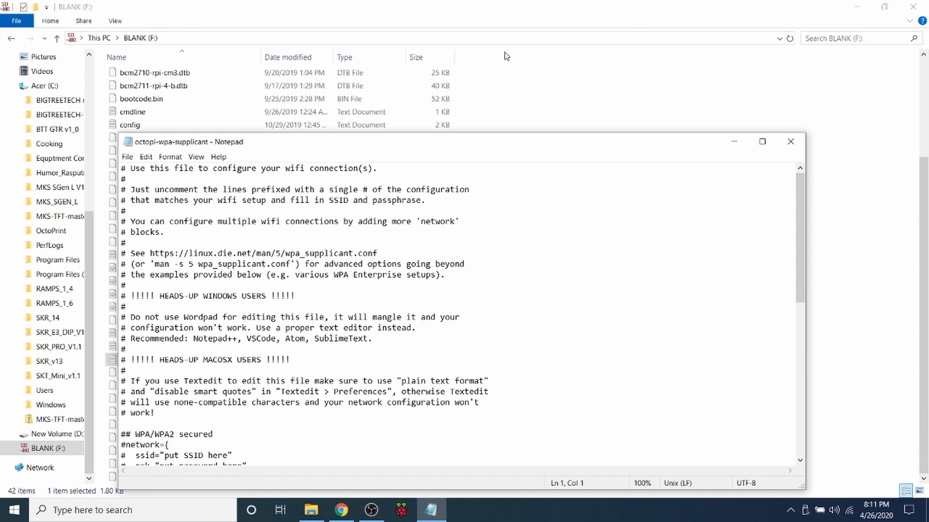
pyautogui.click(762, 142)
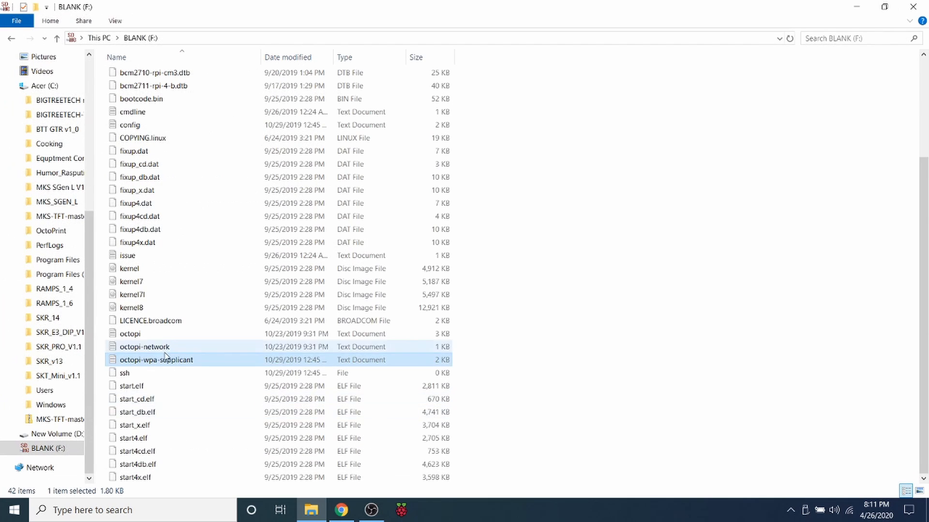
# Open octopi-wpa-supplicant in Notepad++ and select the SSID placeholder in the WPA/WPA2 block.
pyautogui.rightClick(155, 359)
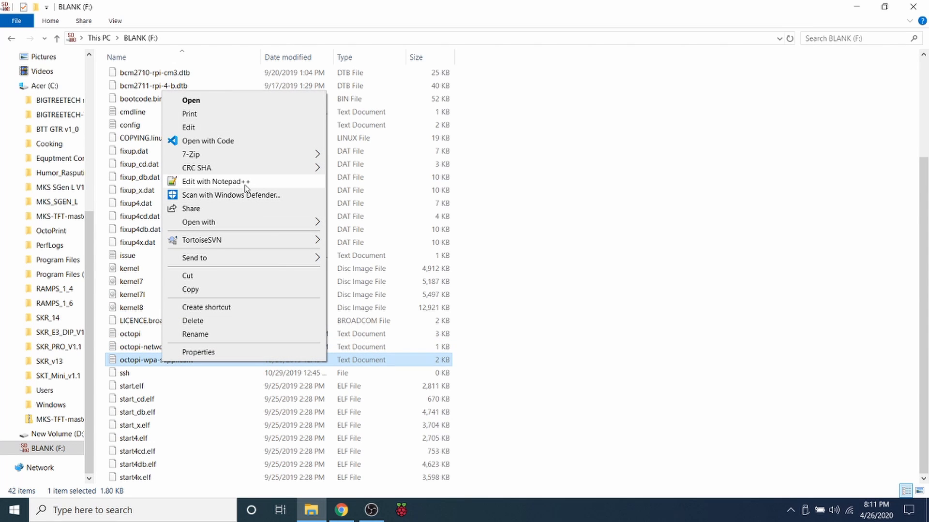
pyautogui.click(216, 182)
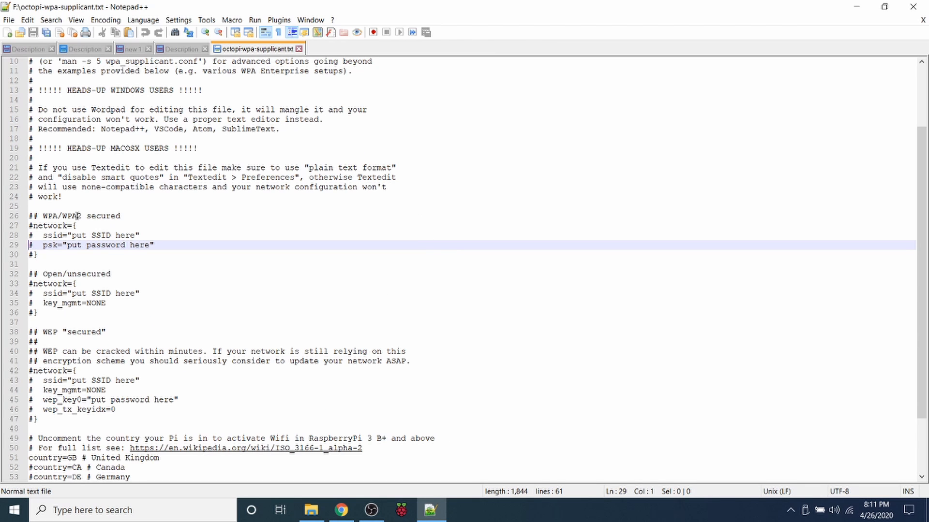
pyautogui.scroll(-3)
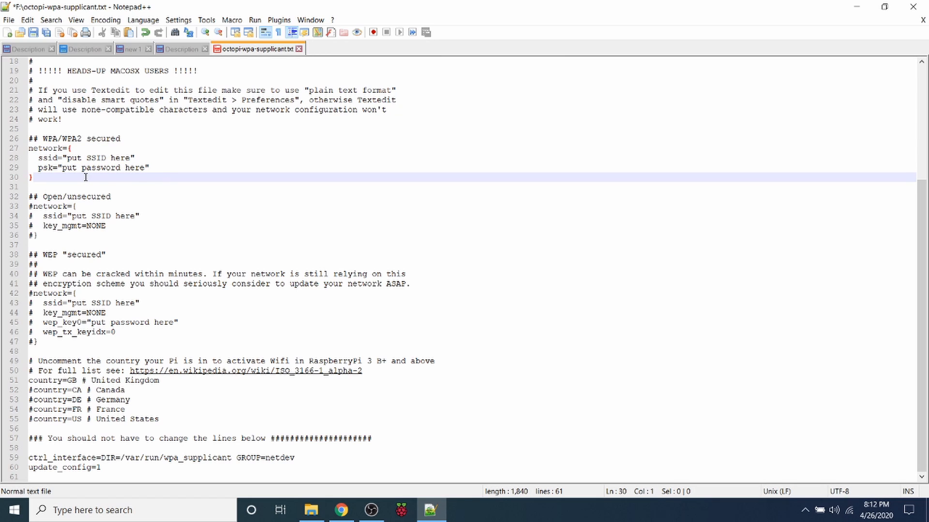
pyautogui.doubleClick(95, 159)
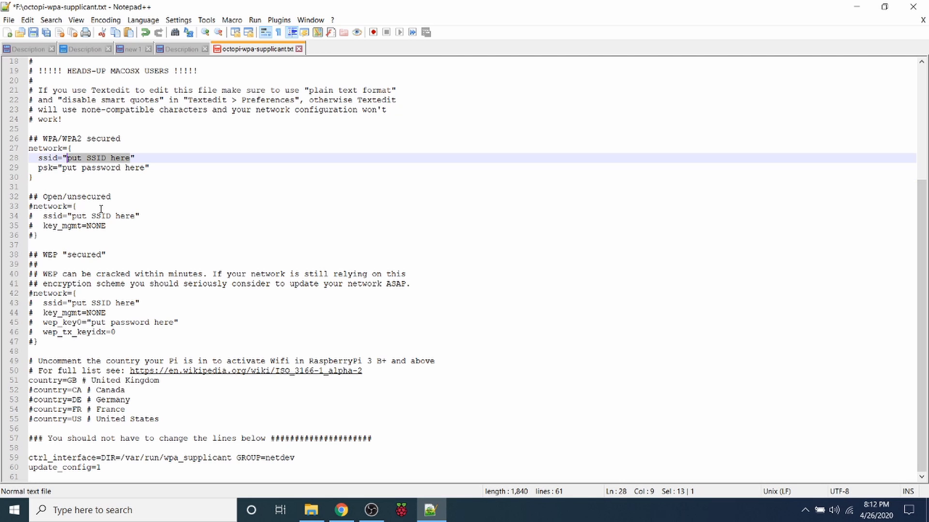
pyautogui.moveTo(341, 510)
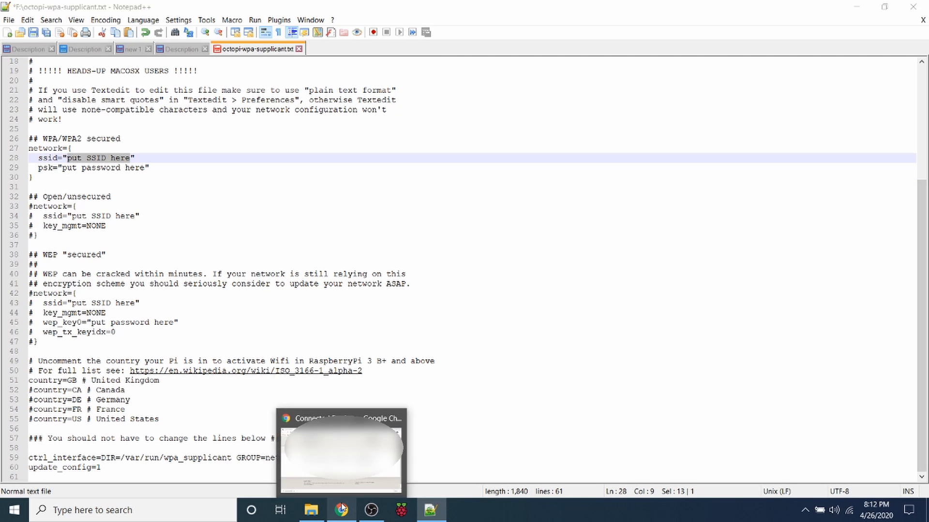
# Copy the network name YourSSID from the router page into the ssid line.
pyautogui.click(341, 450)
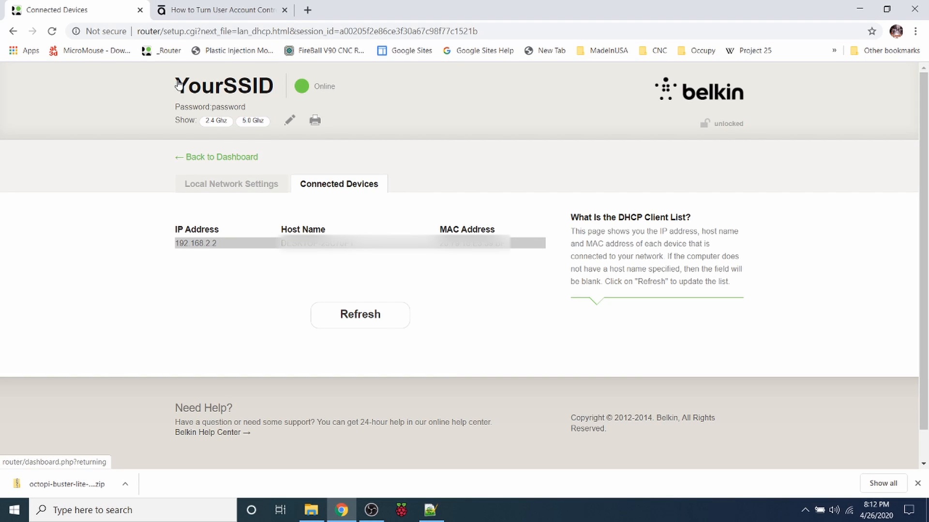
pyautogui.moveTo(235, 90)
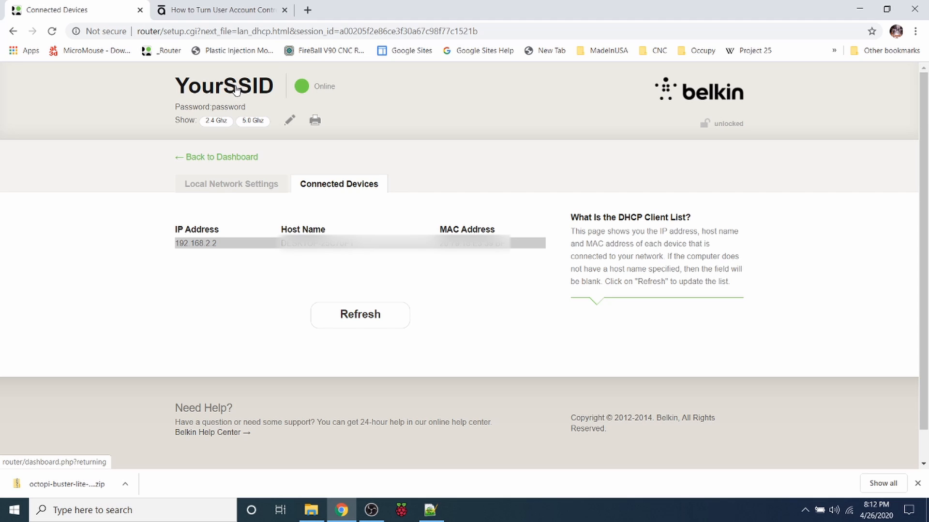
pyautogui.moveTo(137, 151)
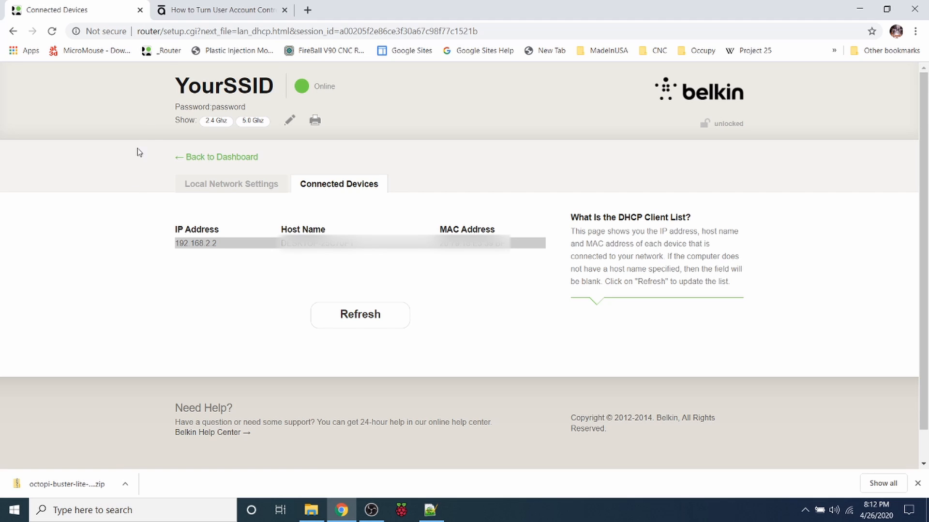
pyautogui.moveTo(196, 86)
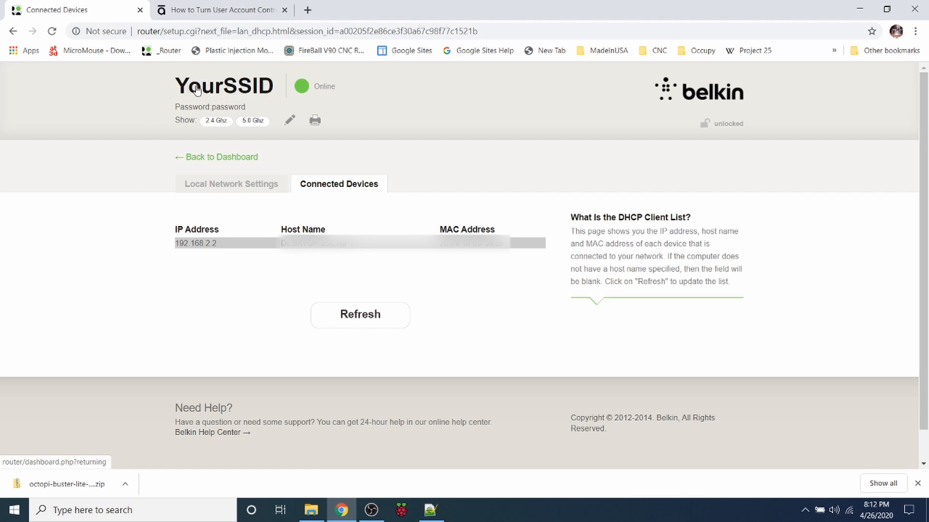
pyautogui.doubleClick(224, 86)
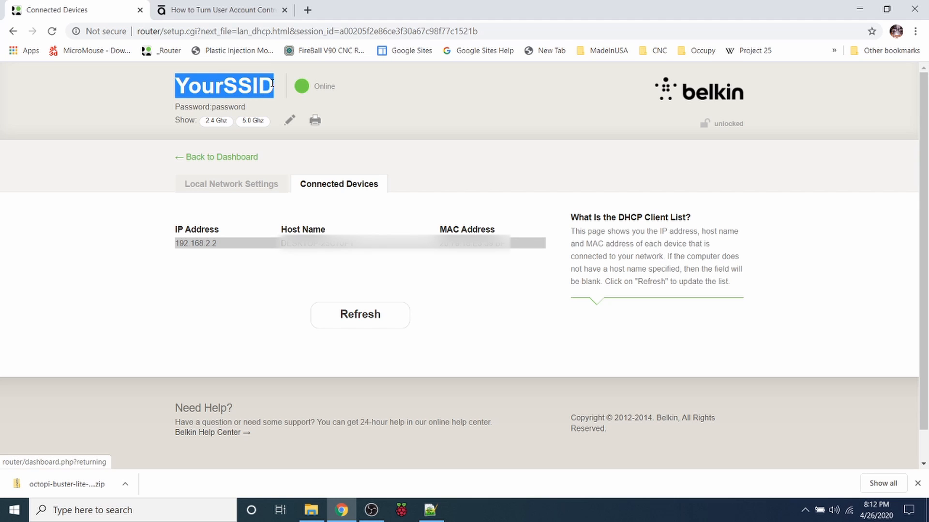
pyautogui.press('alt+tab')
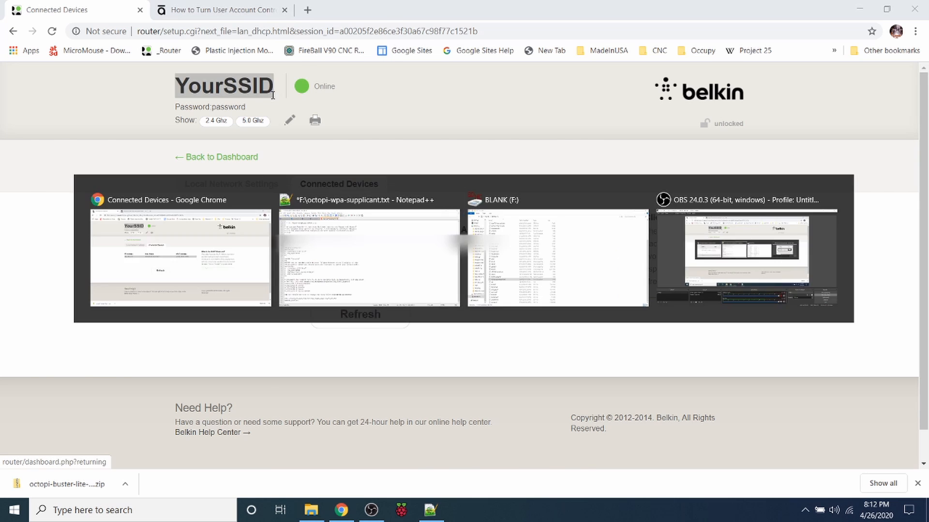
pyautogui.click(369, 258)
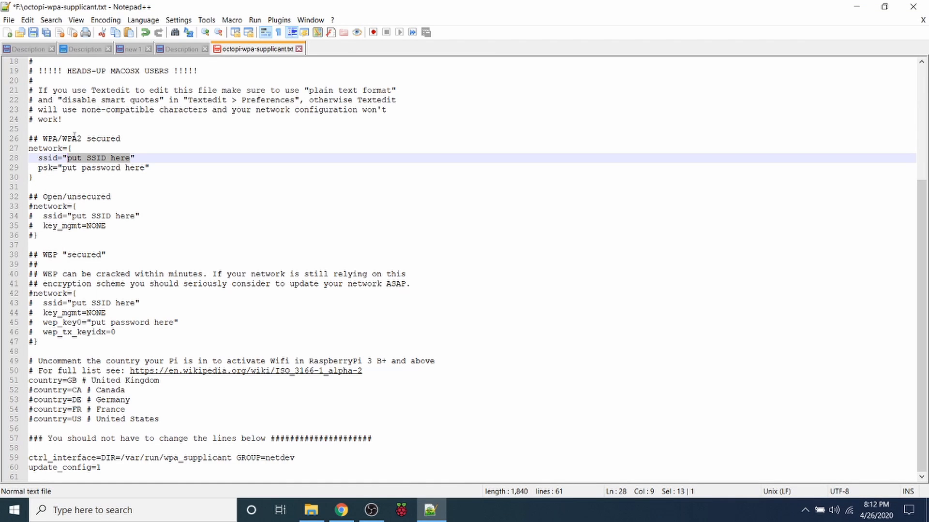
pyautogui.write('YourSSID')
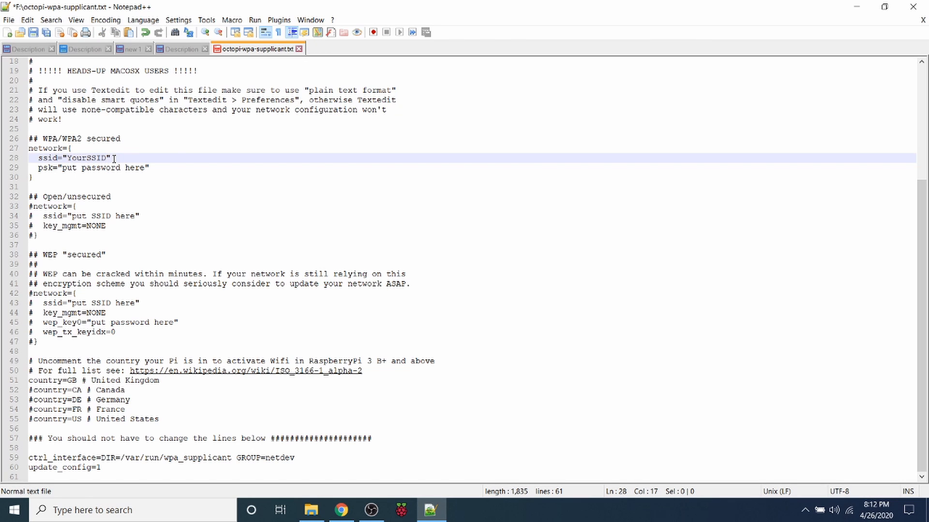
# Copy the router password into the psk line and save the file.
pyautogui.click(341, 509)
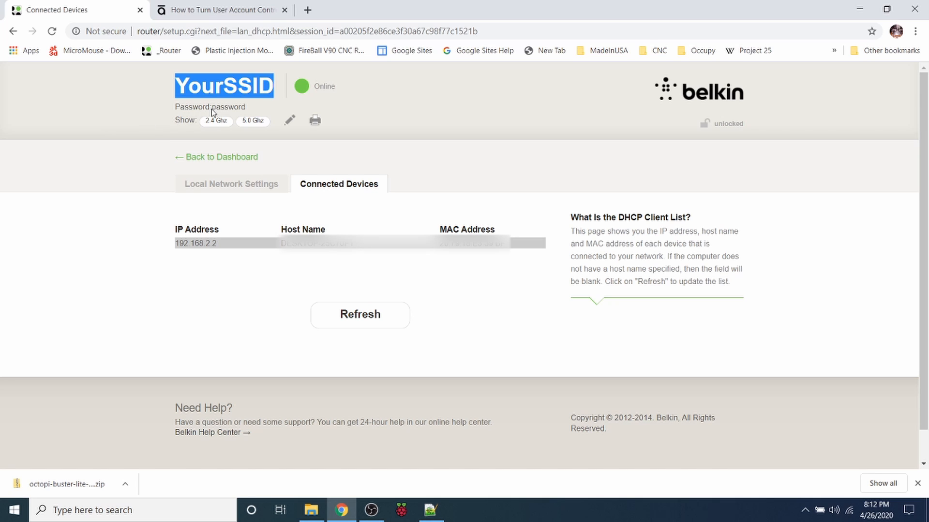
pyautogui.doubleClick(228, 107)
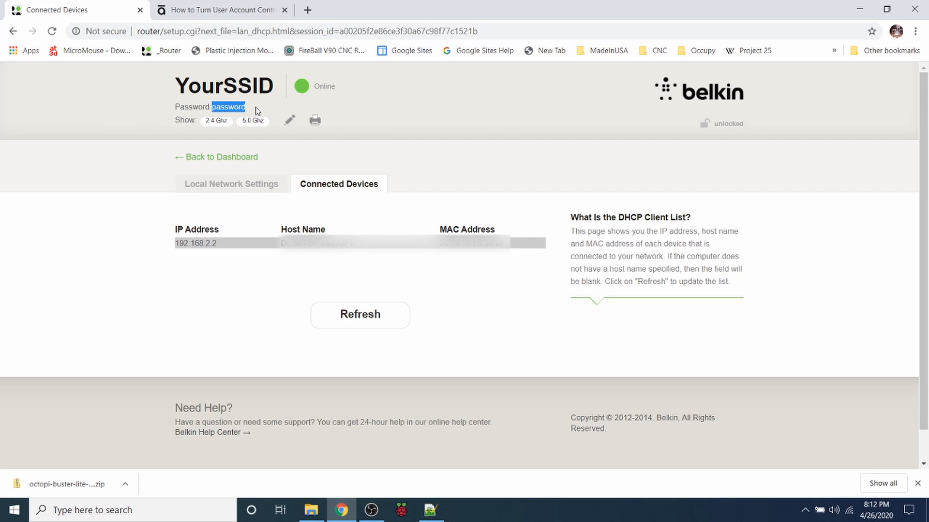
pyautogui.click(431, 510)
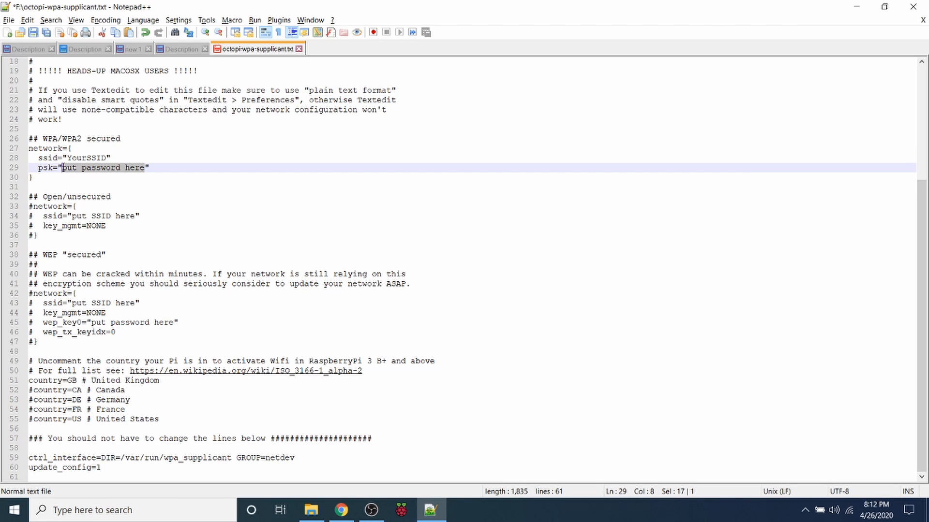
pyautogui.write('password')
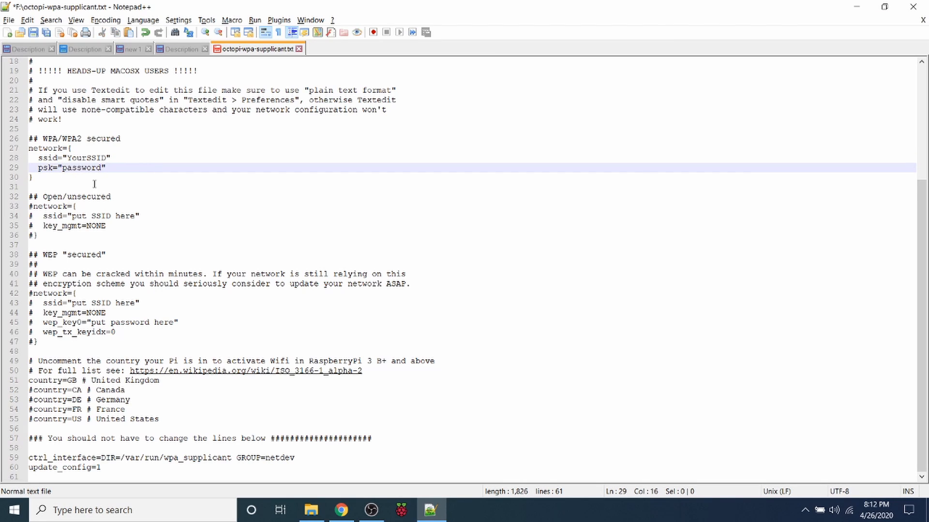
pyautogui.click(118, 187)
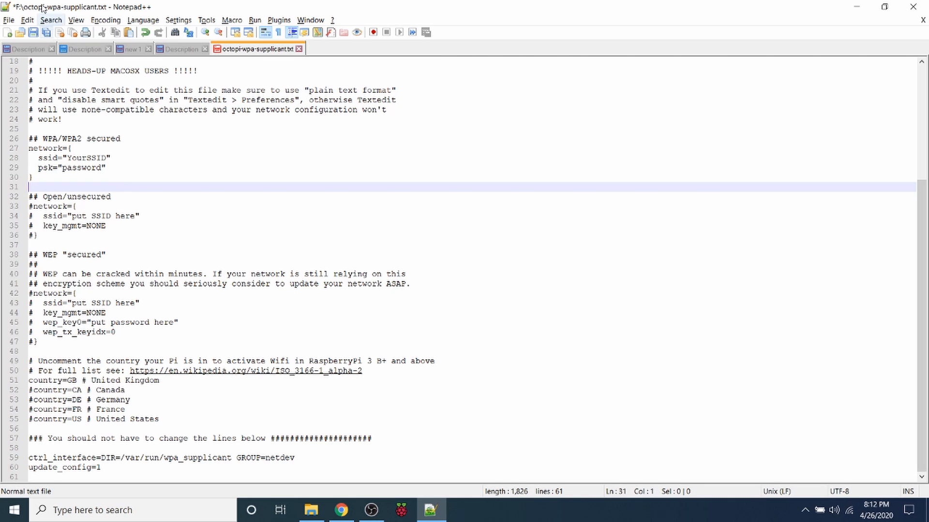
pyautogui.click(29, 32)
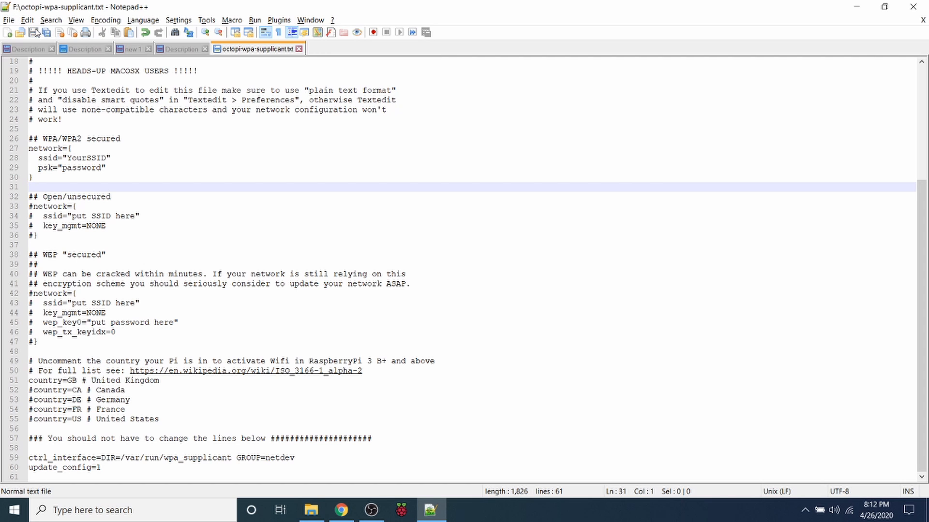
# Close Notepad++ and go back to the Belkin router's main dashboard.
pyautogui.click(341, 510)
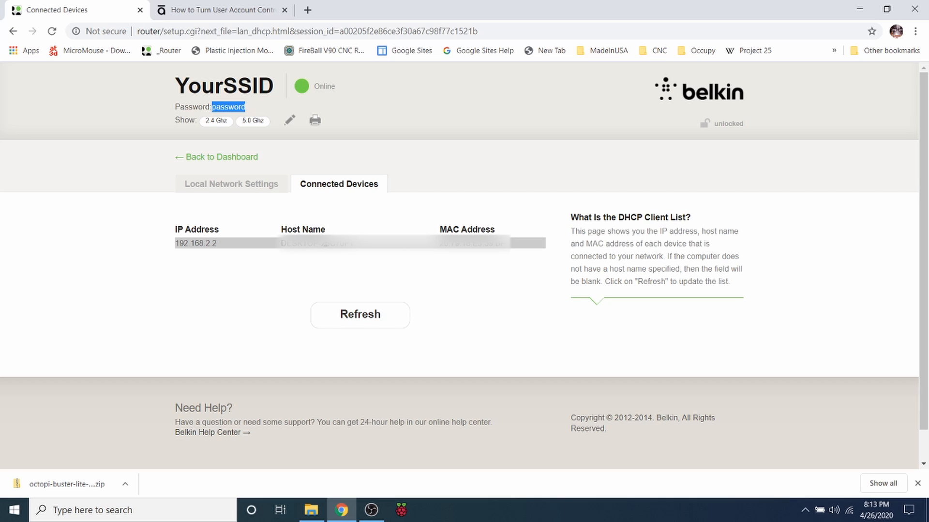
pyautogui.click(221, 158)
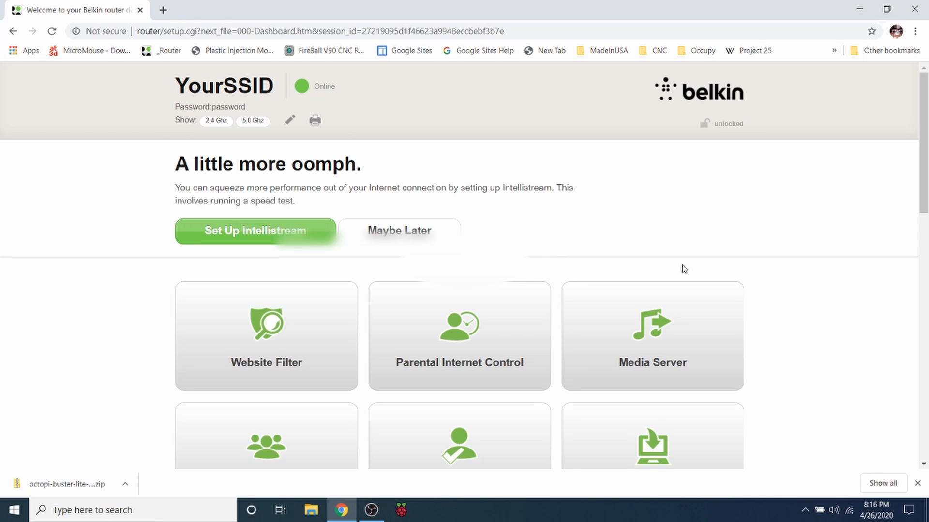
pyautogui.moveTo(373, 148)
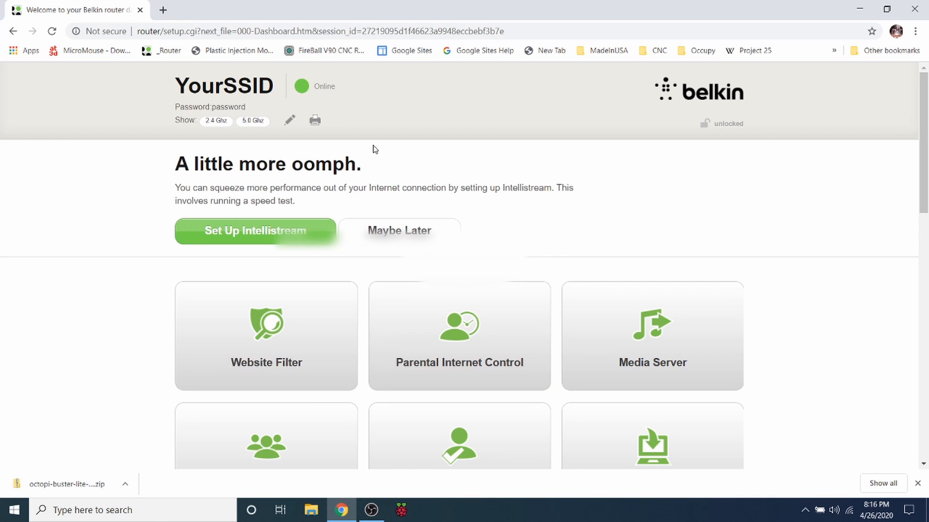
pyautogui.moveTo(82, 348)
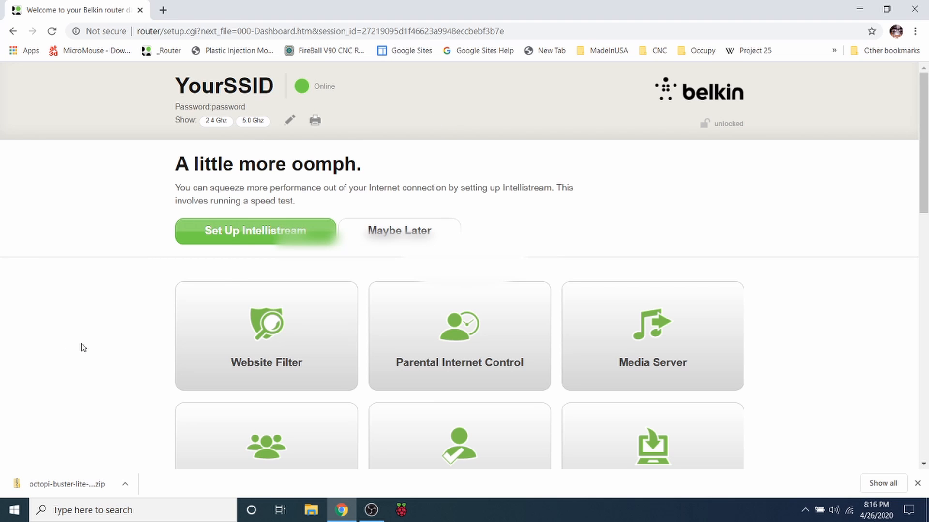
# Open the router's Connected Devices list and copy OCTOPI's IP address, 192.168.2.3.
pyautogui.scroll(-3)
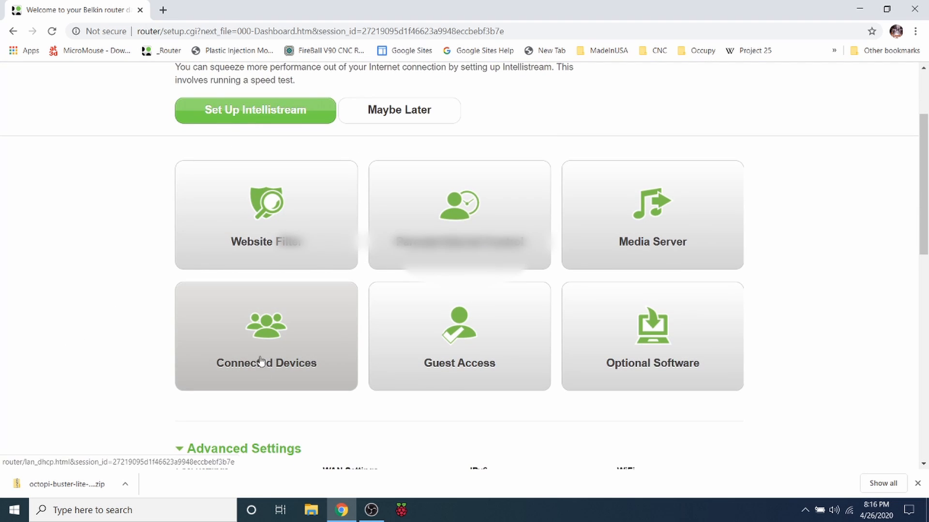
pyautogui.click(265, 336)
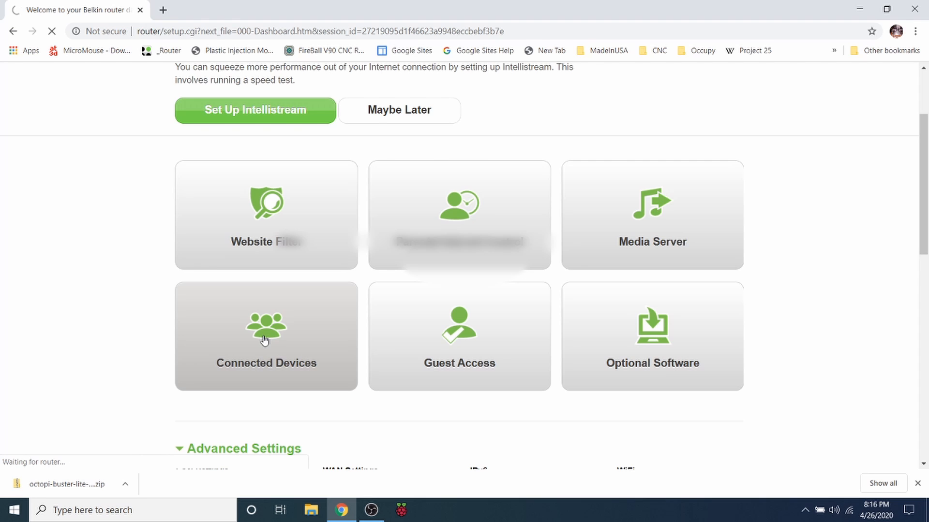
pyautogui.click(265, 336)
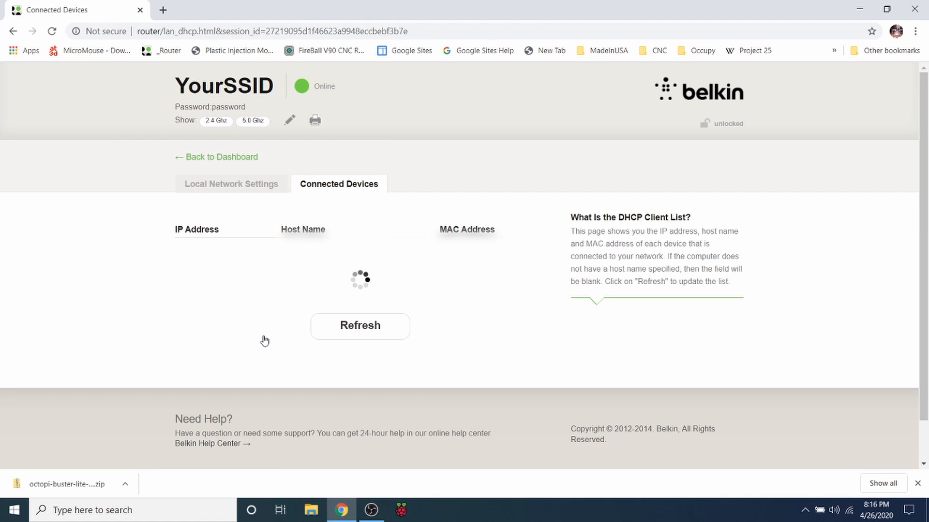
pyautogui.click(359, 325)
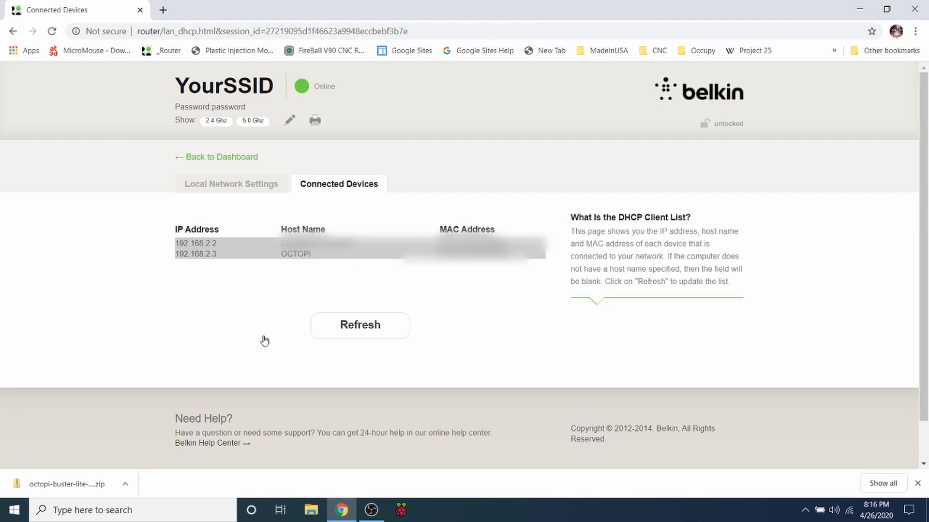
pyautogui.doubleClick(295, 254)
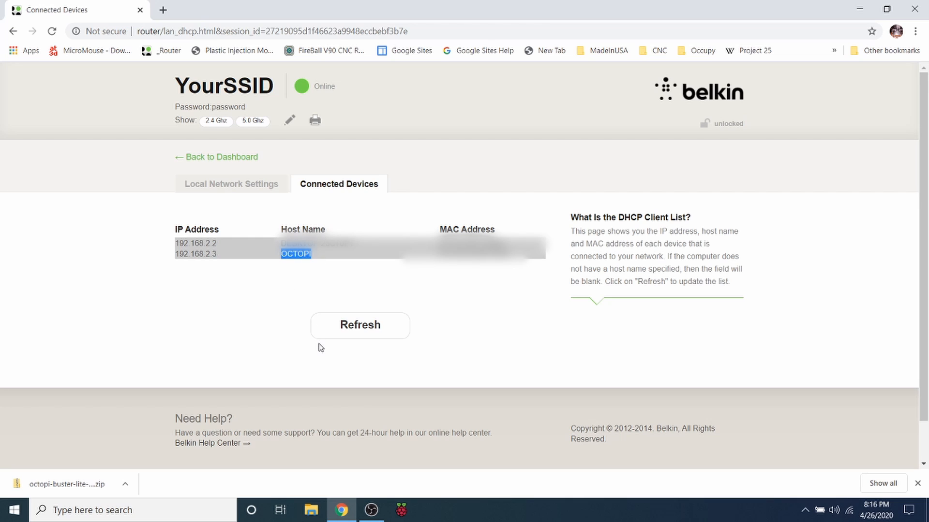
pyautogui.moveTo(224, 260)
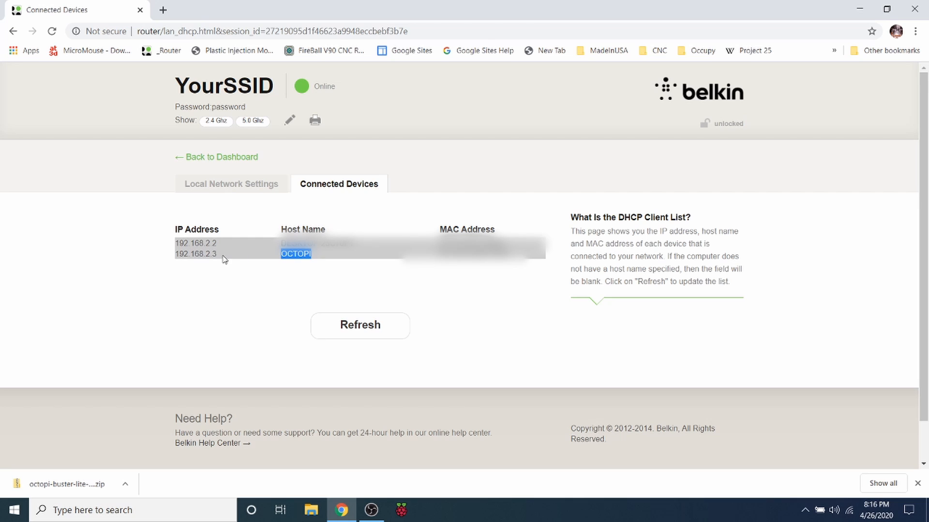
pyautogui.doubleClick(195, 253)
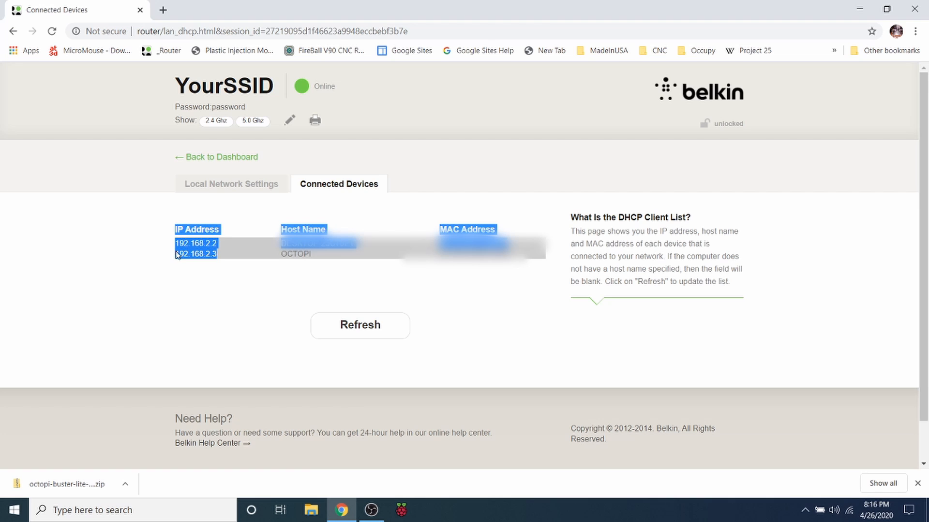
pyautogui.rightClick(196, 254)
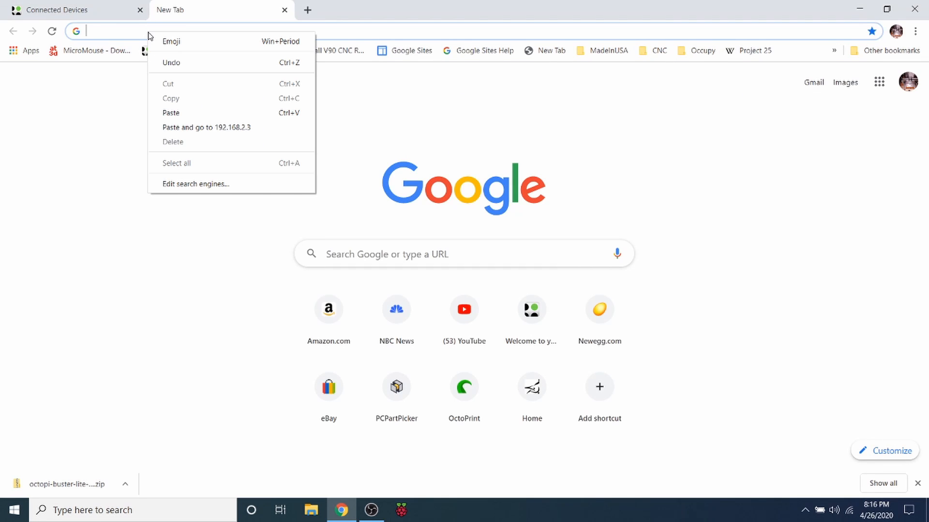
pyautogui.moveTo(172, 113)
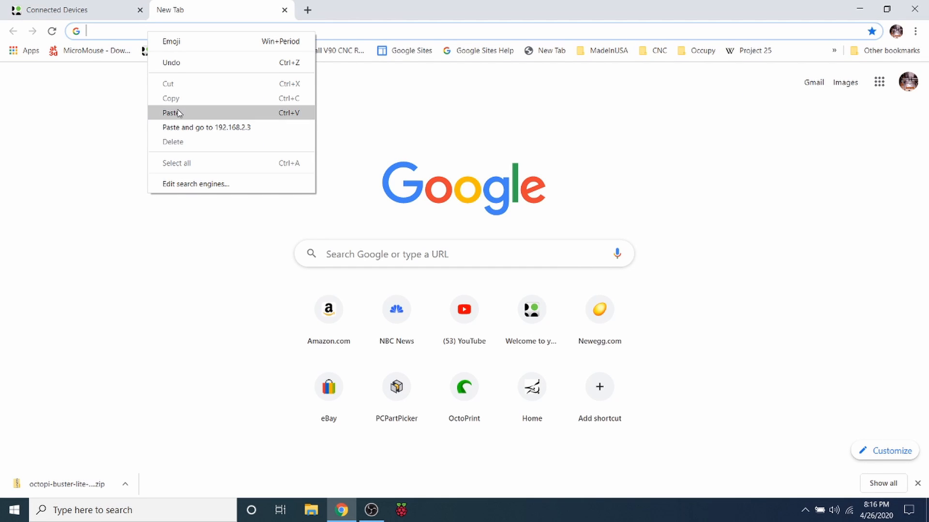
# Paste 192.168.2.3 into a new Chrome tab and load the OctoPrint page.
pyautogui.click(172, 113)
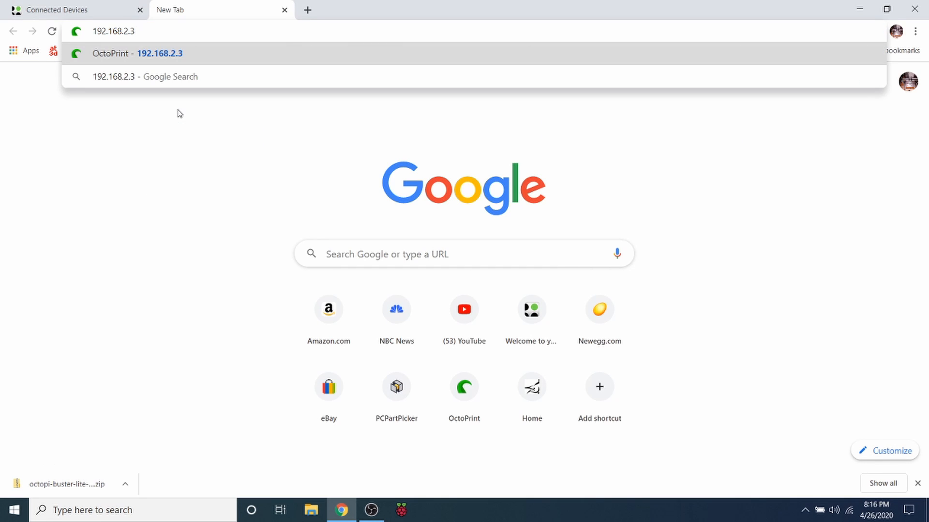
pyautogui.click(137, 53)
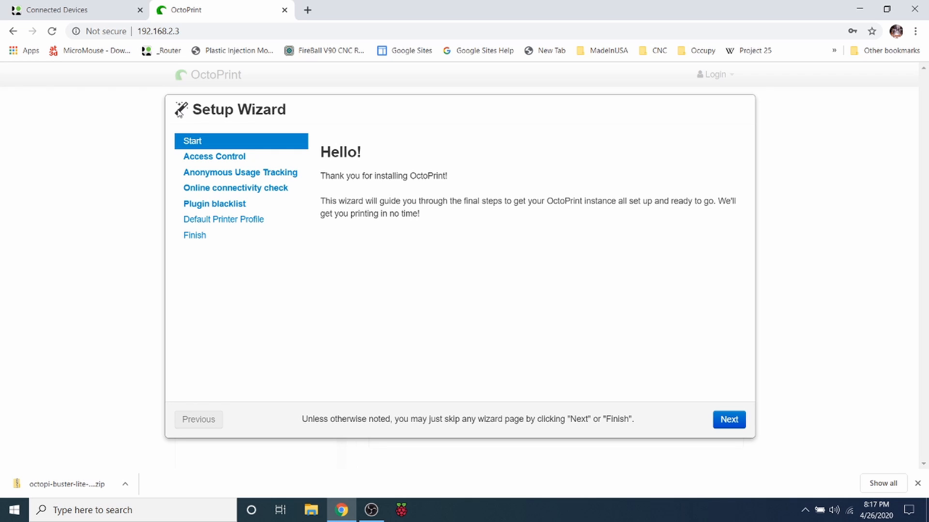
pyautogui.moveTo(424, 221)
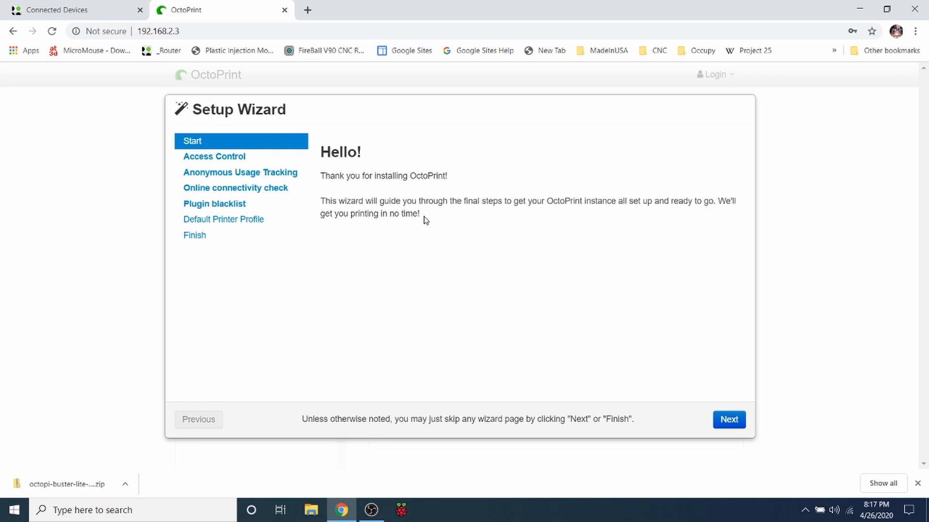
pyautogui.moveTo(322, 175)
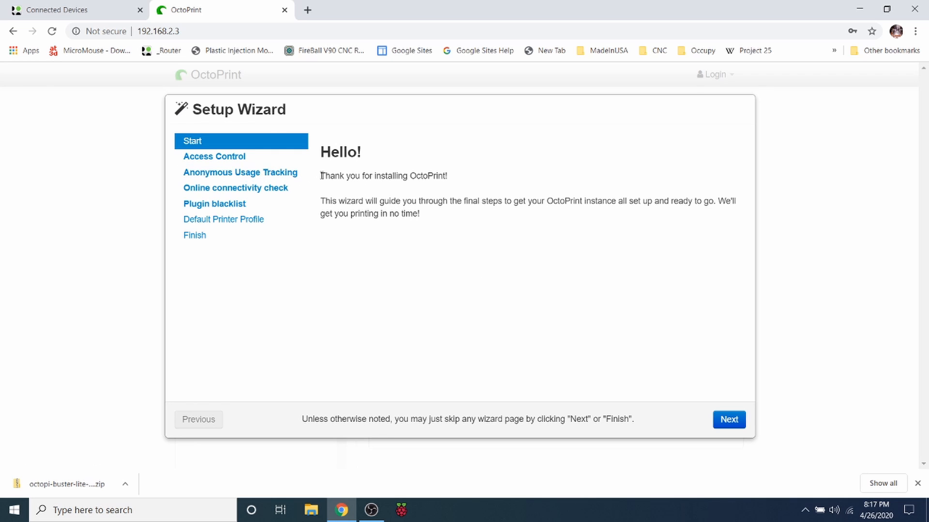
pyautogui.tripleClick(383, 176)
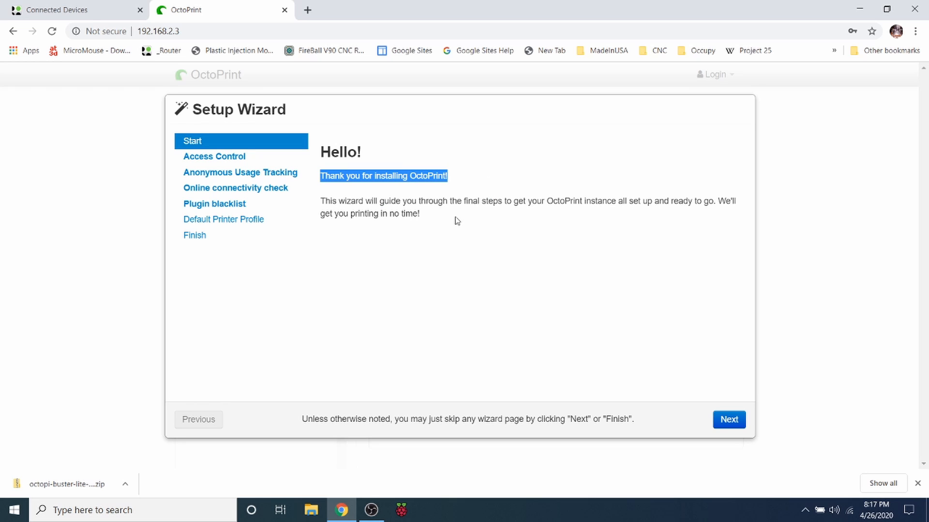
pyautogui.moveTo(530, 262)
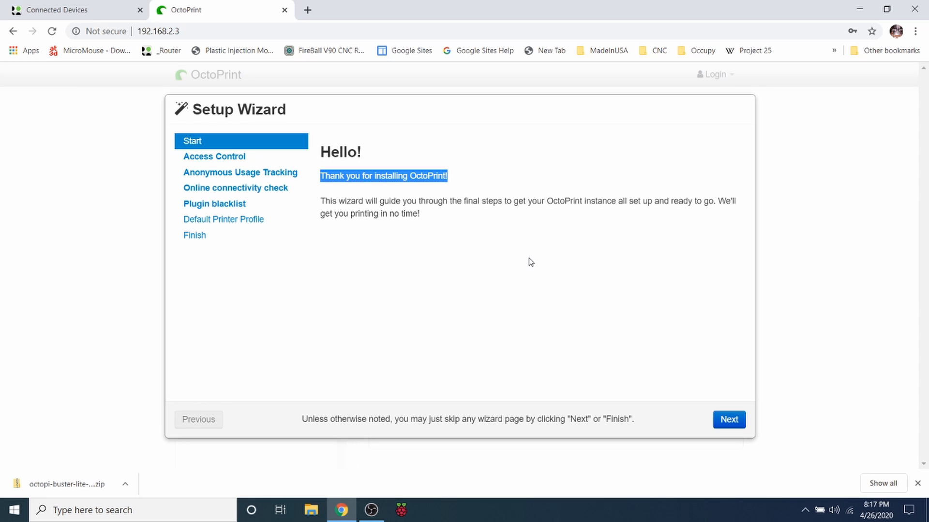
pyautogui.moveTo(445, 220)
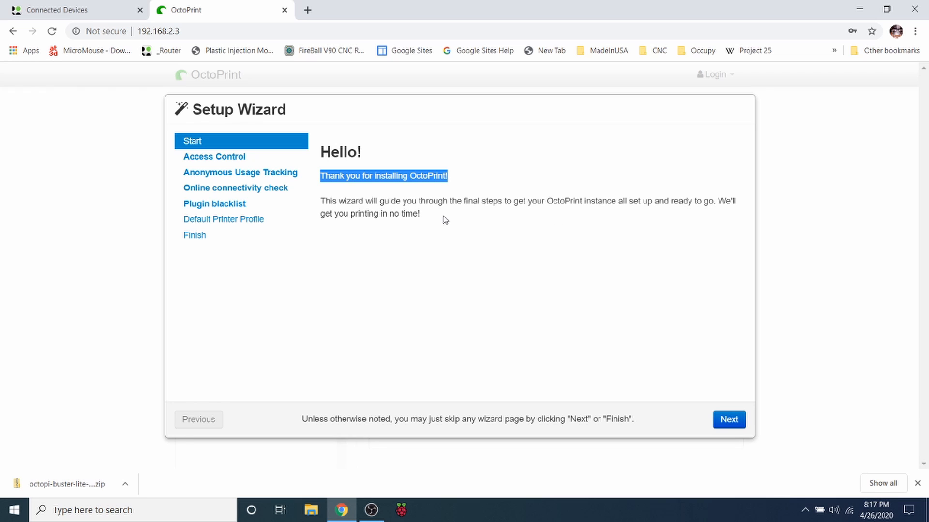
pyautogui.moveTo(664, 348)
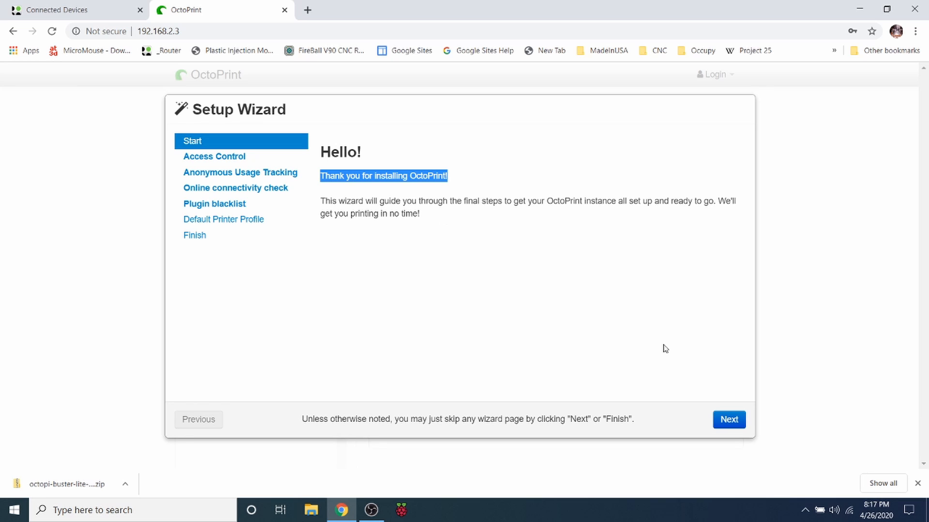
# Create the OctoPi_1 admin account with saved credentials and keep access control enabled.
pyautogui.click(728, 419)
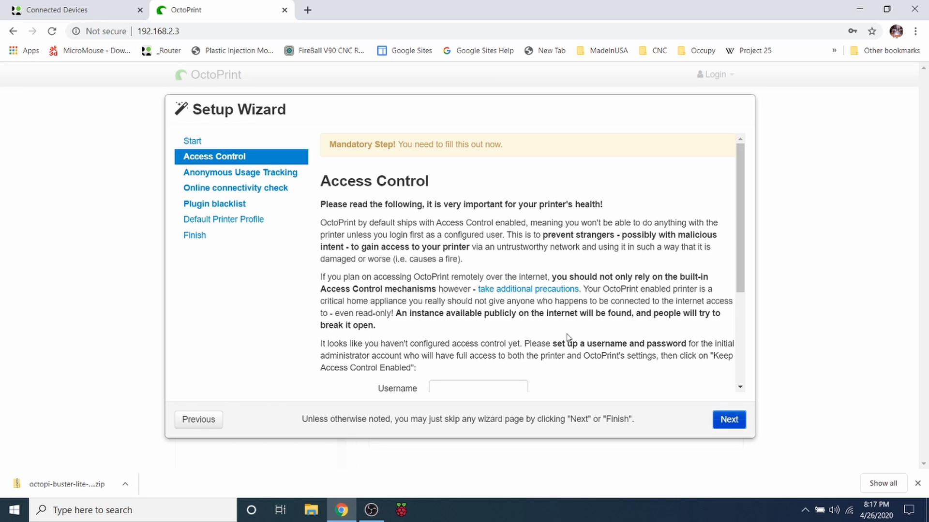
pyautogui.moveTo(385, 235)
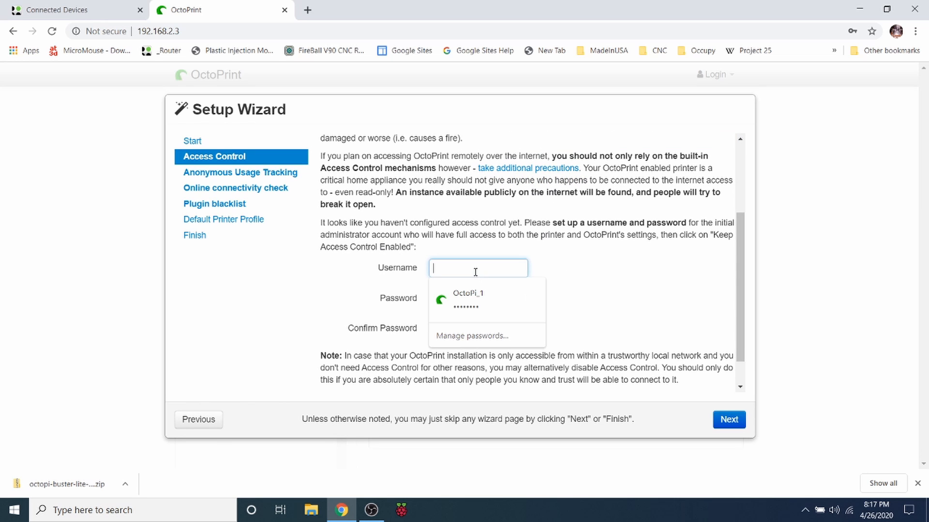
pyautogui.click(468, 299)
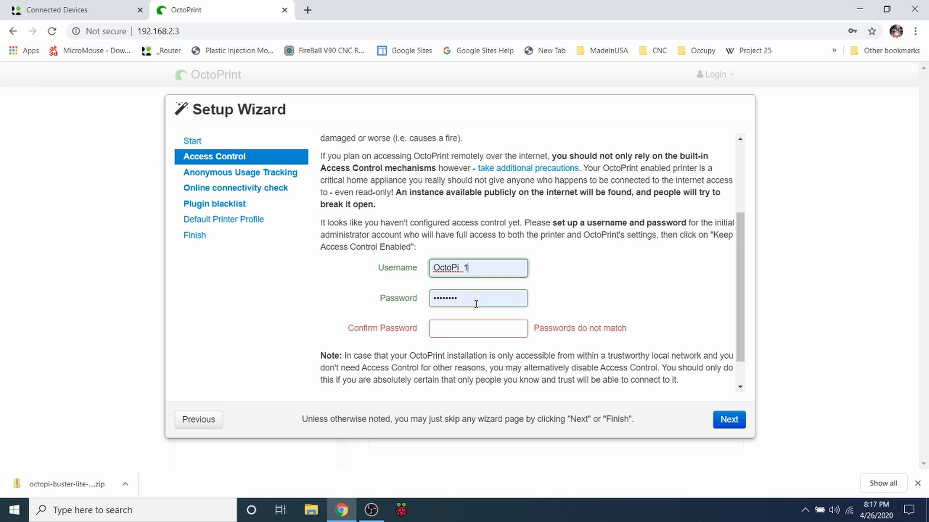
pyautogui.click(477, 298)
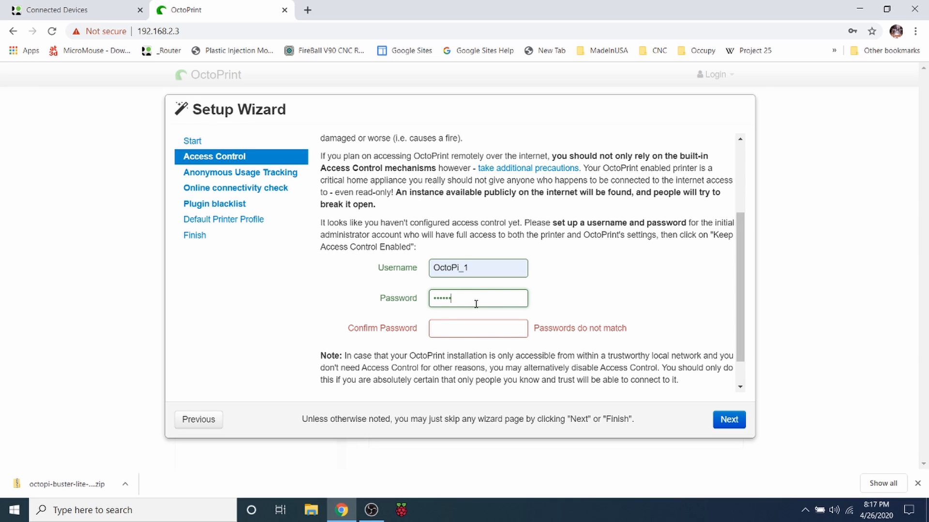
pyautogui.click(477, 328)
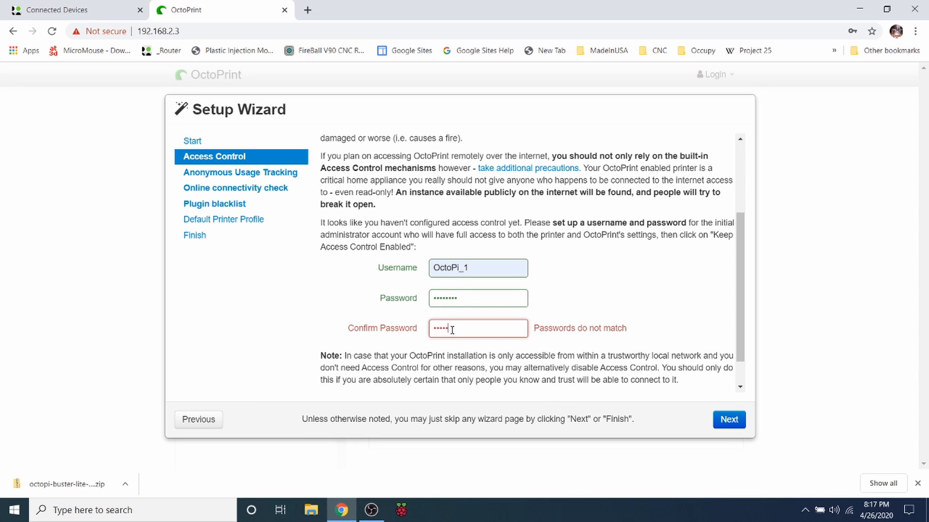
pyautogui.write('•••')
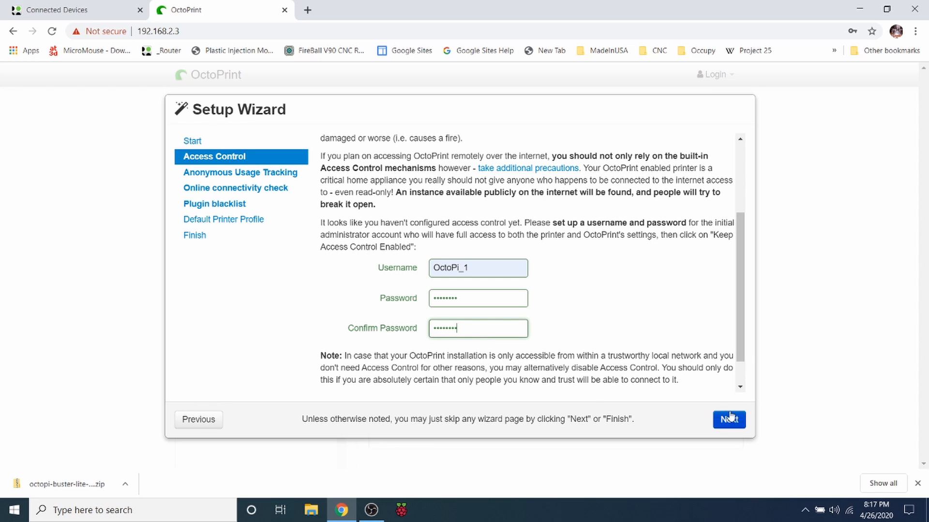
pyautogui.scroll(-3)
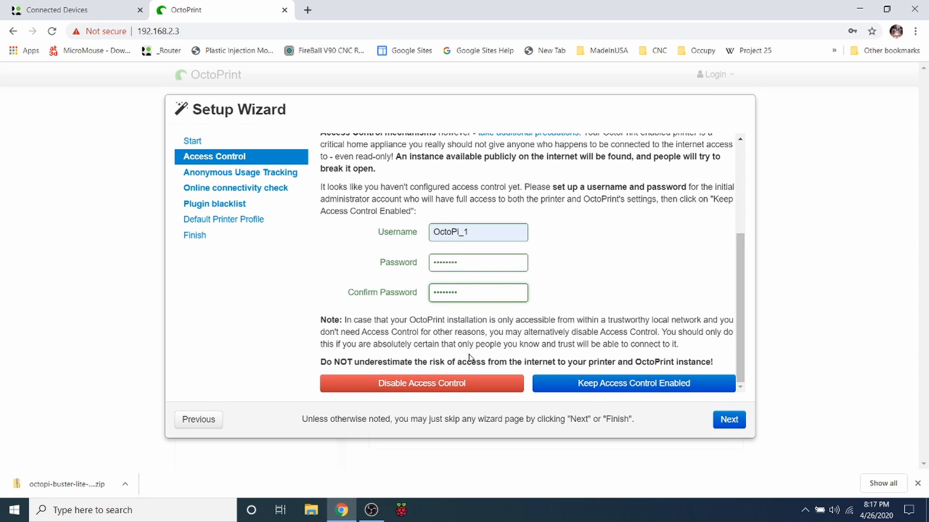
pyautogui.moveTo(407, 377)
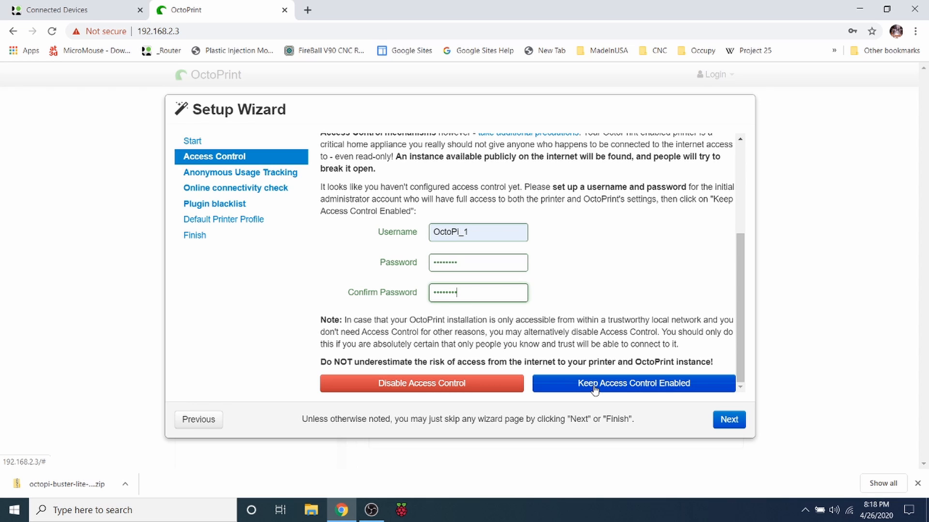
pyautogui.click(633, 383)
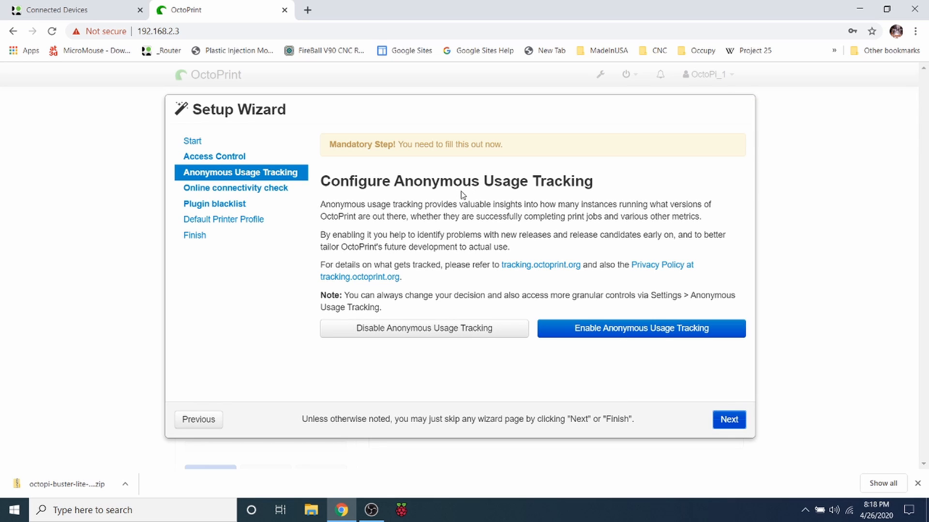
pyautogui.moveTo(389, 335)
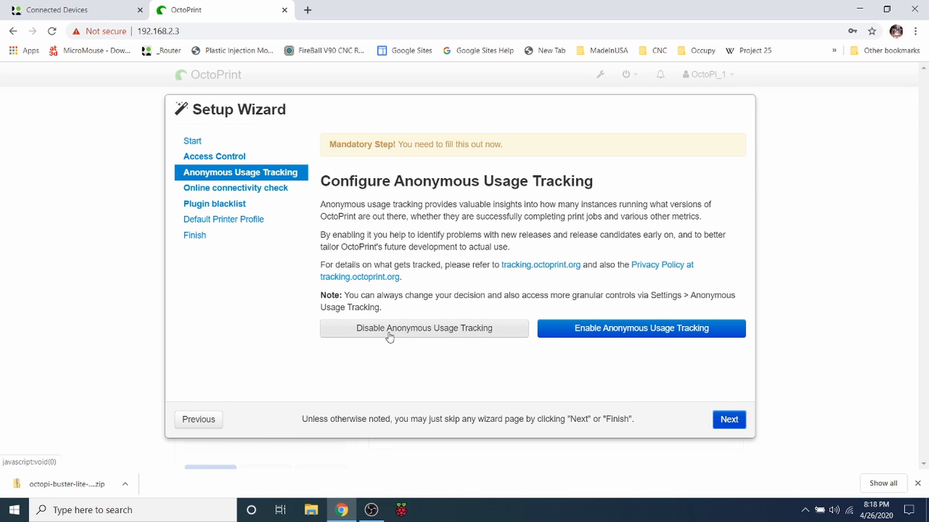
# Disable anonymous usage tracking and move on to the connectivity check.
pyautogui.click(423, 328)
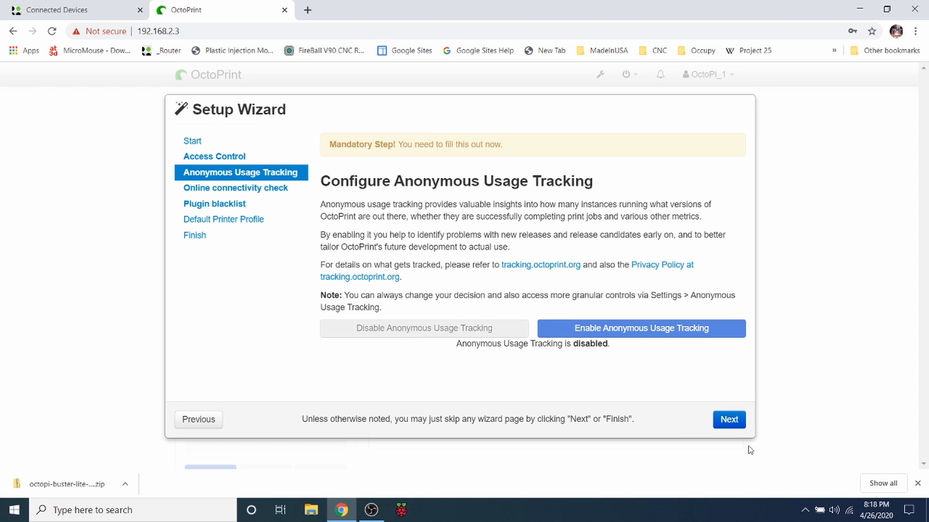
pyautogui.click(729, 420)
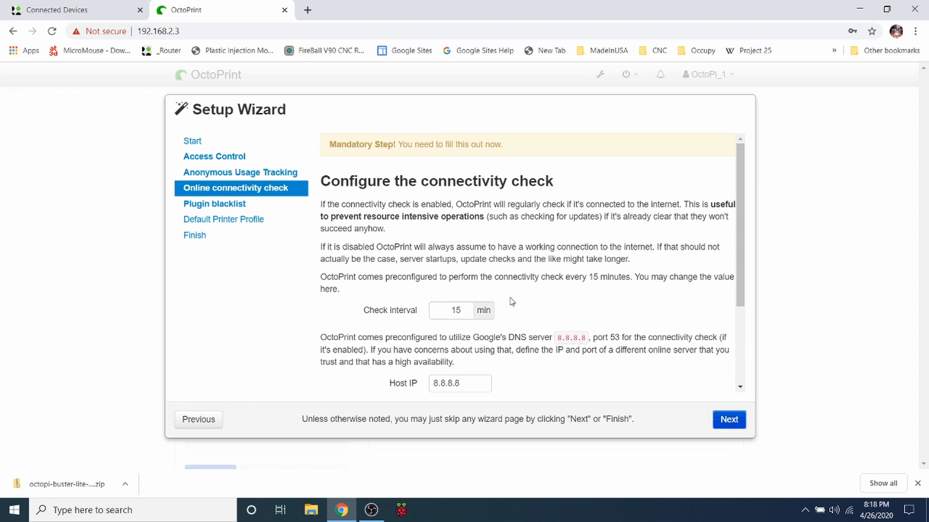
pyautogui.scroll(-3)
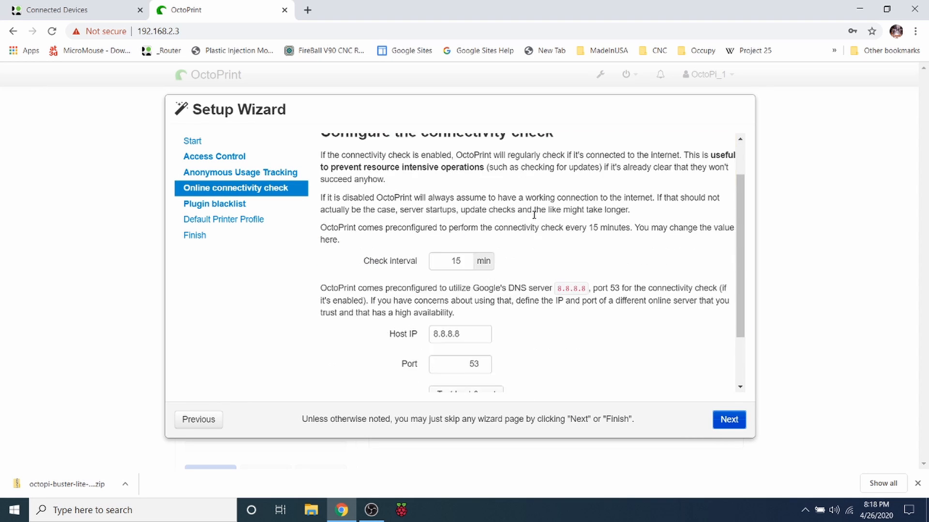
pyautogui.scroll(-3)
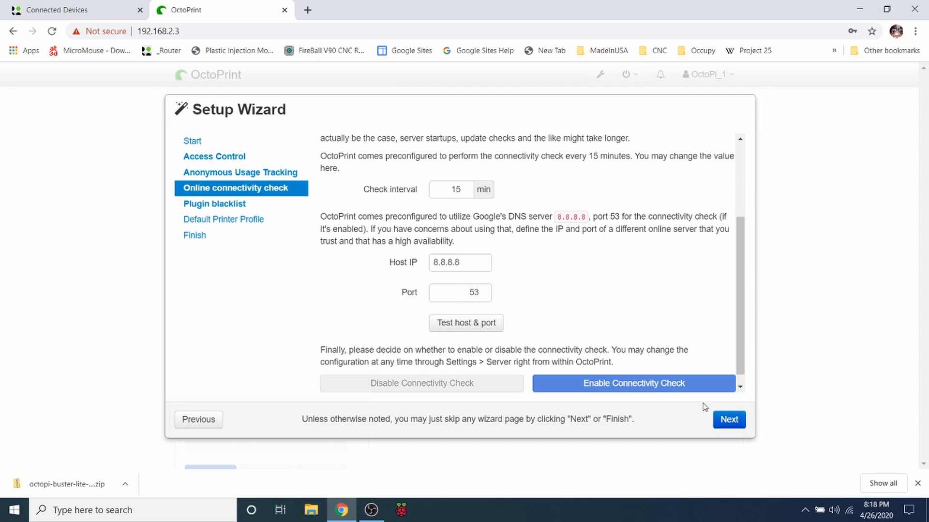
# Disable plugin blacklist processing and advance to the Default Printer Profile step.
pyautogui.click(729, 420)
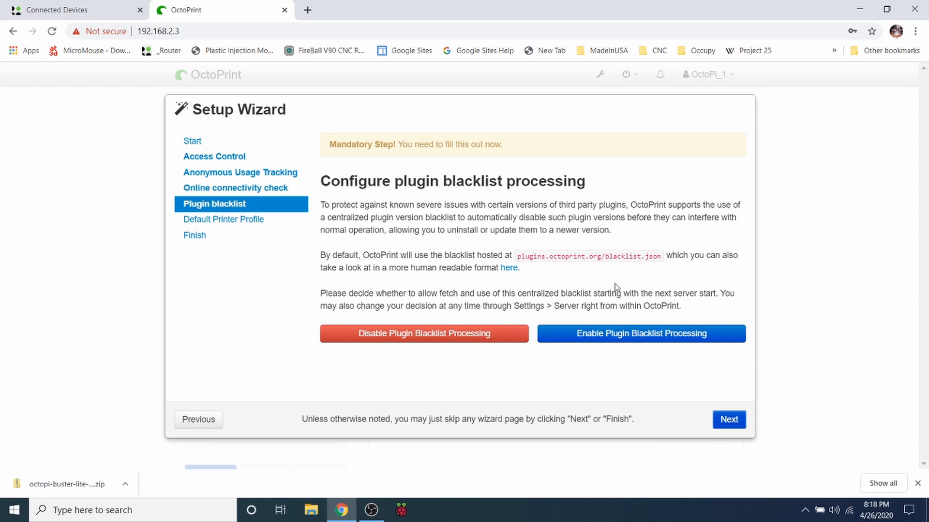
pyautogui.moveTo(492, 174)
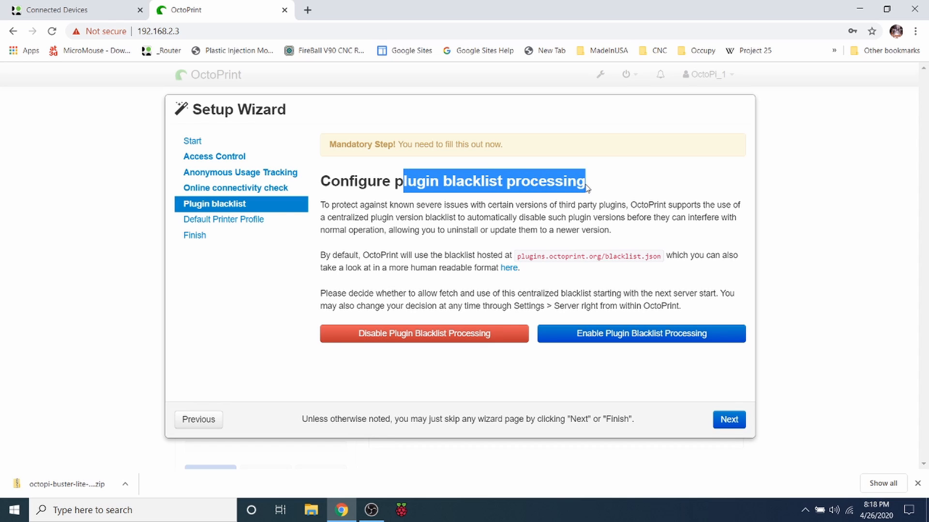
pyautogui.moveTo(612, 359)
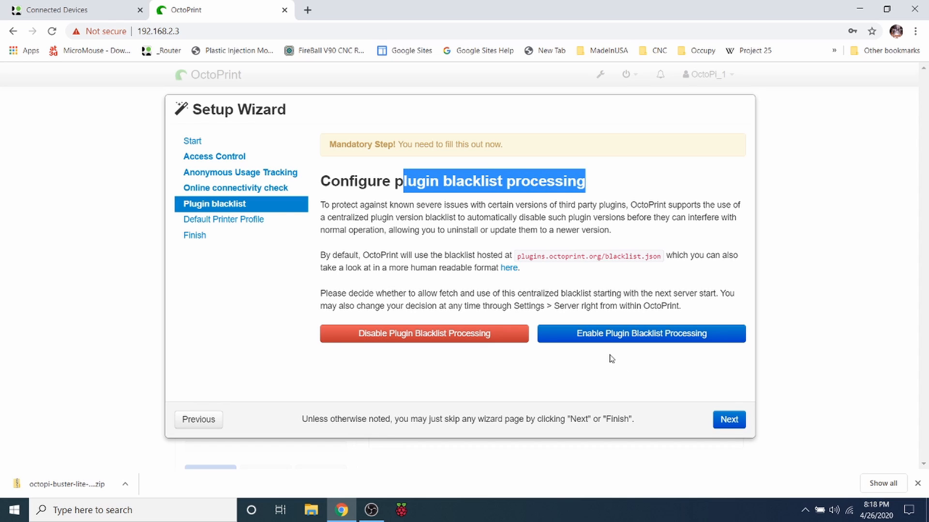
pyautogui.click(423, 333)
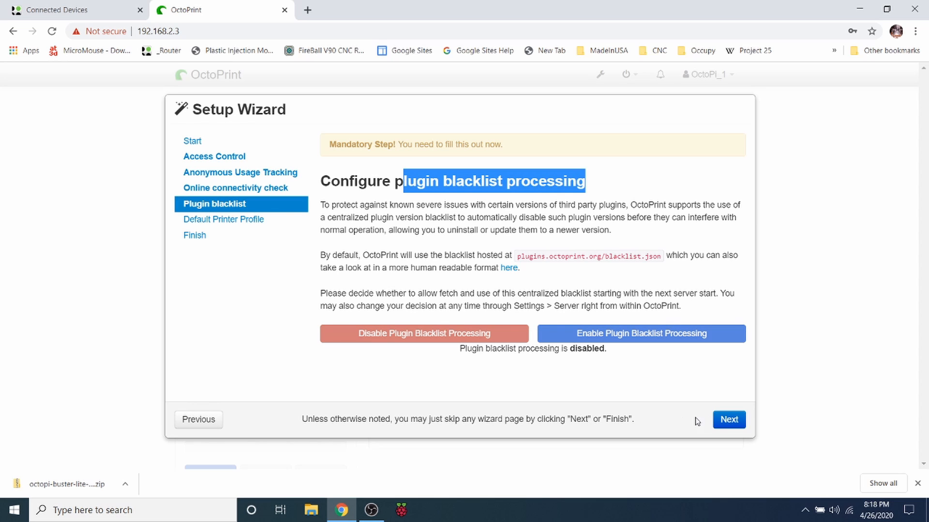
pyautogui.moveTo(707, 411)
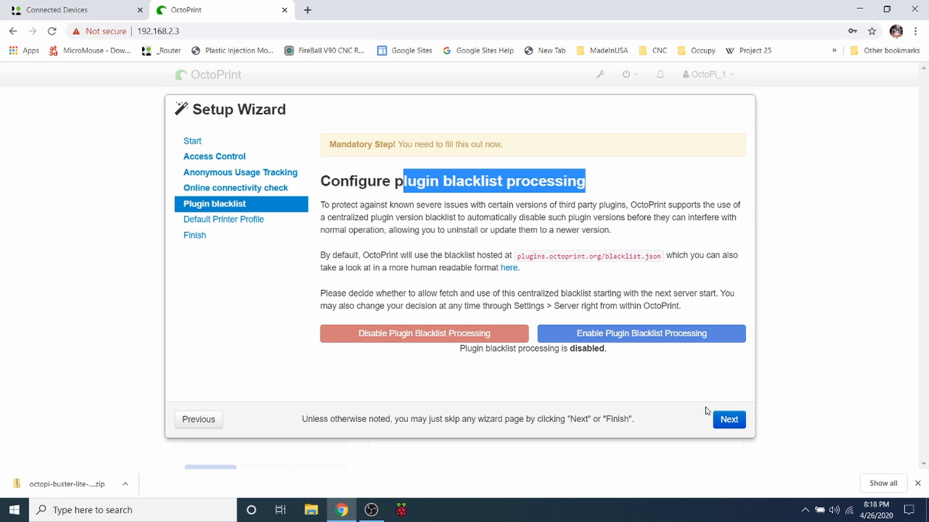
pyautogui.moveTo(752, 406)
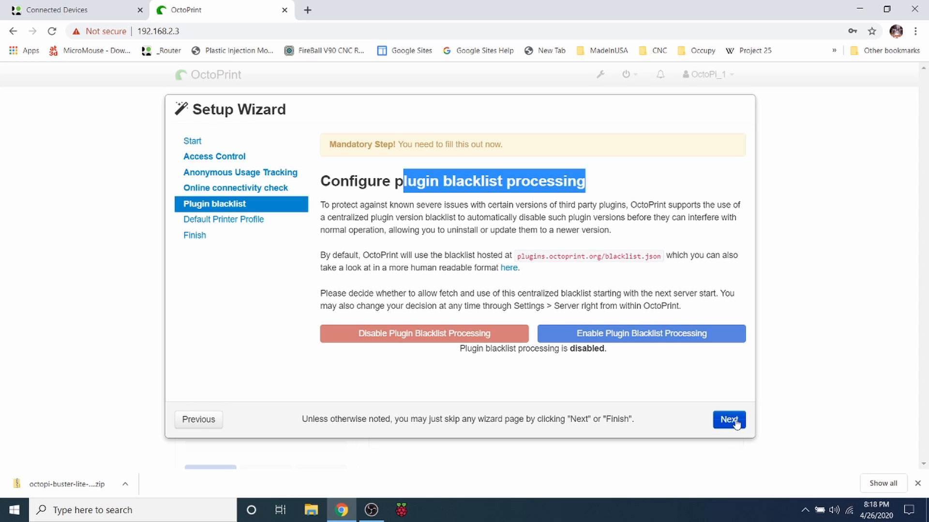
pyautogui.click(728, 420)
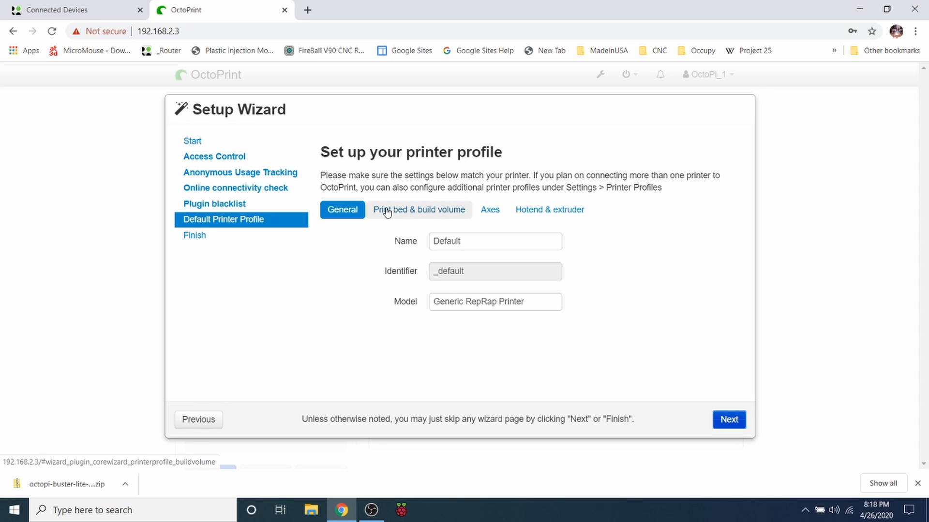
# Set the default profile's build height (Z) to 250 mm and advance to the final page.
pyautogui.click(418, 209)
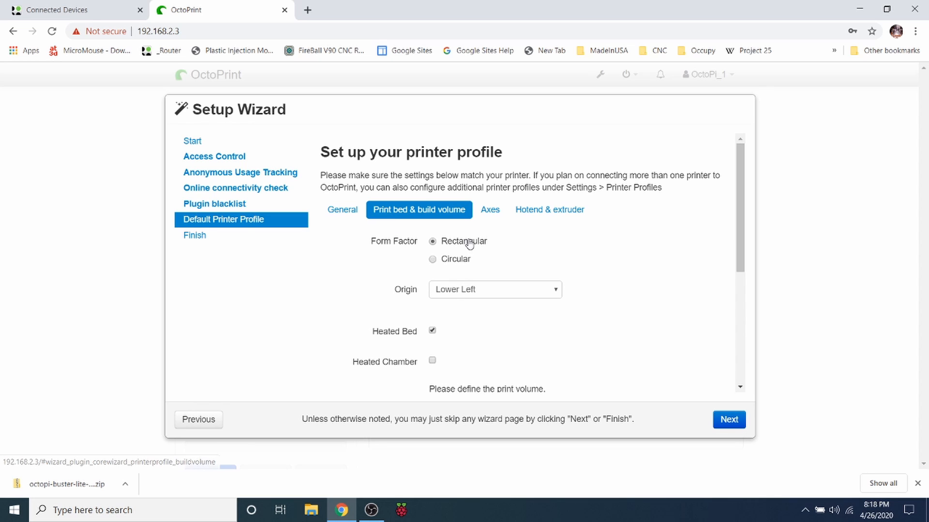
pyautogui.moveTo(543, 257)
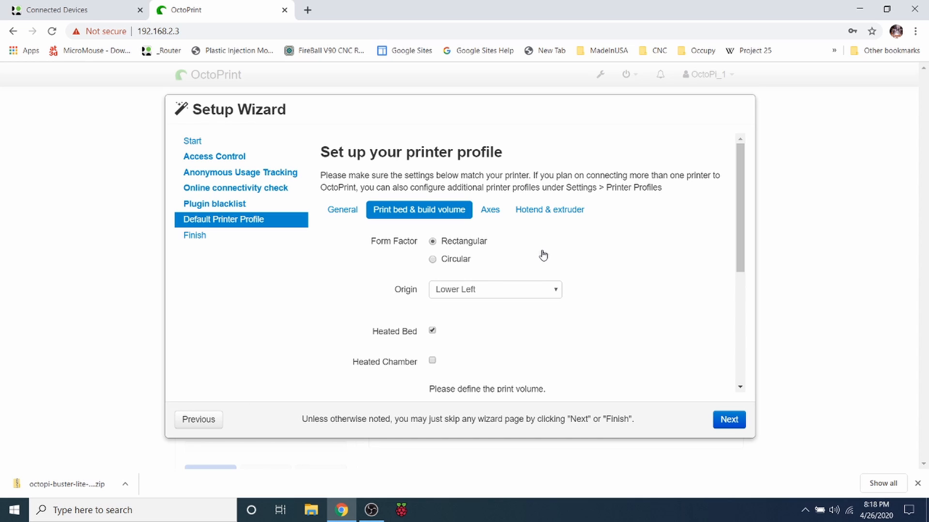
pyautogui.scroll(-3)
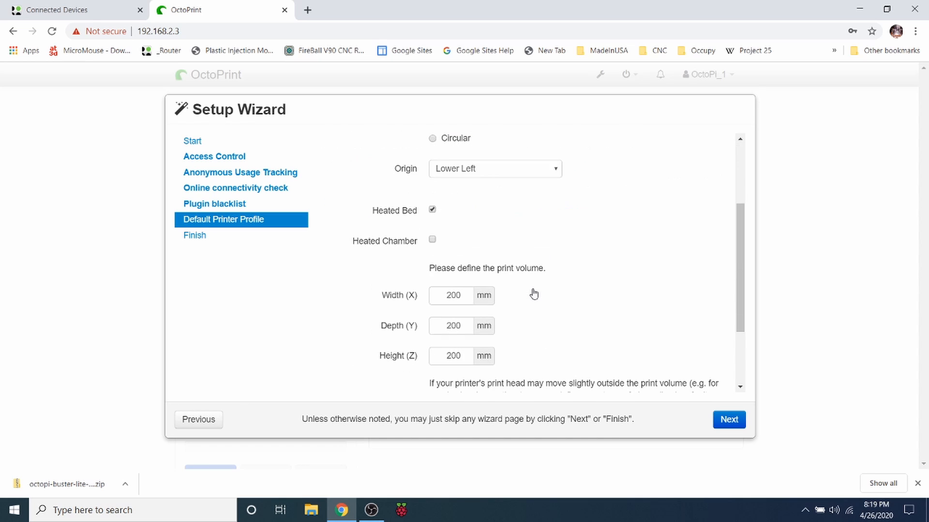
pyautogui.moveTo(511, 208)
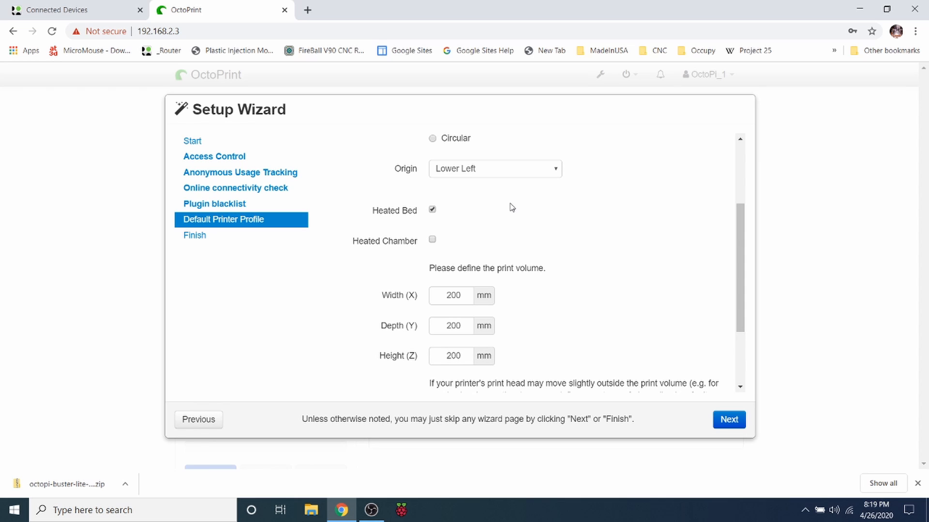
pyautogui.click(494, 169)
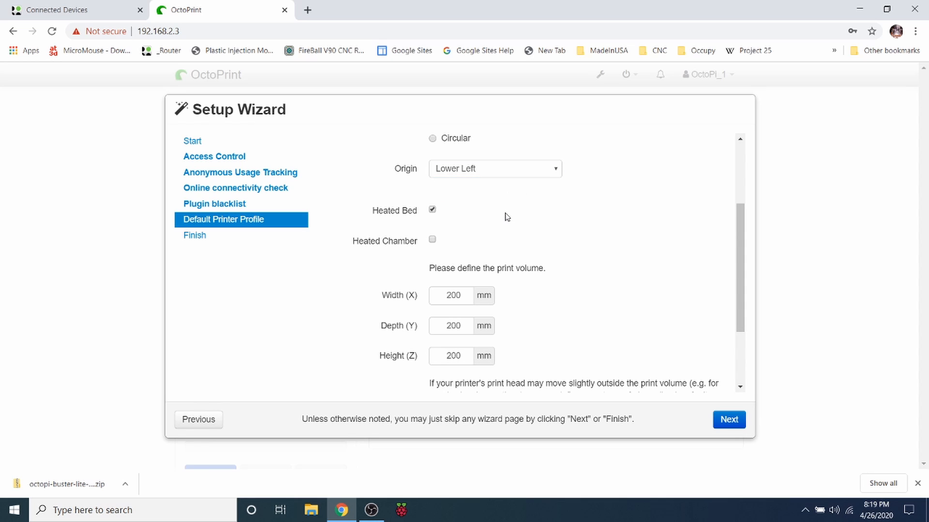
pyautogui.moveTo(439, 218)
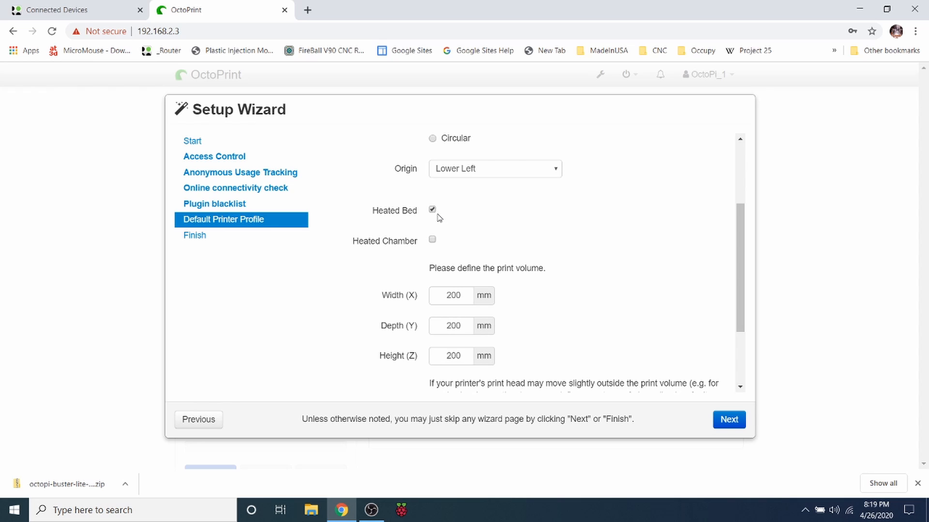
pyautogui.moveTo(433, 243)
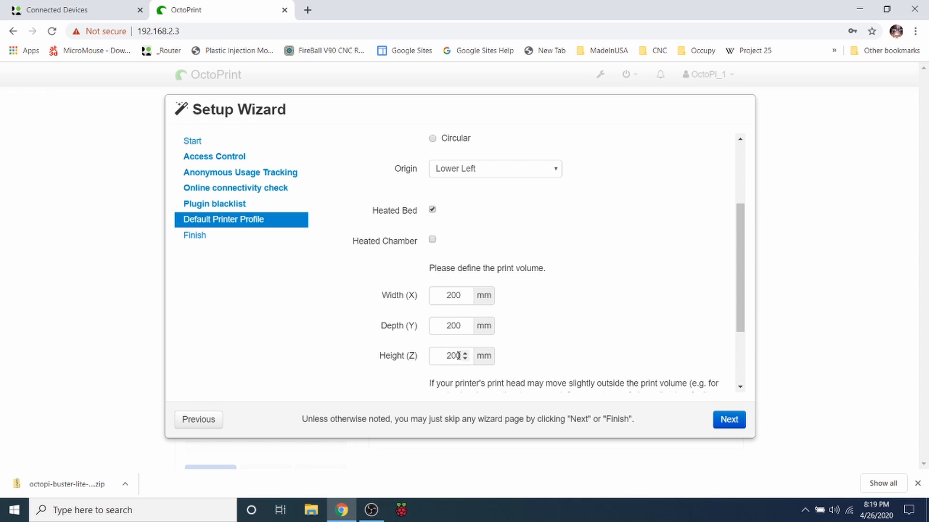
pyautogui.tripleClick(450, 355)
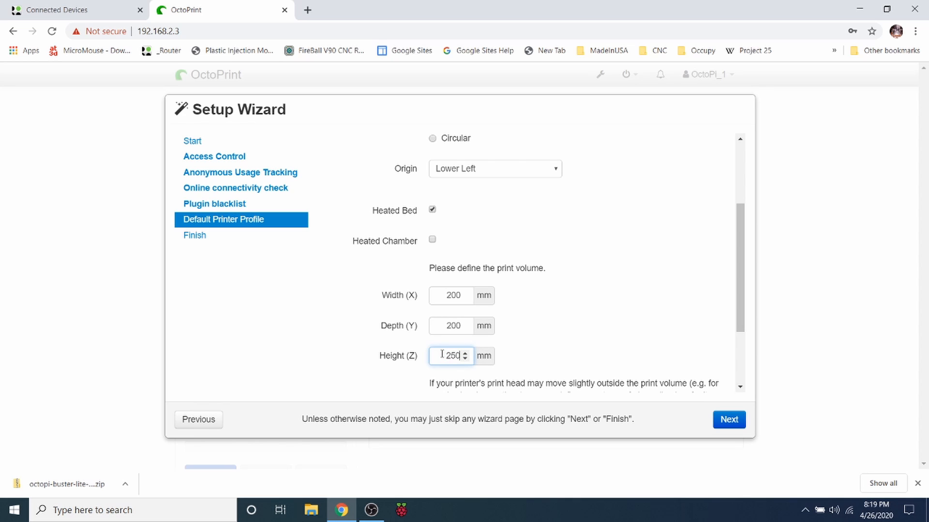
pyautogui.scroll(-3)
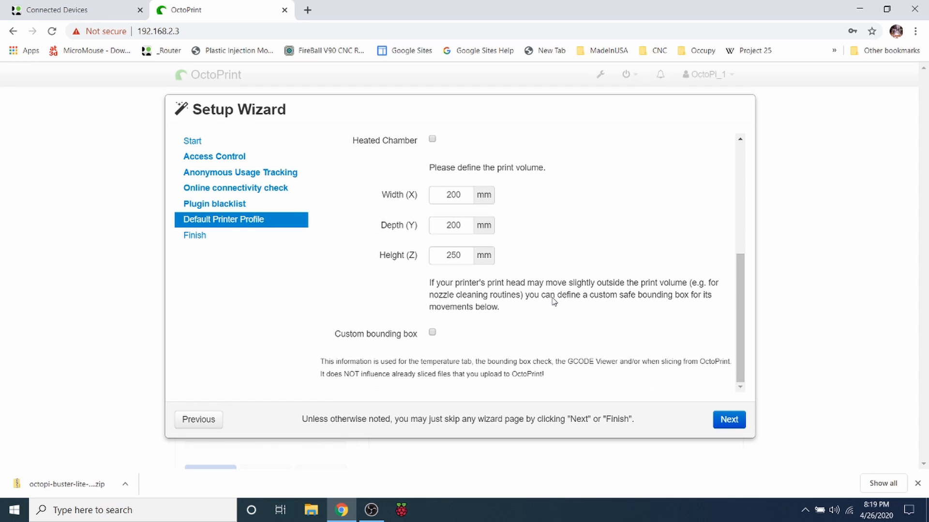
pyautogui.moveTo(433, 336)
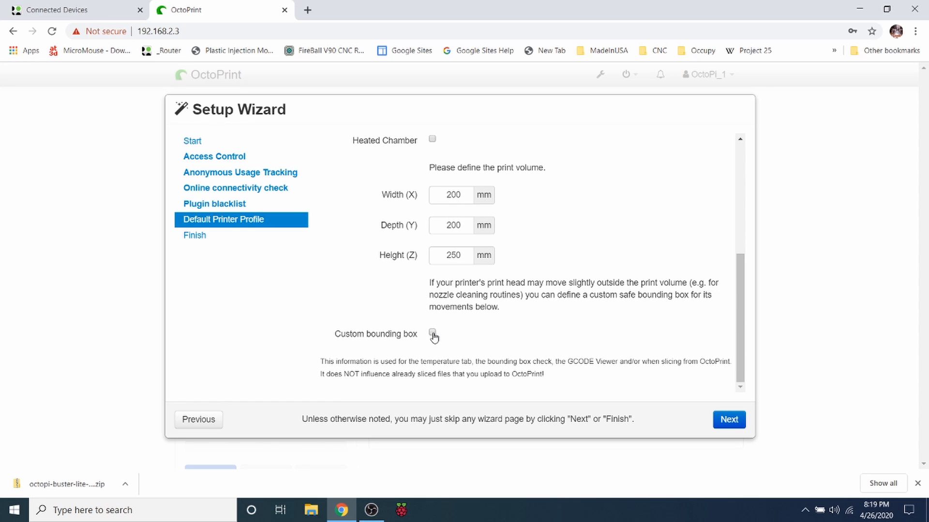
pyautogui.click(728, 420)
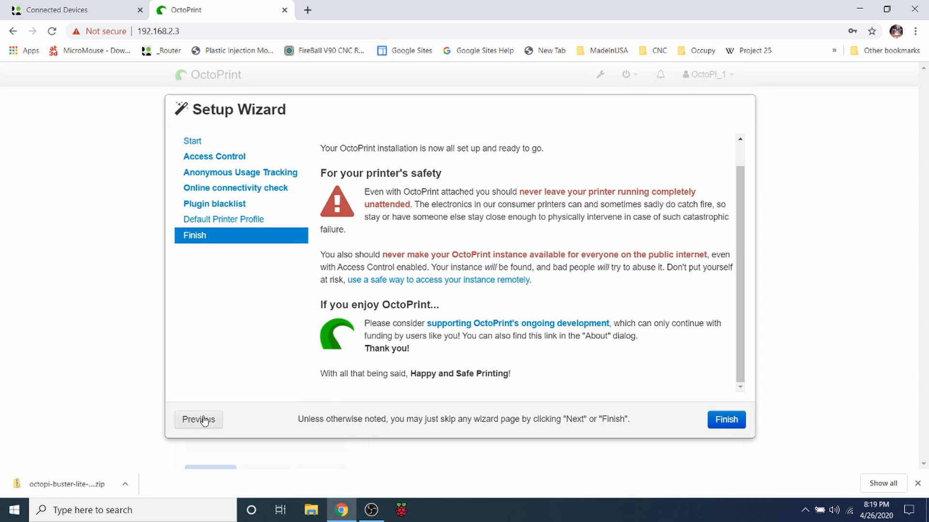
# Review the profile's axes and hotend settings (0.4 mm nozzle, one extruder), then finish.
pyautogui.click(199, 419)
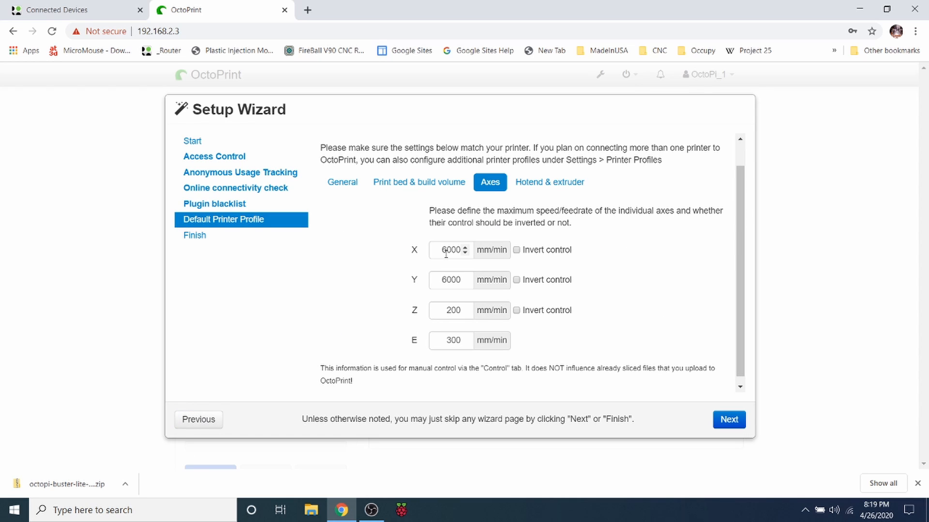
pyautogui.moveTo(495, 267)
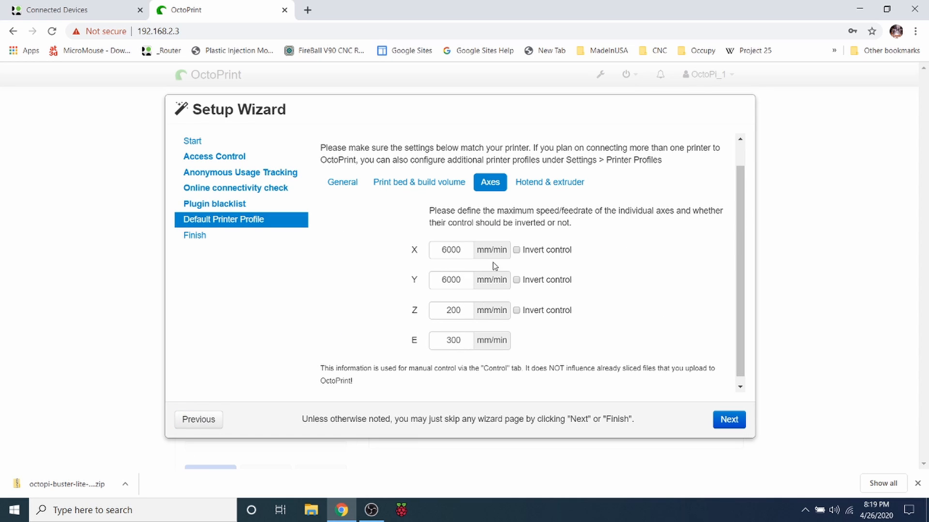
pyautogui.moveTo(525, 160)
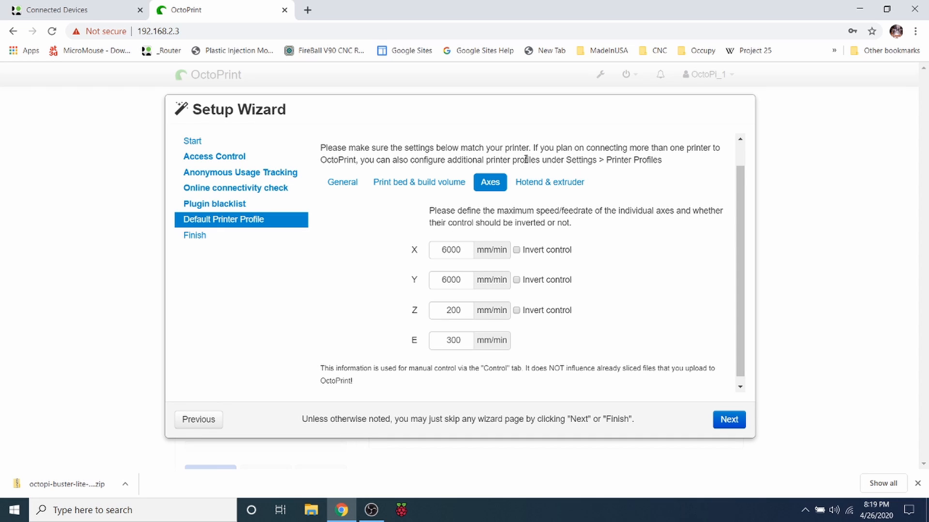
pyautogui.moveTo(549, 182)
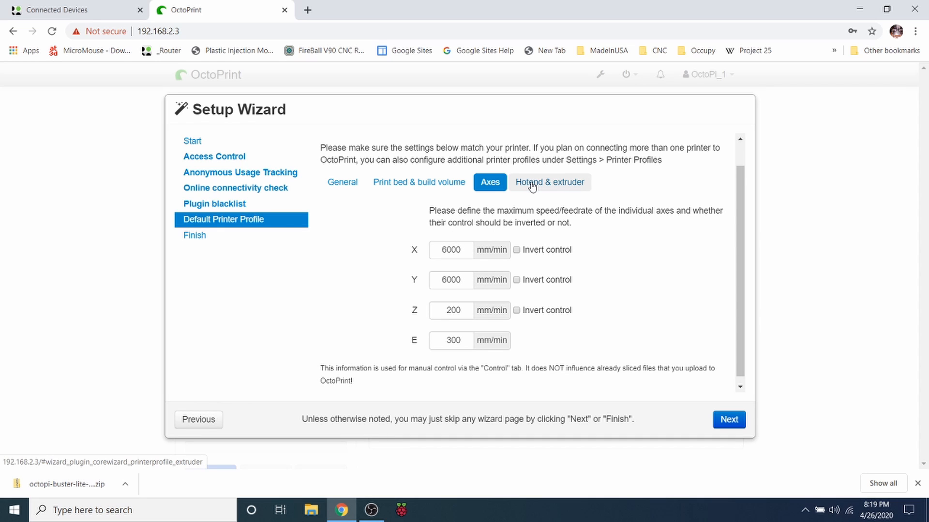
pyautogui.click(549, 182)
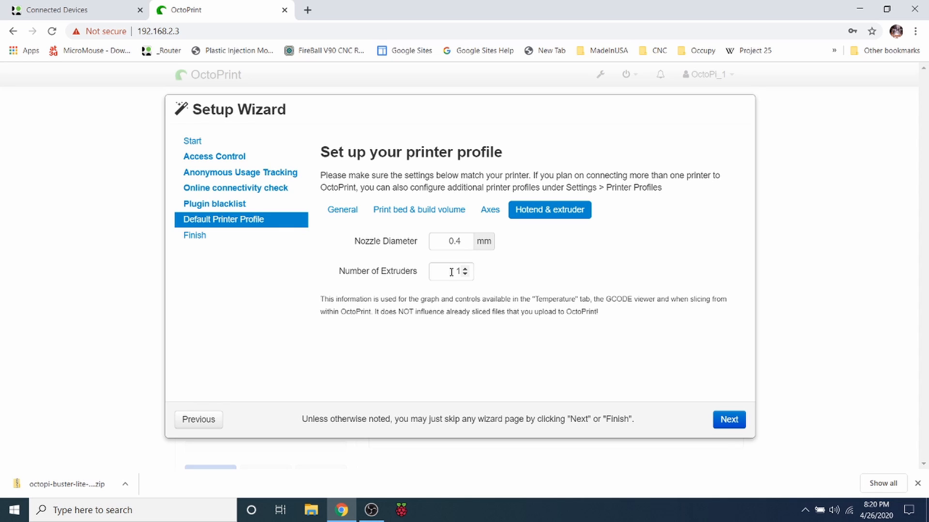
pyautogui.click(728, 419)
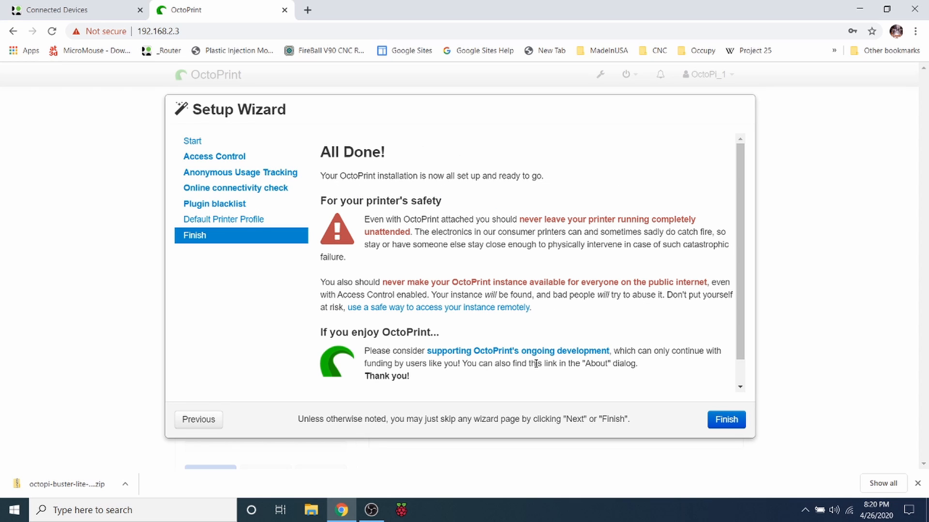
pyautogui.scroll(-3)
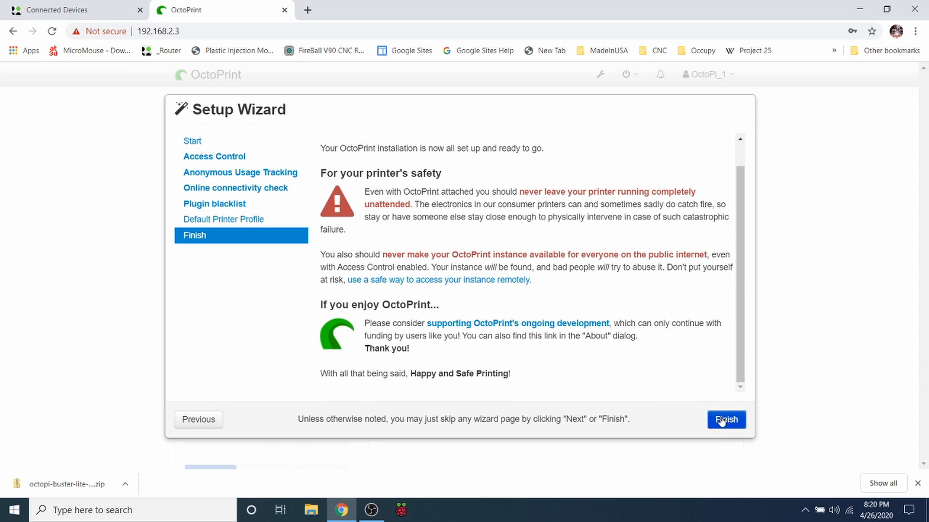
pyautogui.click(725, 419)
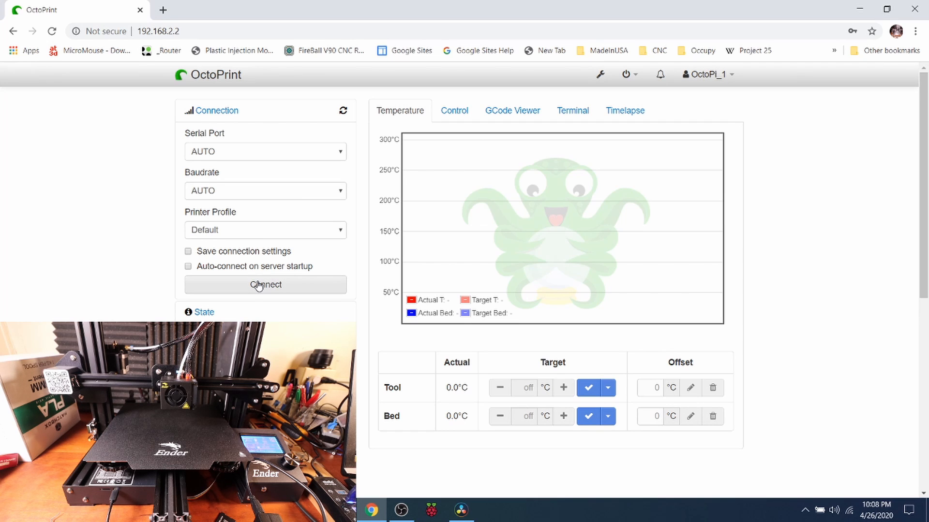
# Connect the Ender printer and set the hotend target temperature to 50 °C.
pyautogui.click(265, 285)
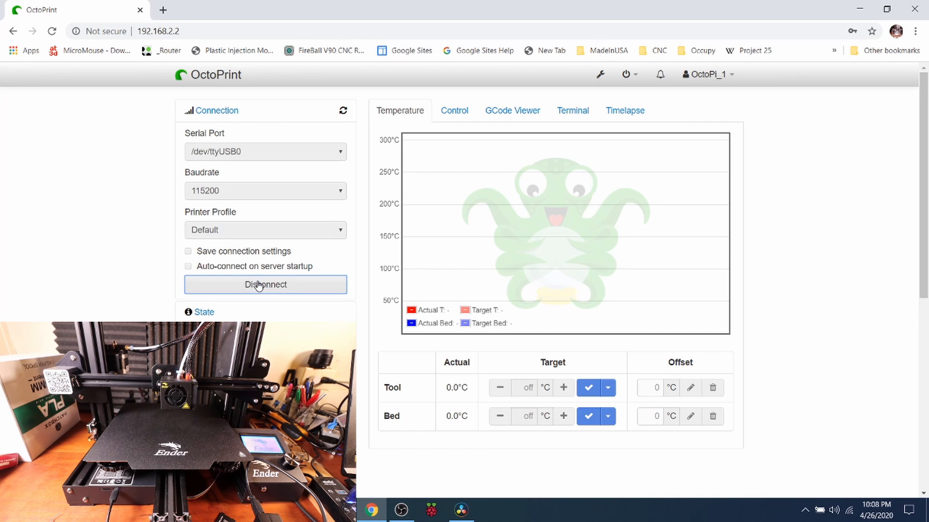
pyautogui.click(264, 284)
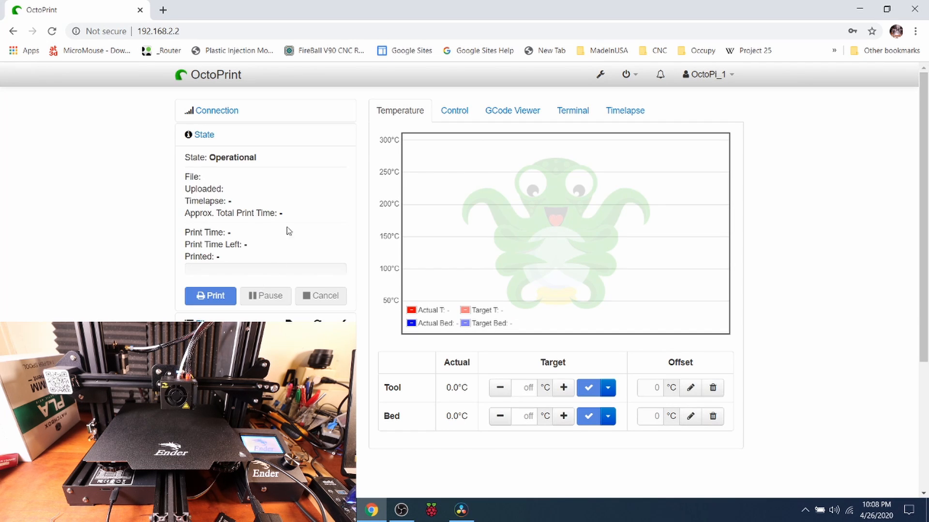
pyautogui.moveTo(515, 370)
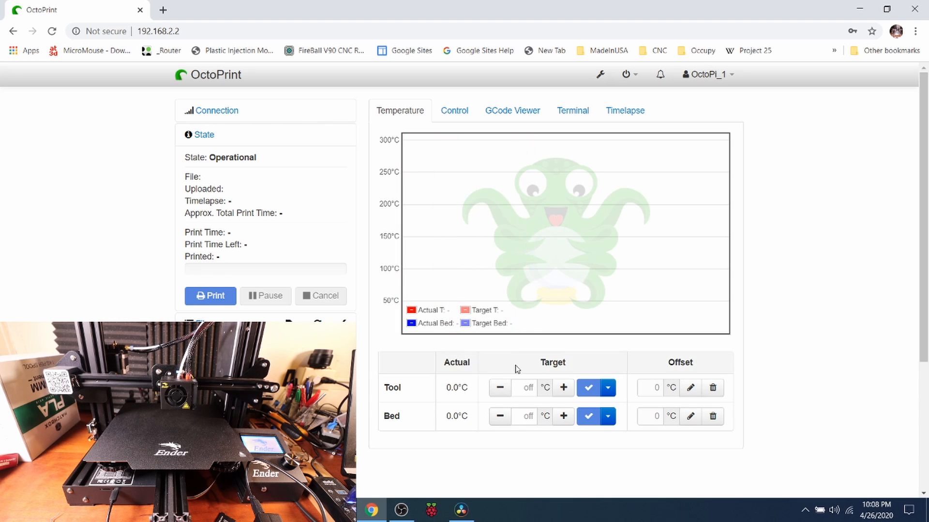
pyautogui.click(527, 388)
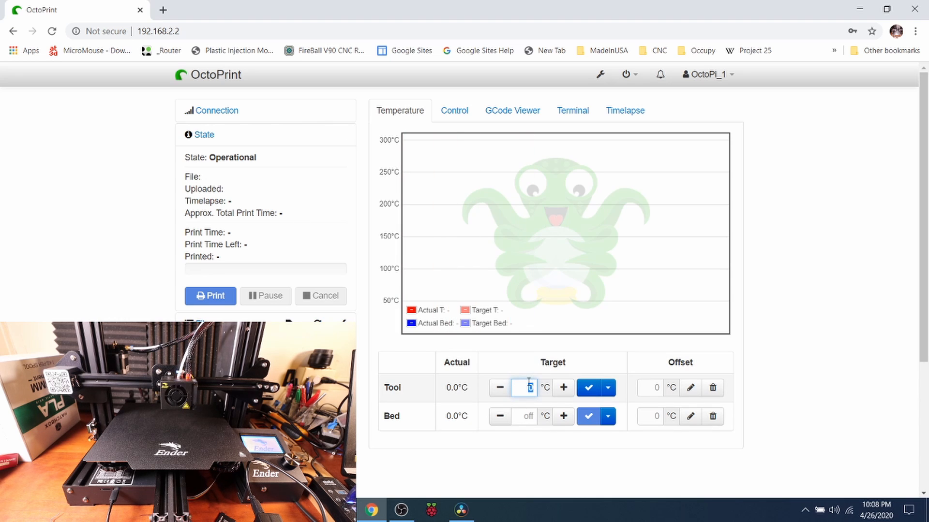
pyautogui.write('50')
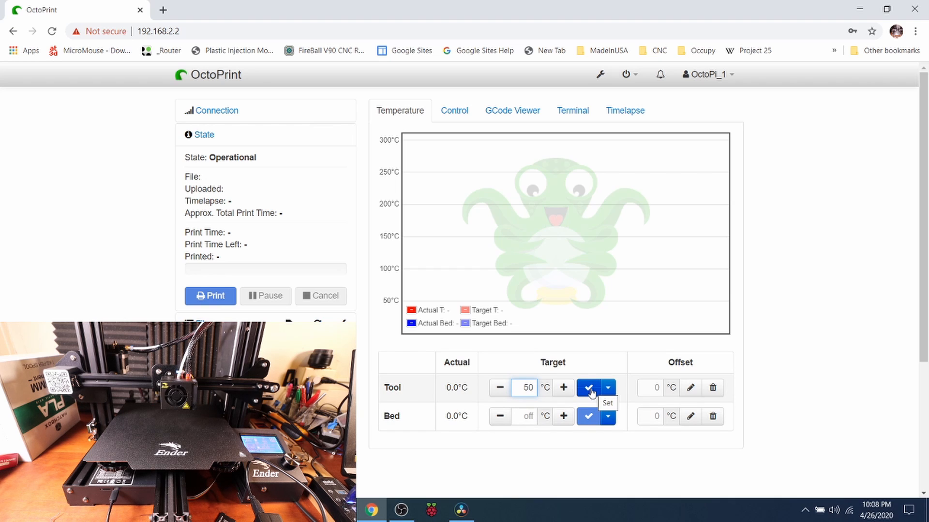
pyautogui.click(587, 387)
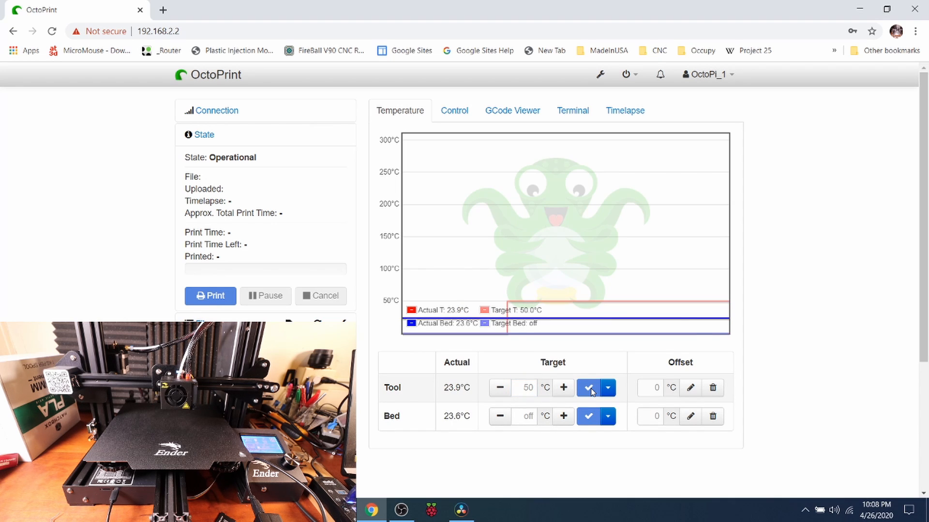
pyautogui.moveTo(594, 299)
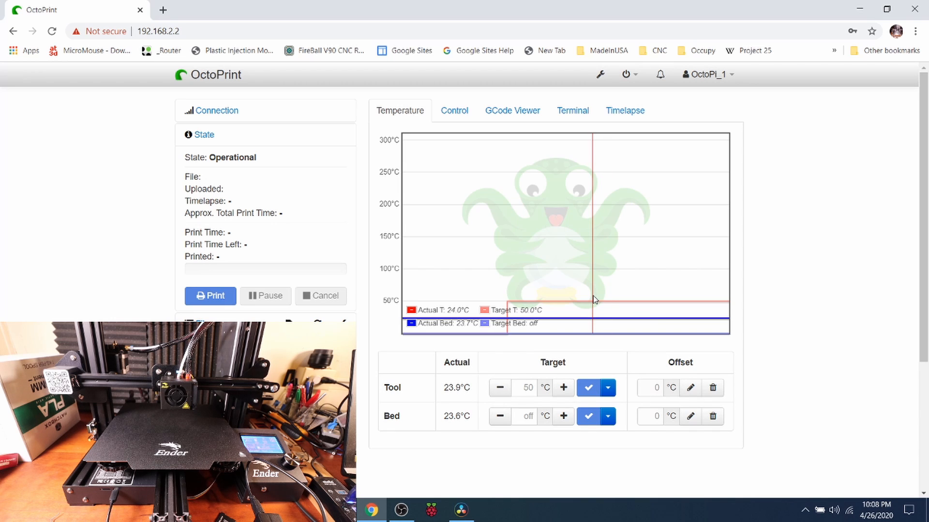
pyautogui.moveTo(704, 319)
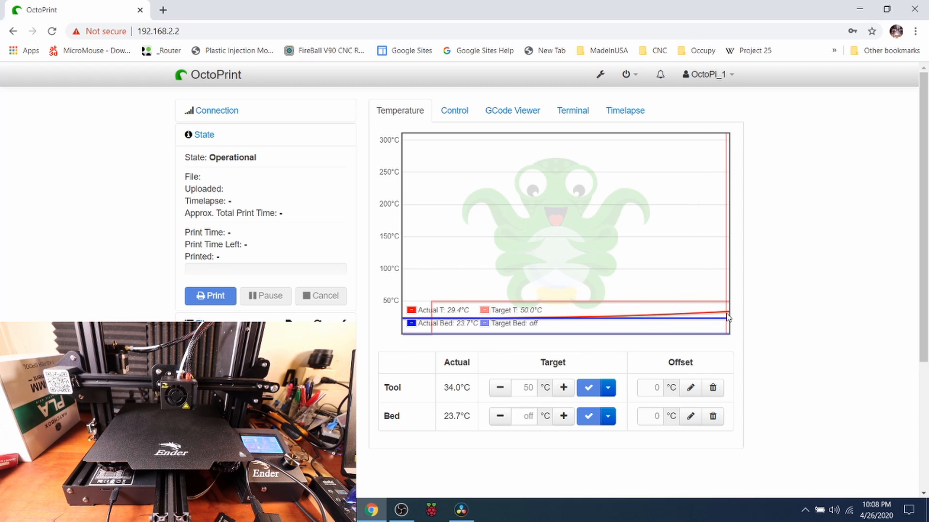
pyautogui.click(453, 111)
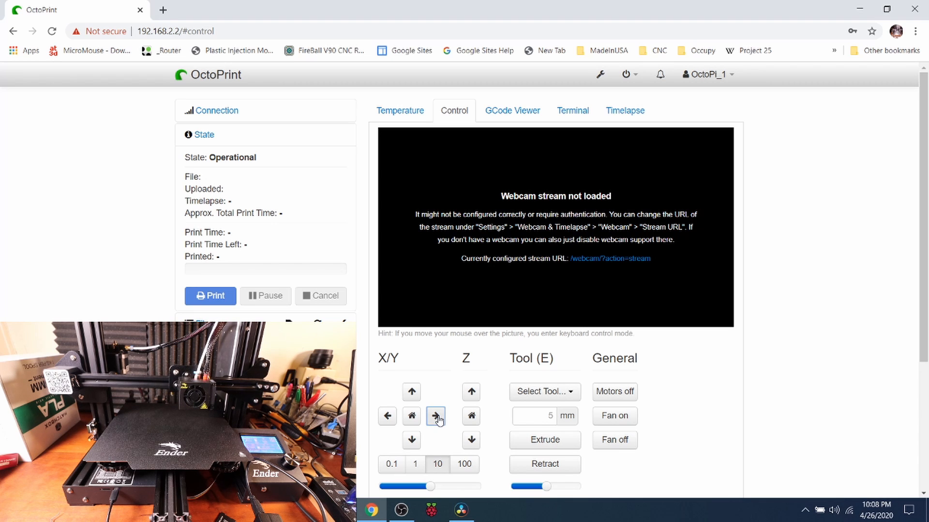
pyautogui.moveTo(411, 416)
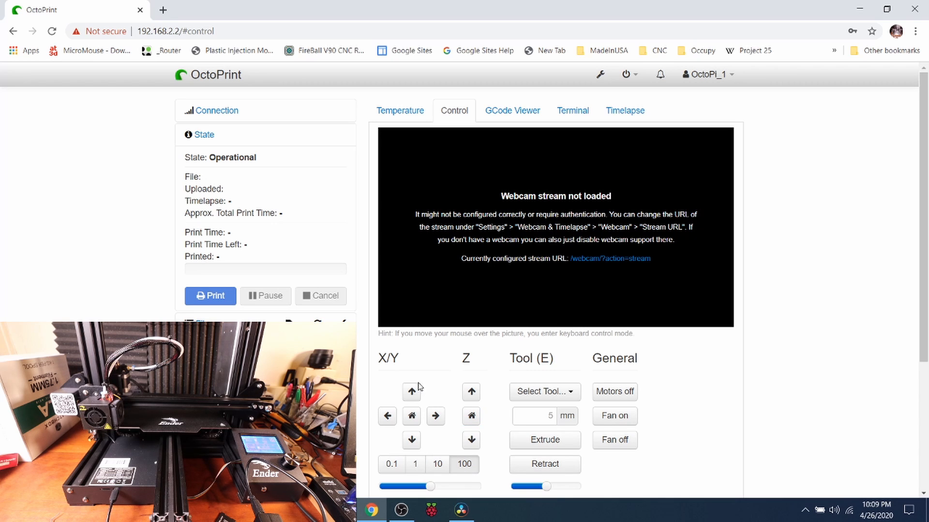
pyautogui.moveTo(411, 393)
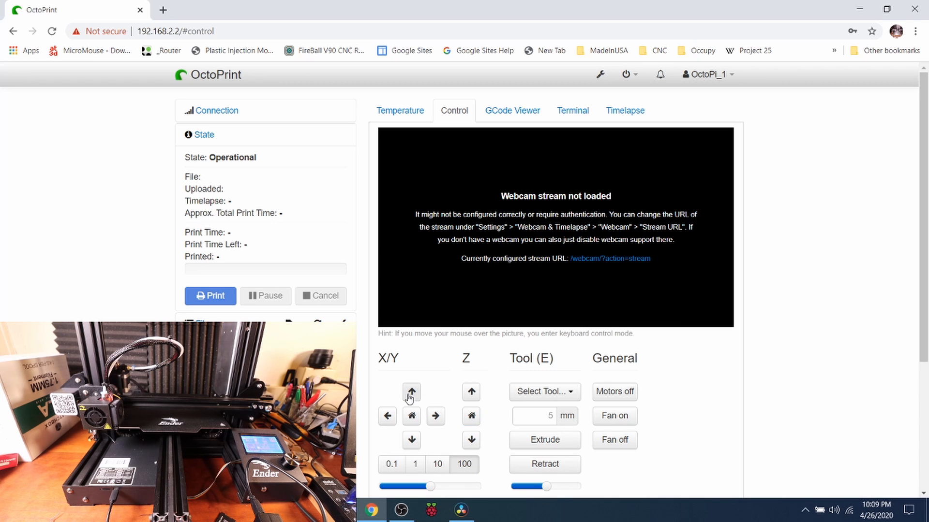
# Jog the print head 100 mm along the Y axis.
pyautogui.click(411, 392)
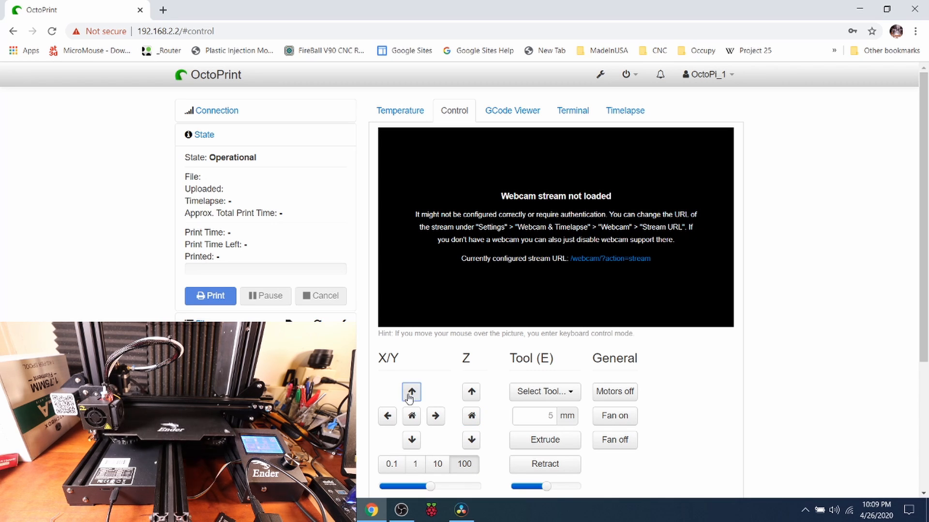